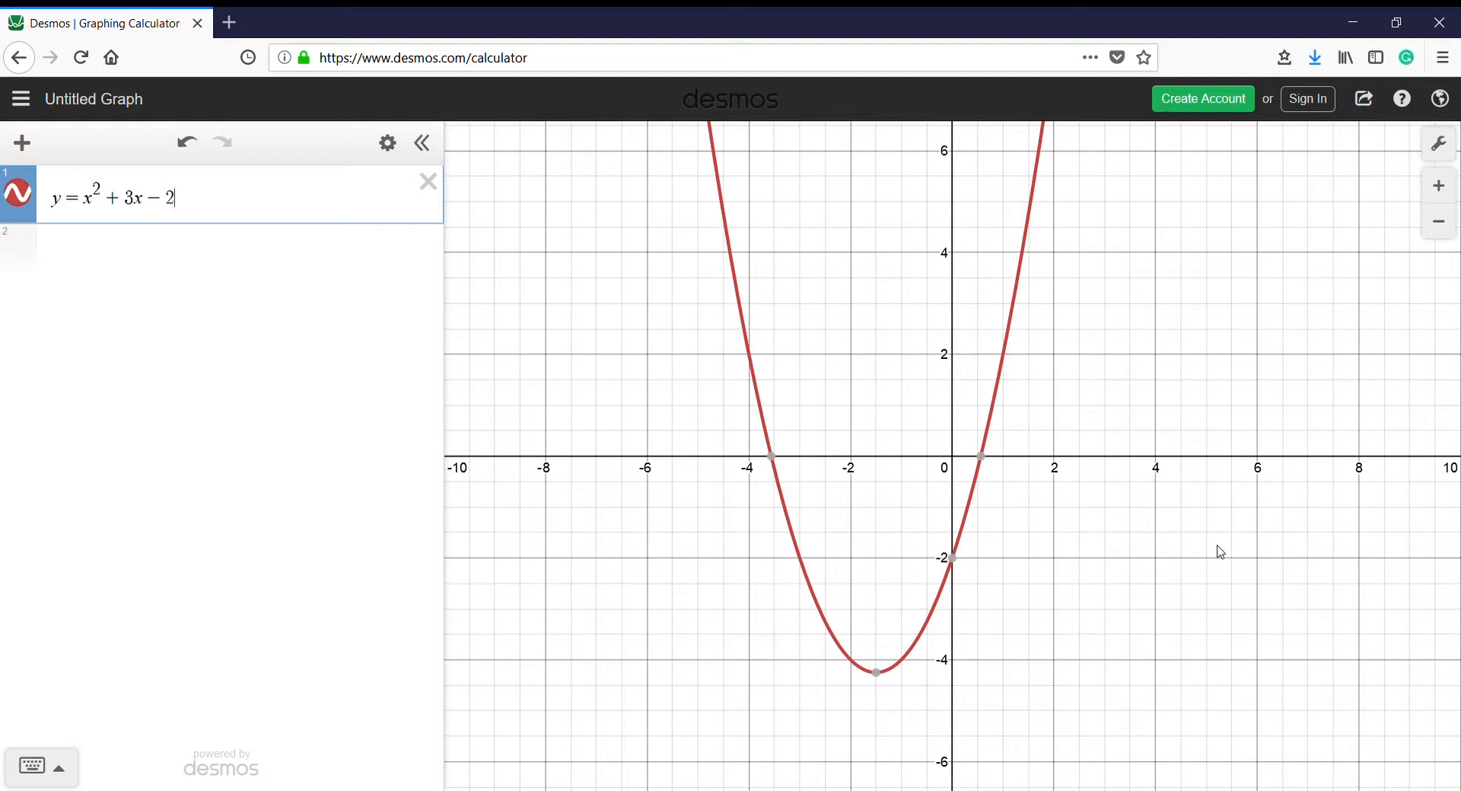
{"action": "mouse_move", "coordinate": [858, 708]}
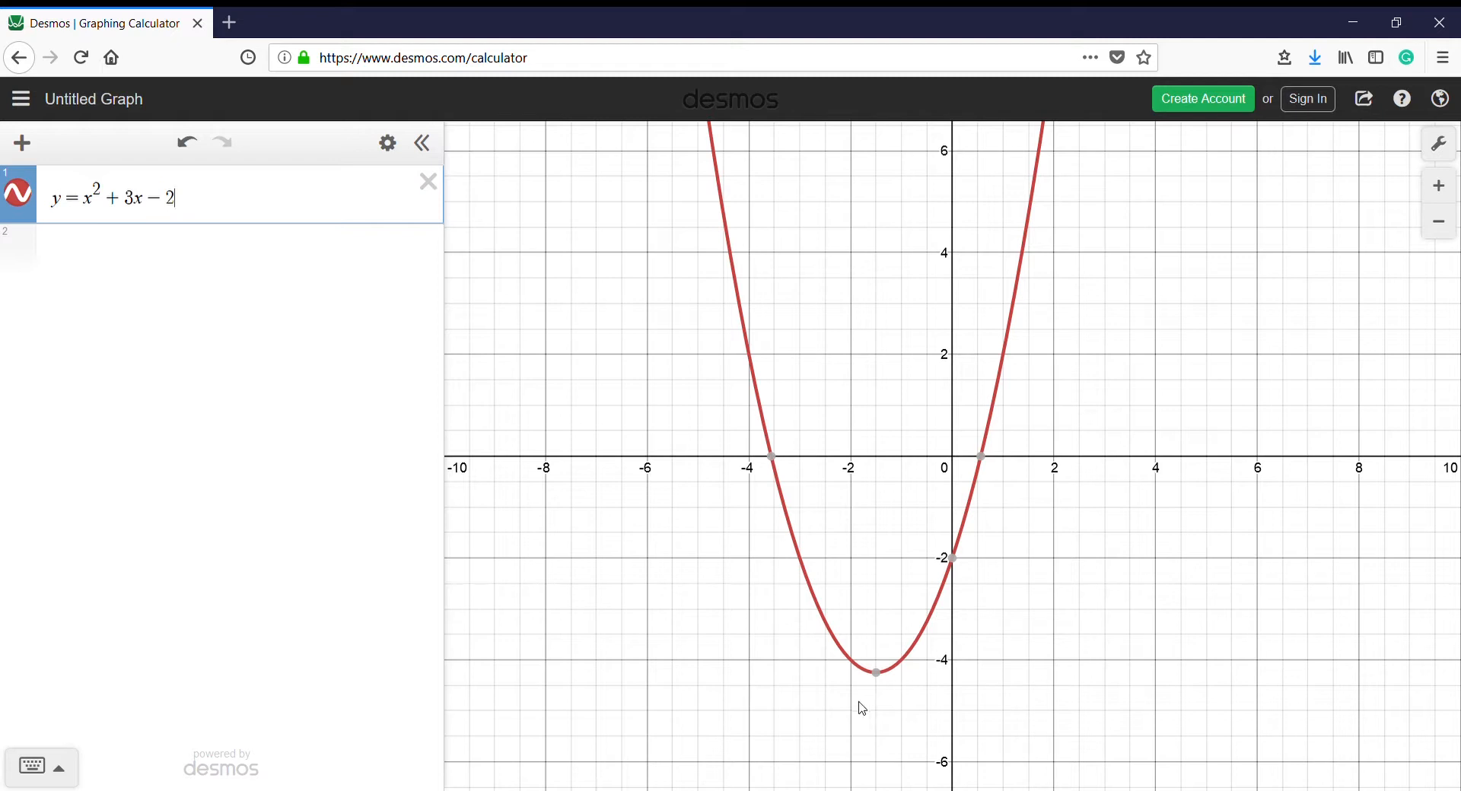
{"action": "mouse_move", "coordinate": [877, 692]}
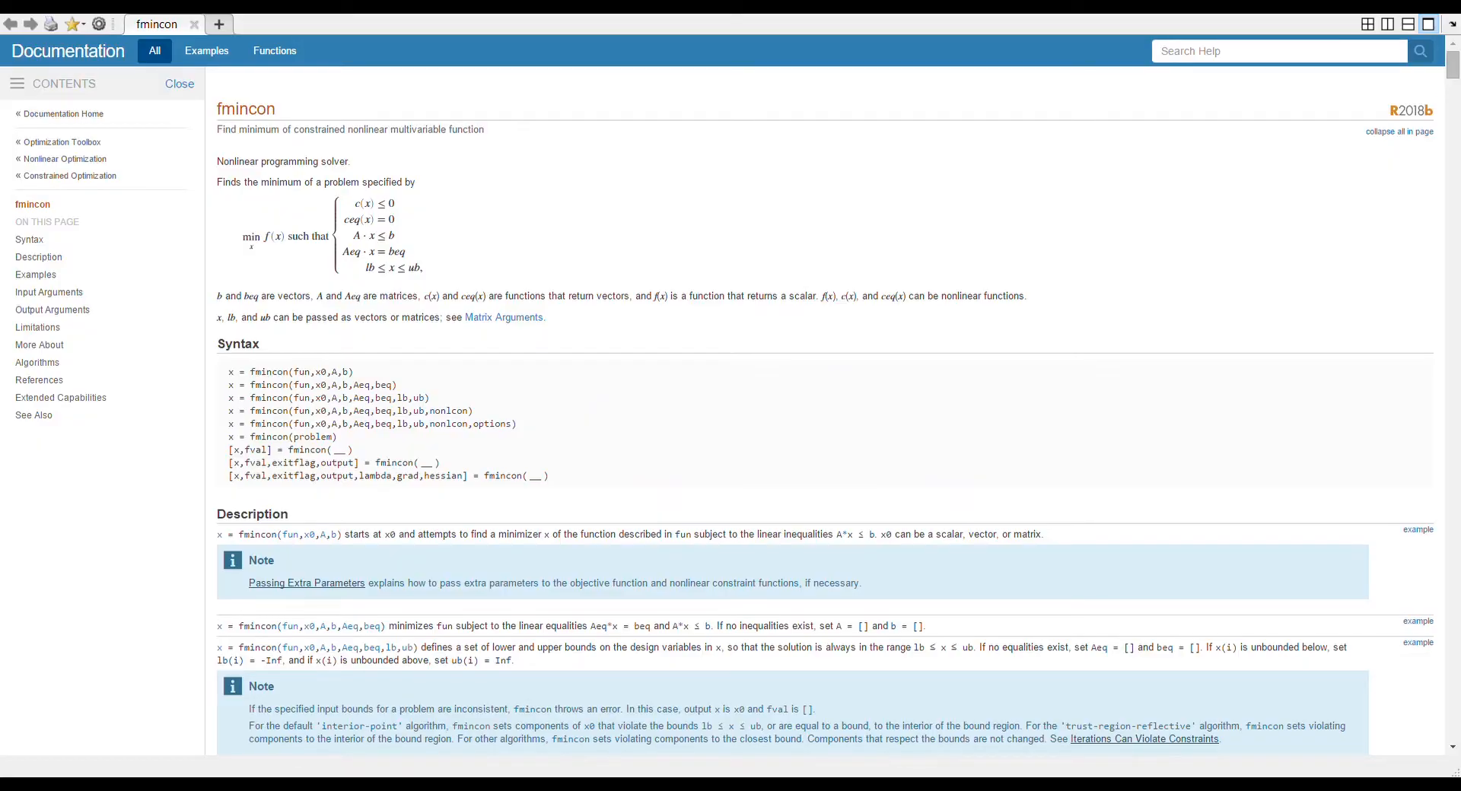
{"action": "mouse_move", "coordinate": [1148, 401]}
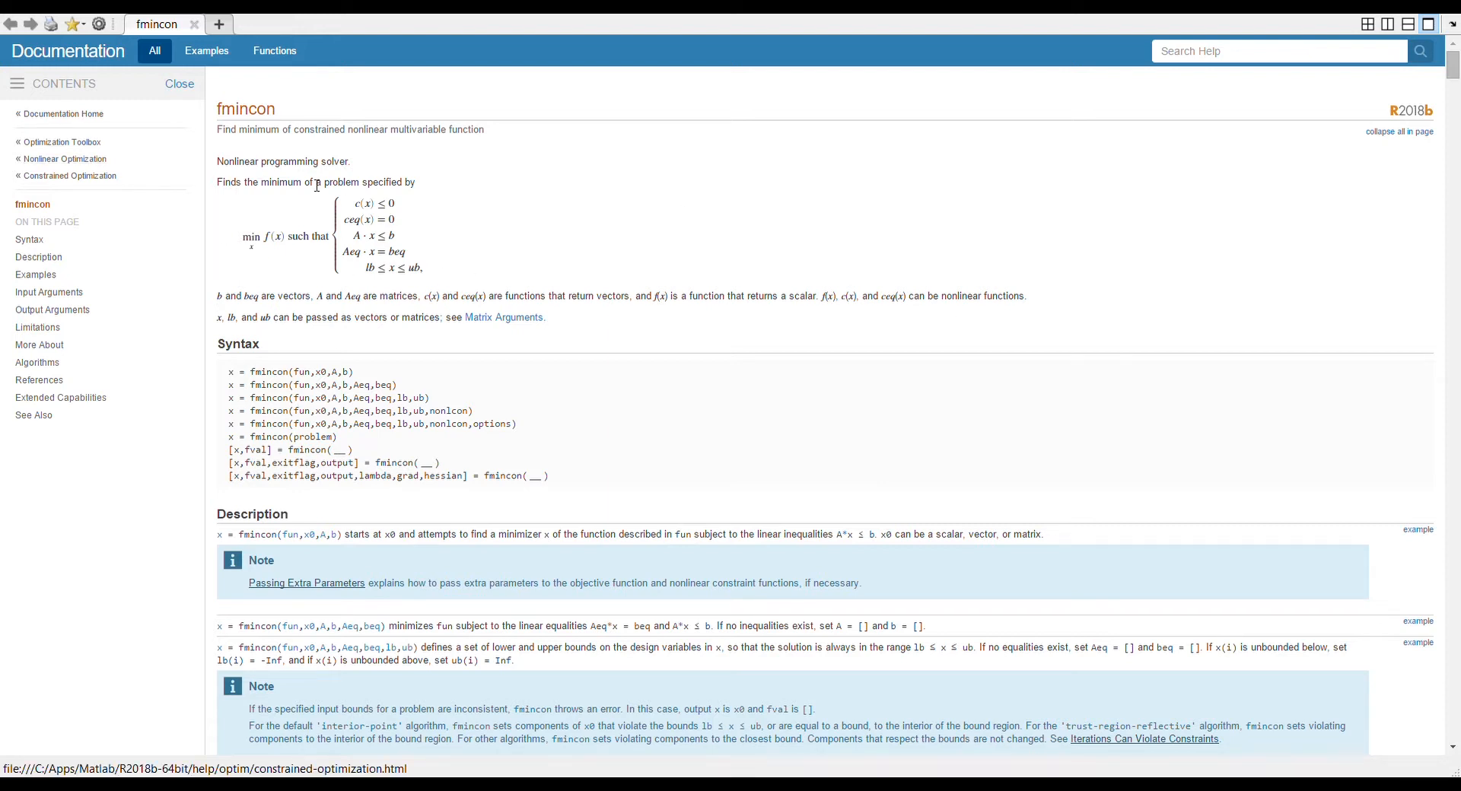
{"action": "mouse_move", "coordinate": [591, 326]}
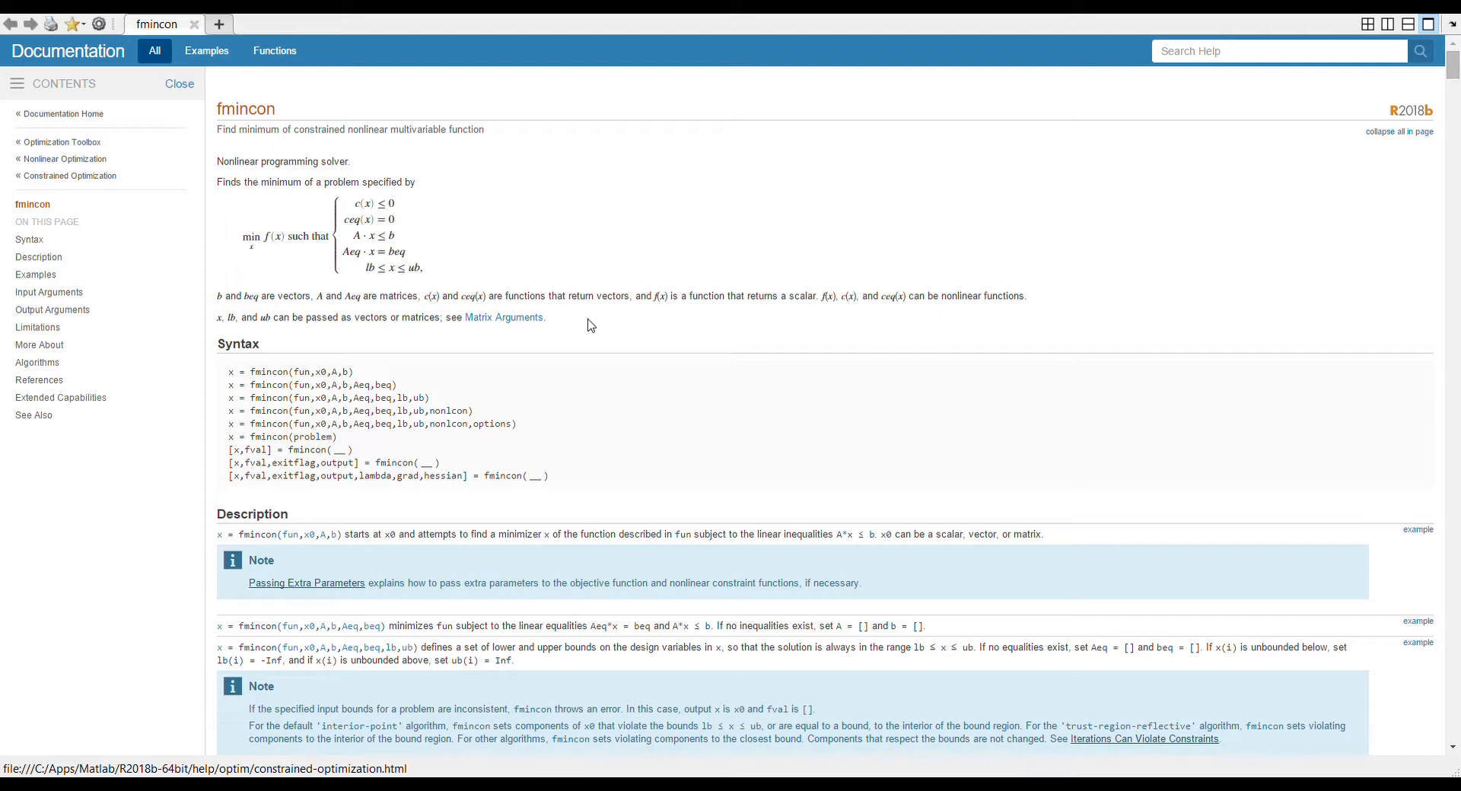
{"action": "mouse_move", "coordinate": [274, 255]}
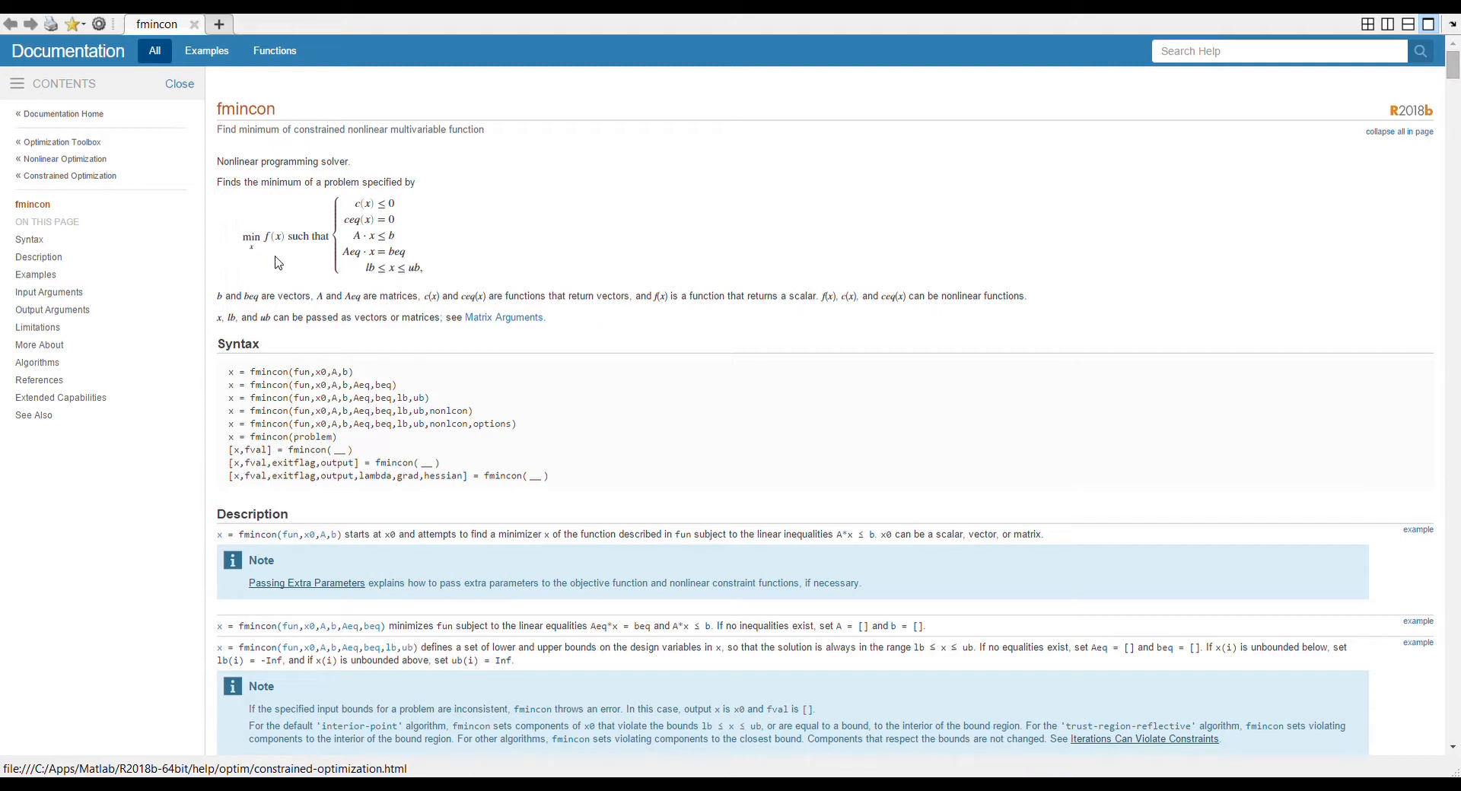
{"action": "mouse_move", "coordinate": [261, 250]}
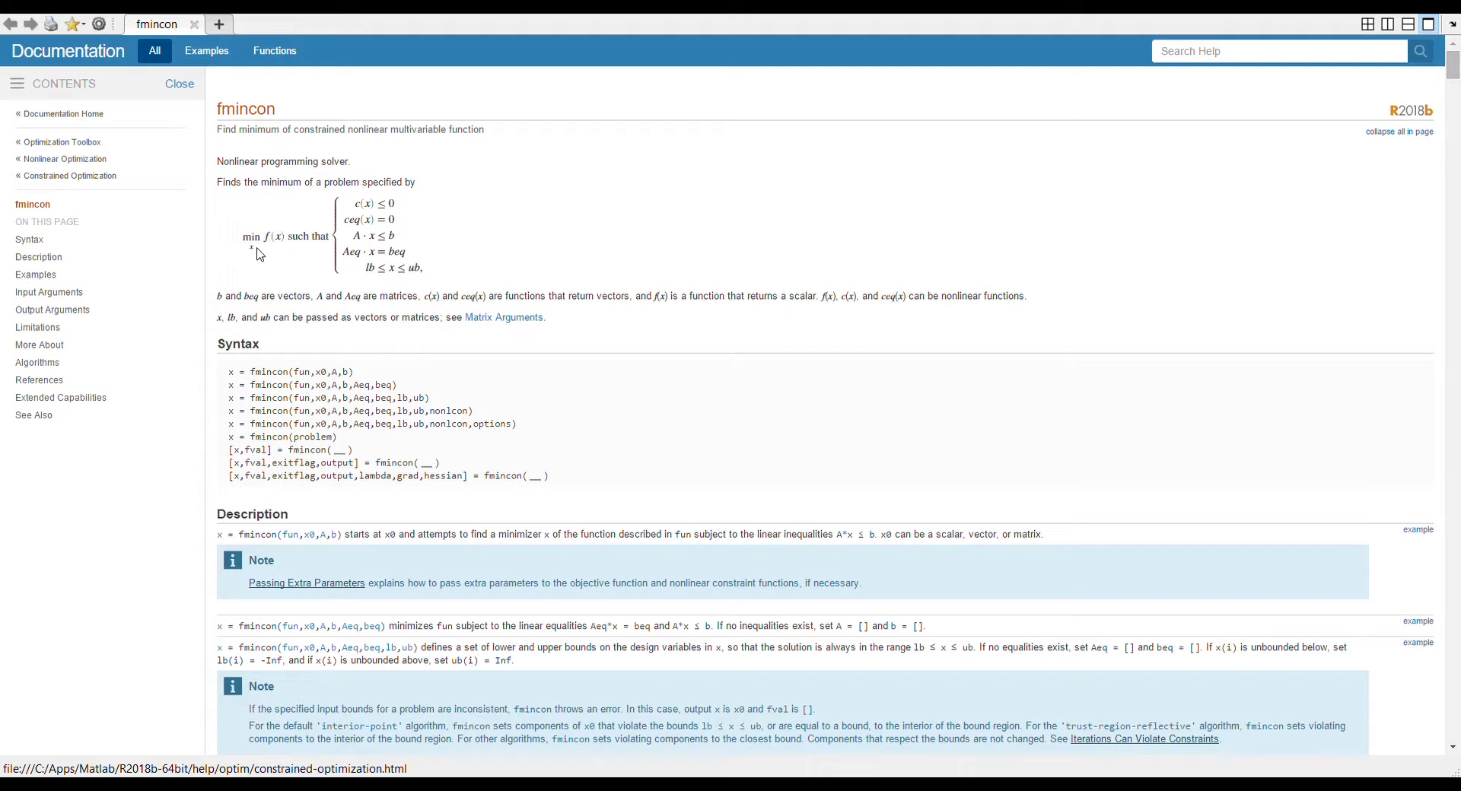
{"action": "mouse_move", "coordinate": [256, 260]}
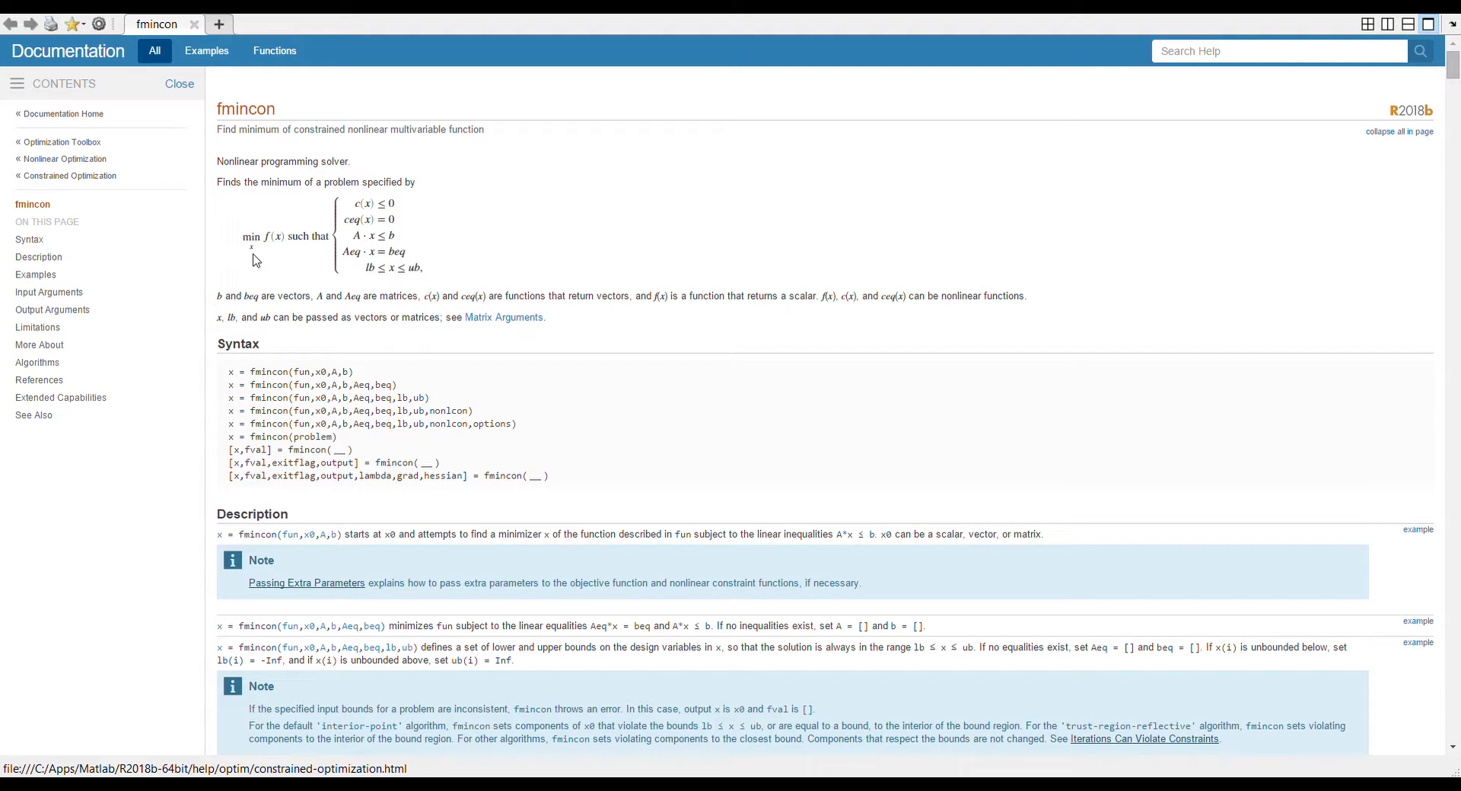
{"action": "mouse_move", "coordinate": [436, 266]}
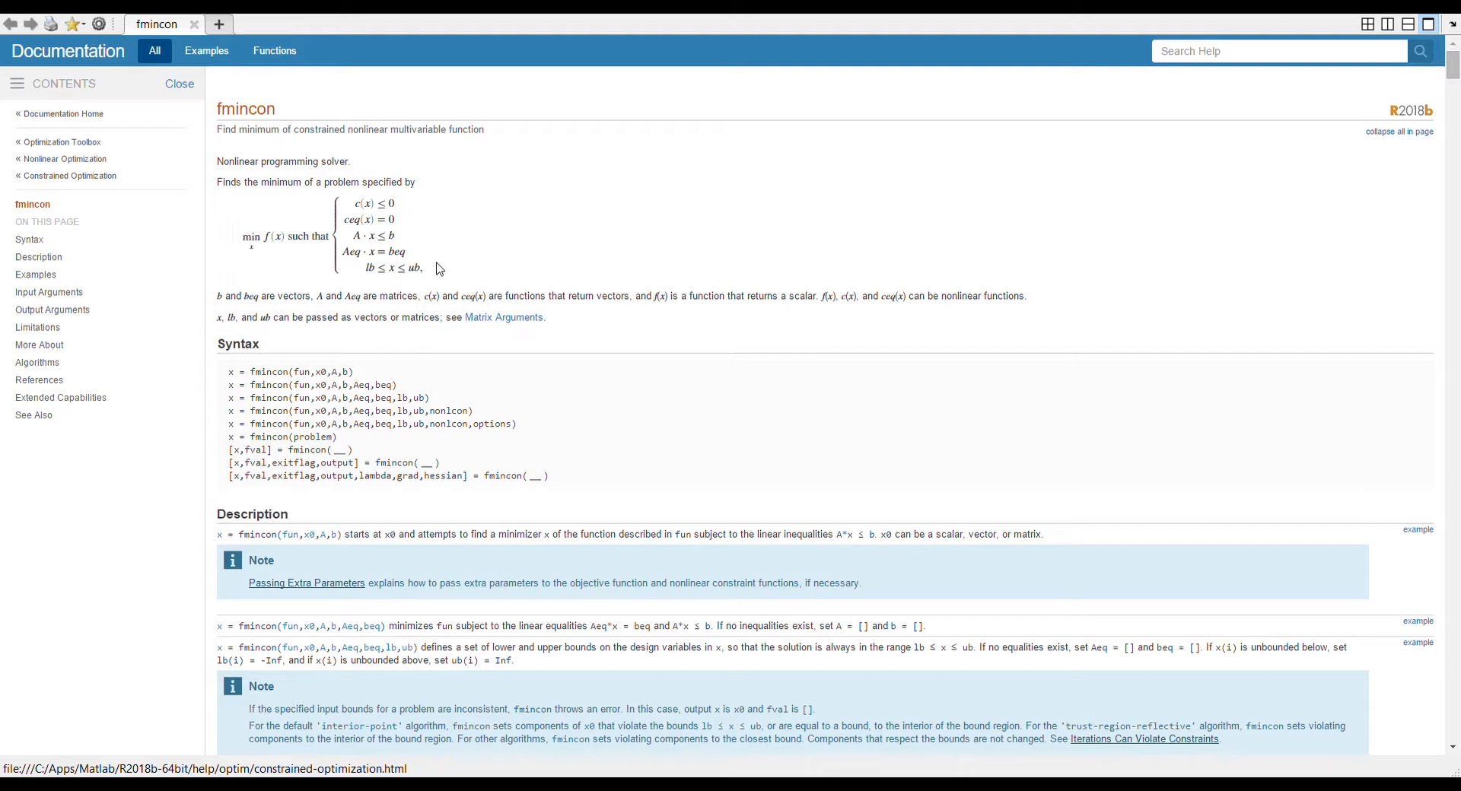
{"action": "mouse_move", "coordinate": [404, 210]}
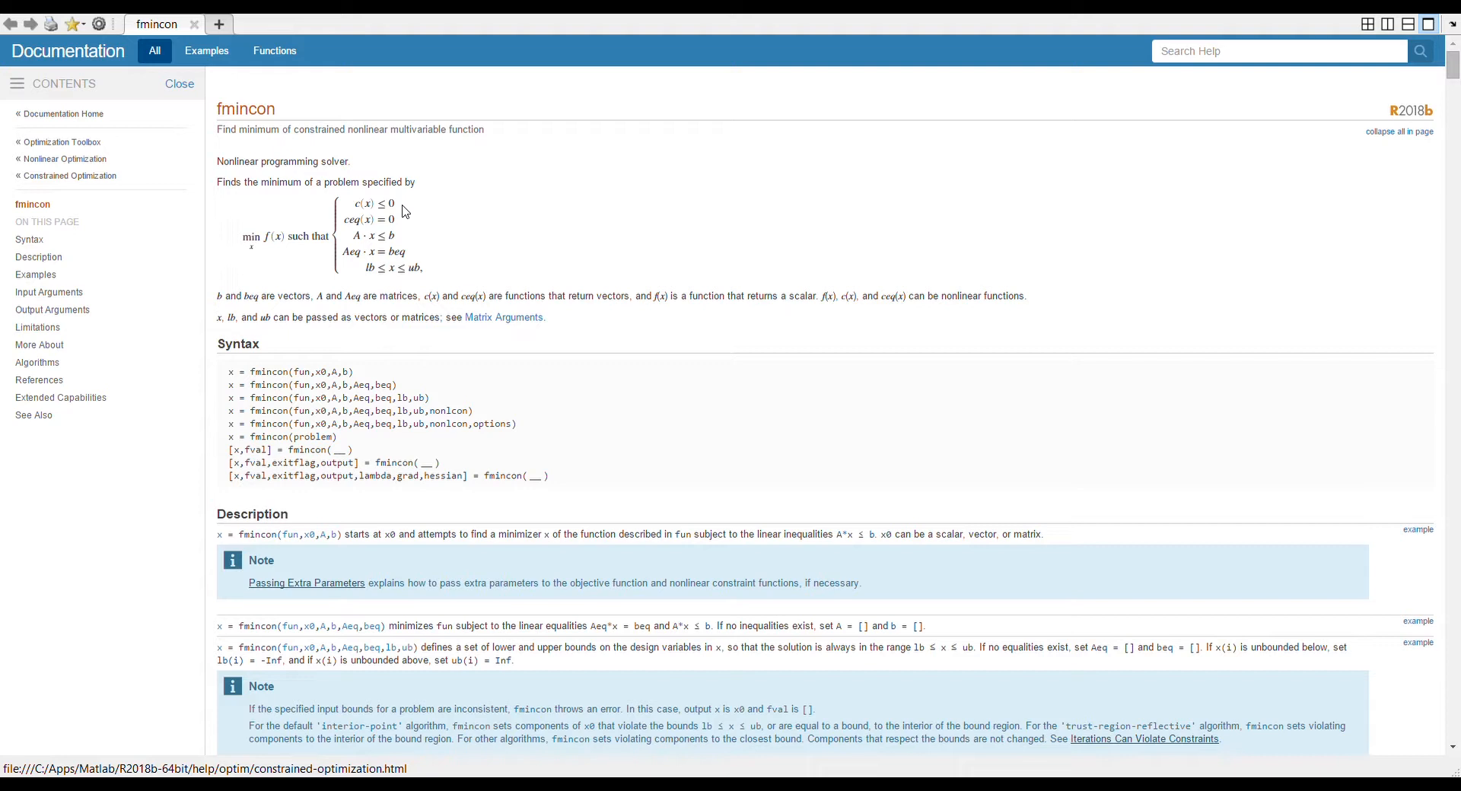
{"action": "mouse_move", "coordinate": [316, 209]}
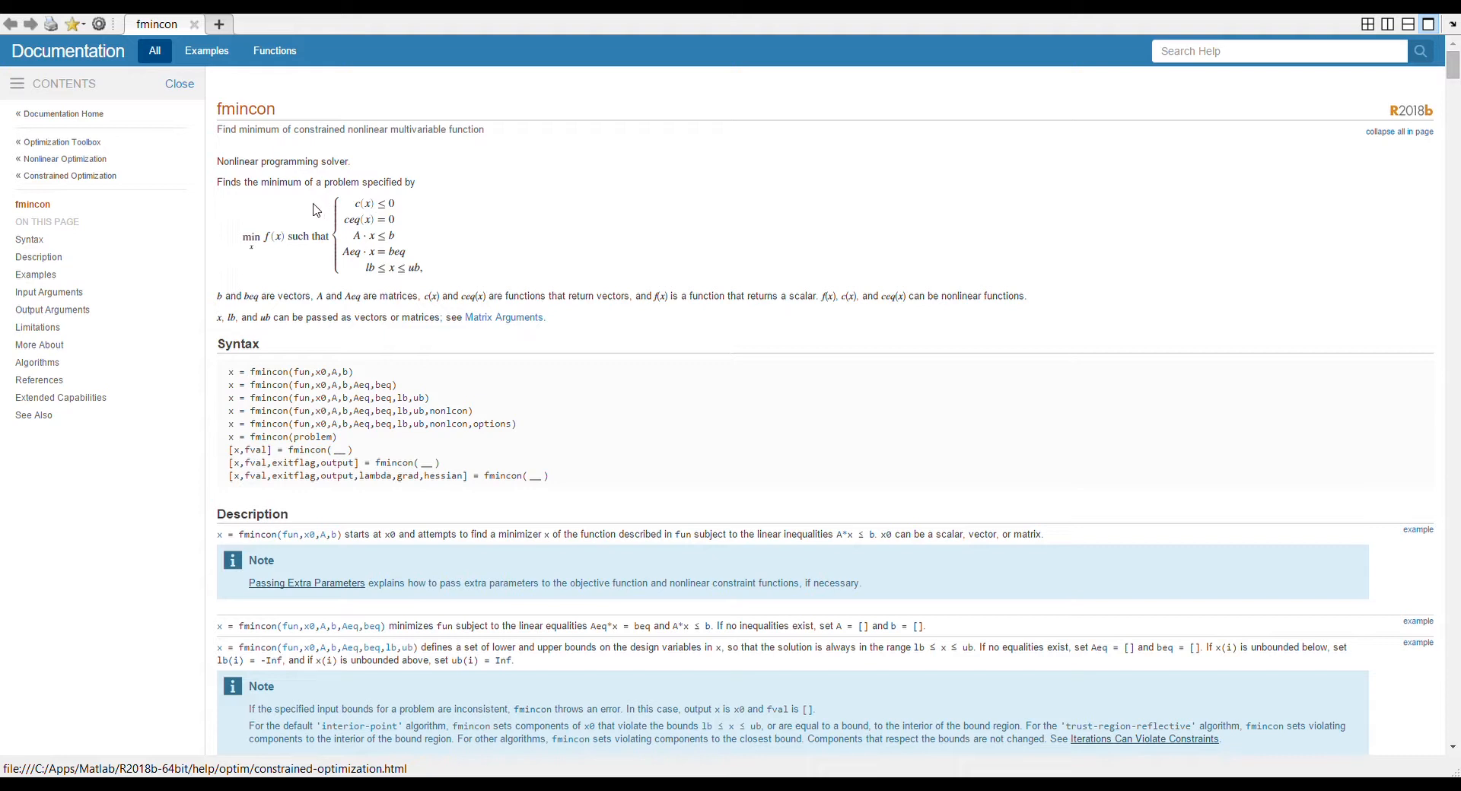
{"action": "mouse_move", "coordinate": [306, 209]}
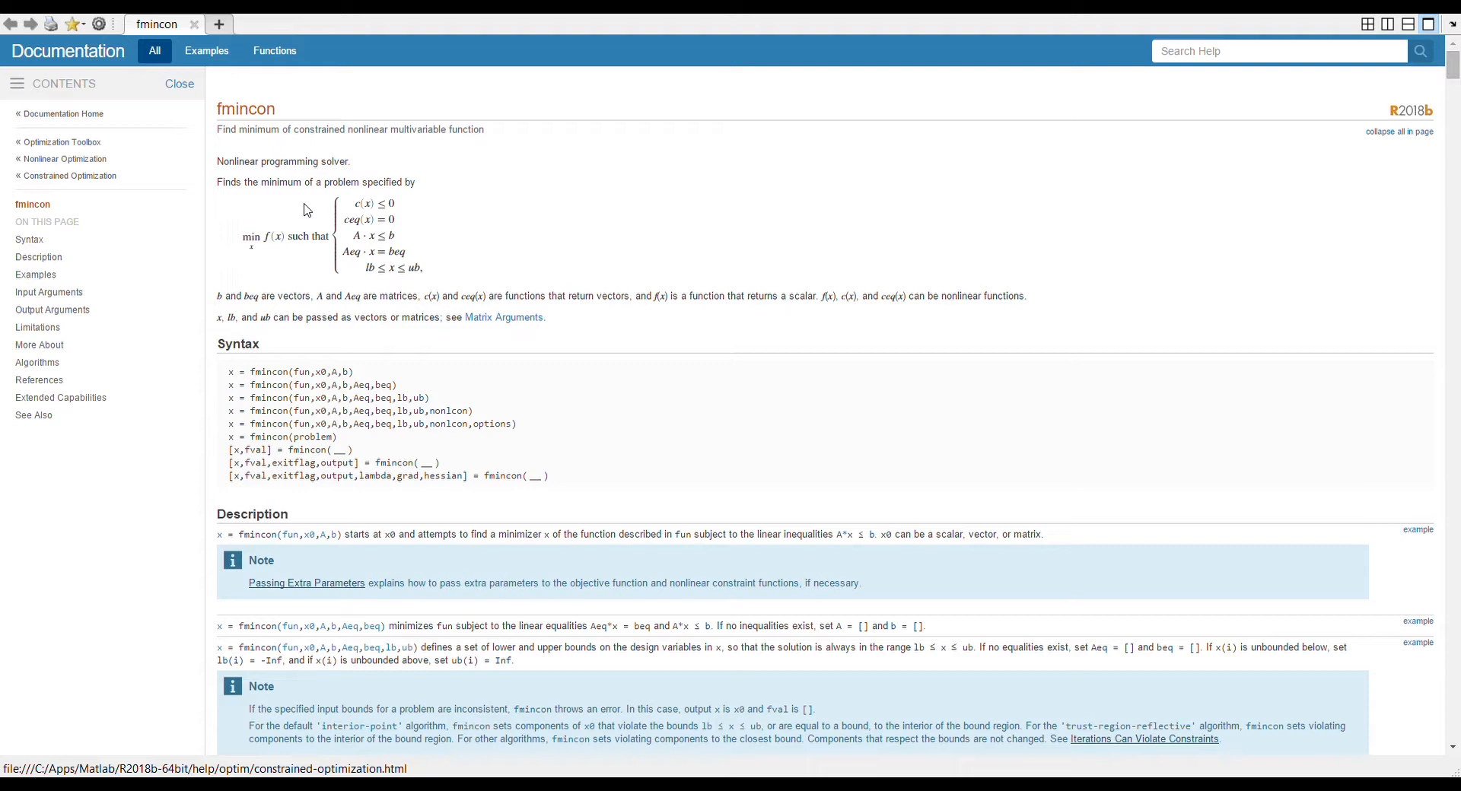
{"action": "mouse_move", "coordinate": [431, 221]}
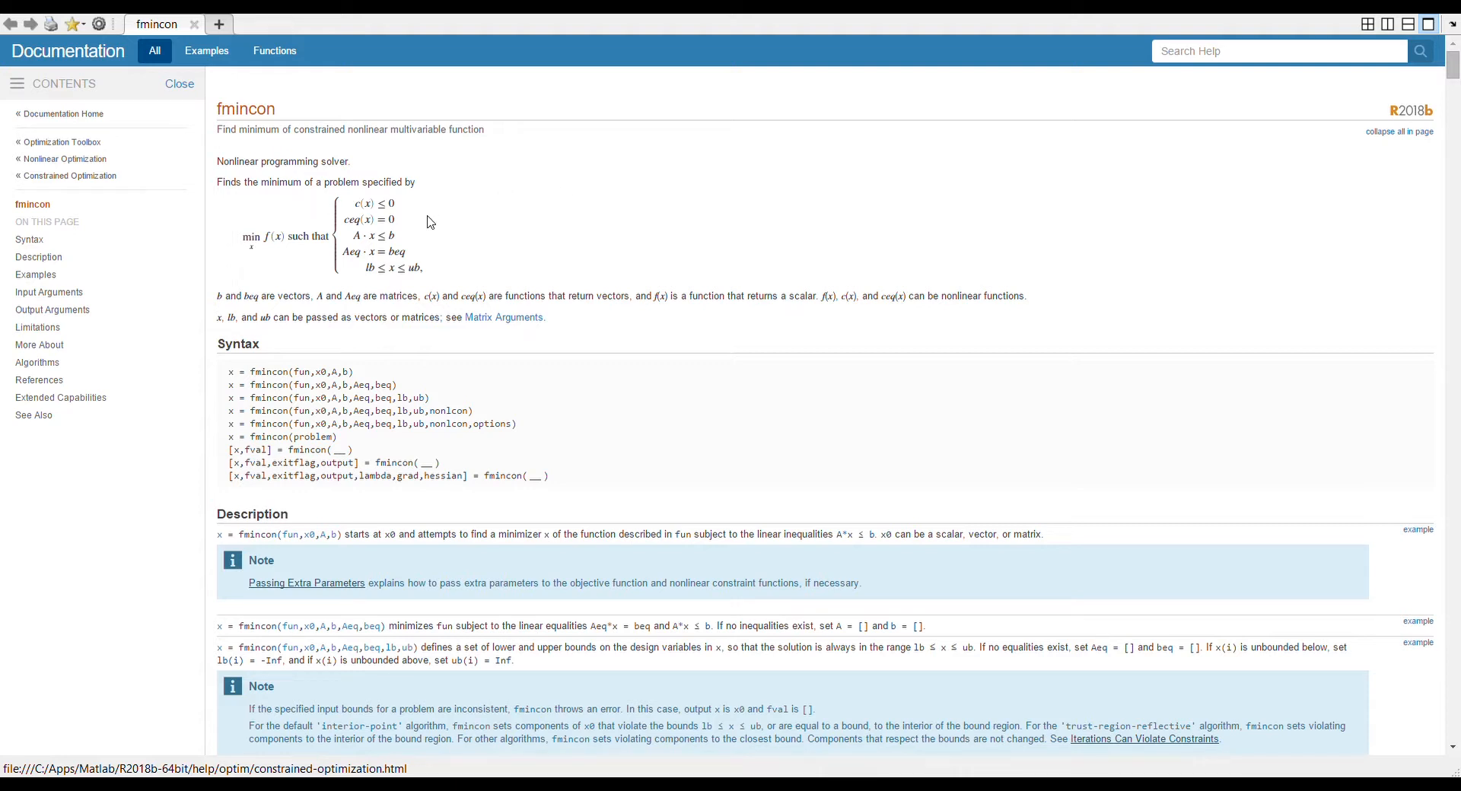
{"action": "mouse_move", "coordinate": [404, 229]}
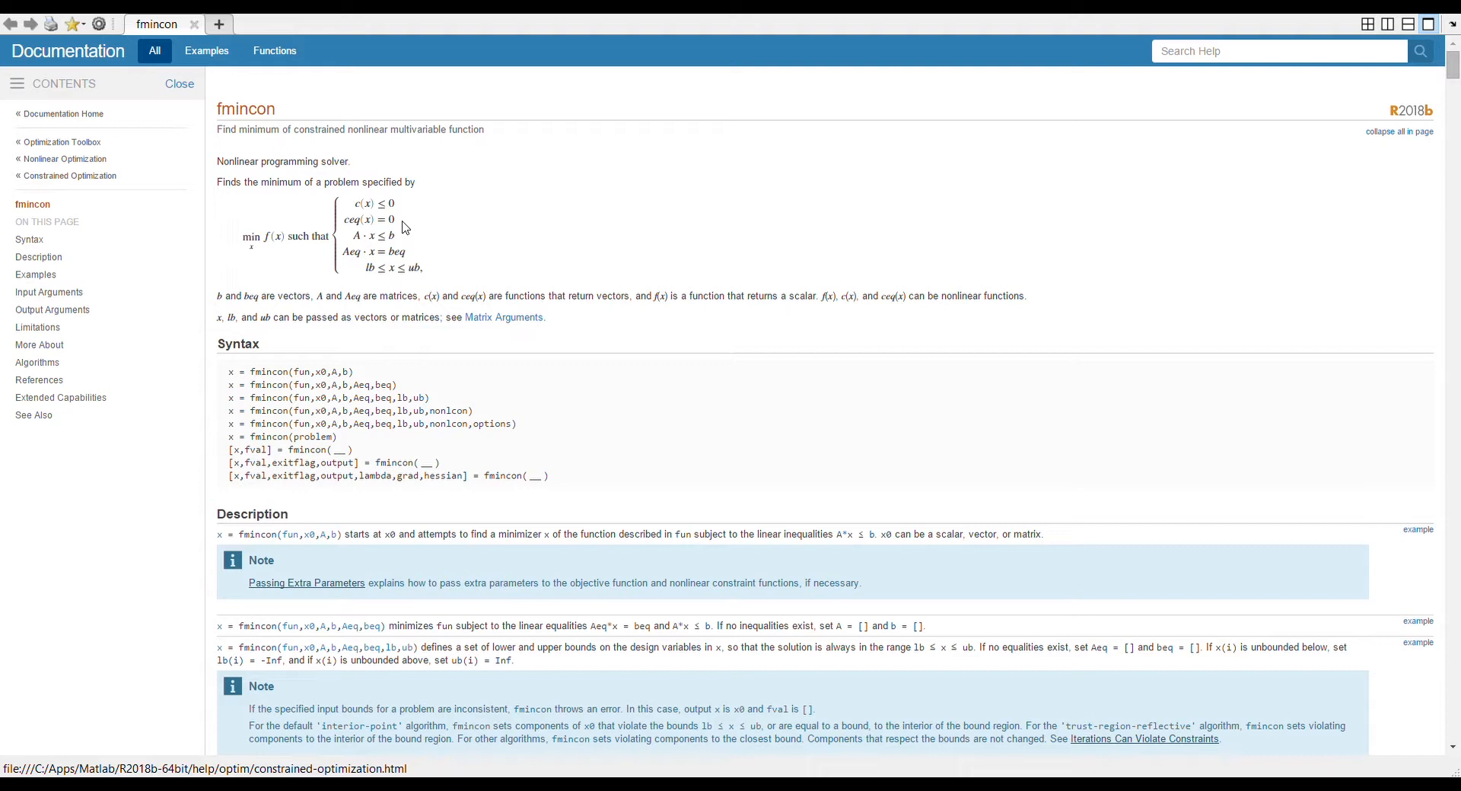
{"action": "mouse_move", "coordinate": [425, 210]}
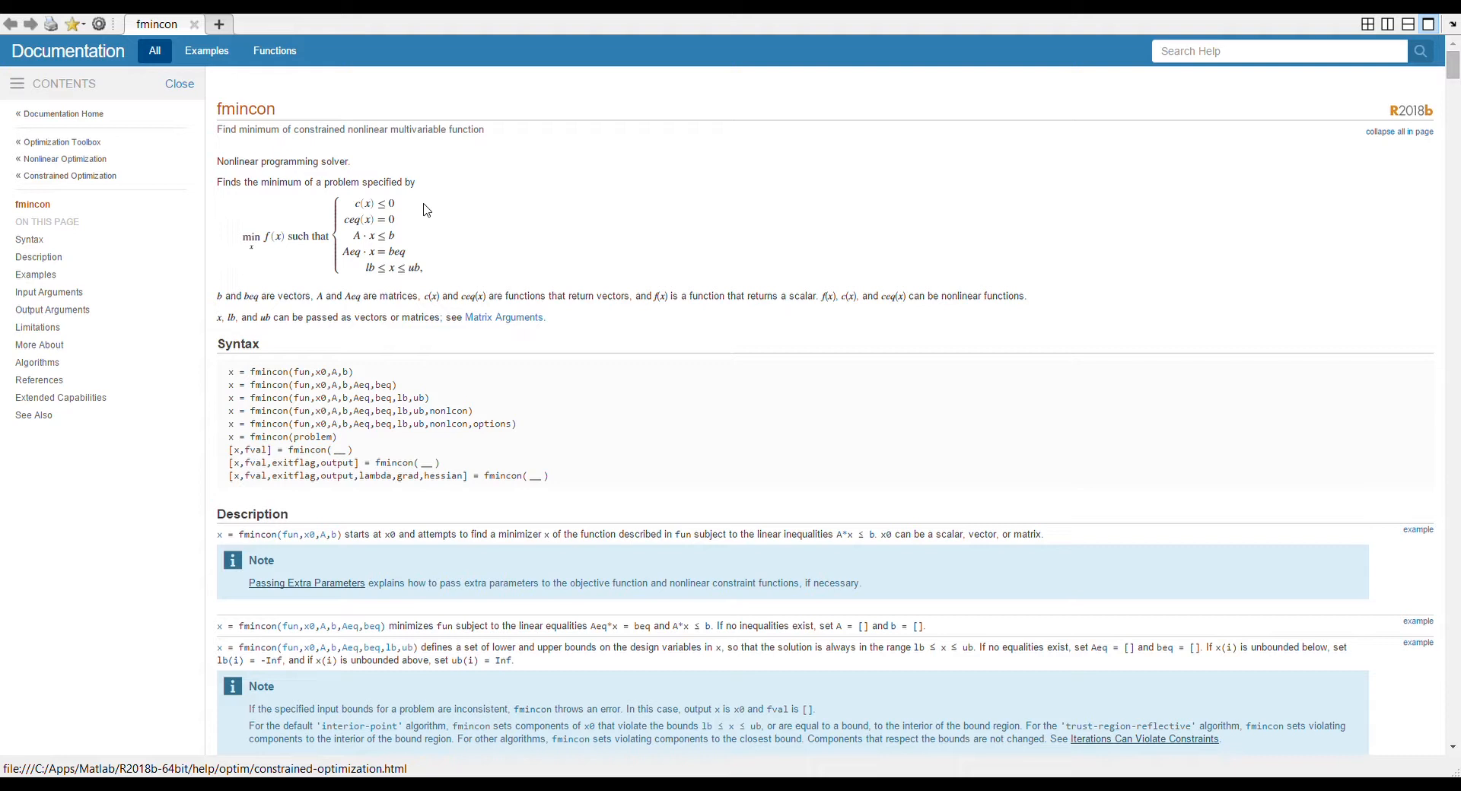
{"action": "mouse_move", "coordinate": [400, 213]}
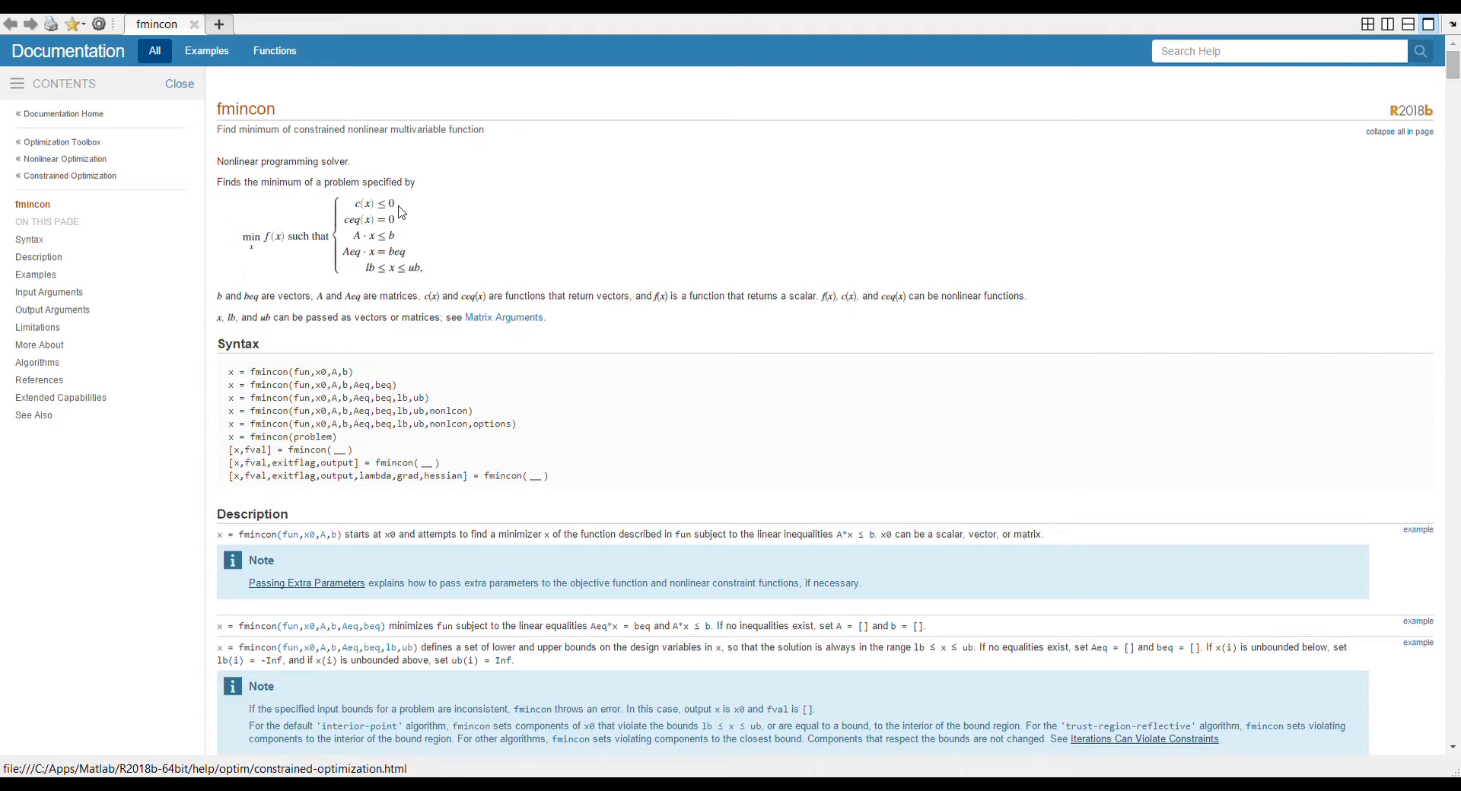
{"action": "mouse_move", "coordinate": [405, 229]}
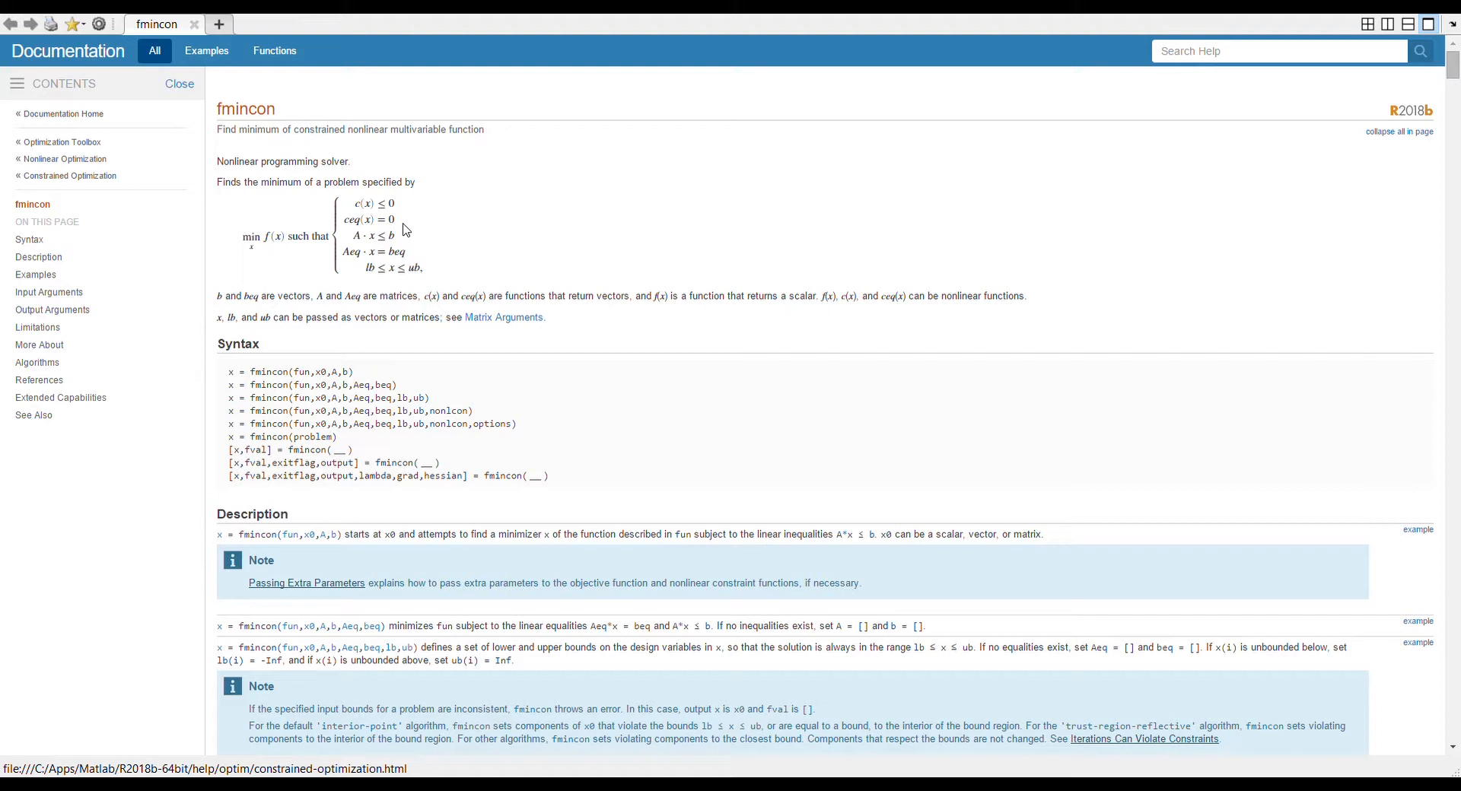
{"action": "mouse_move", "coordinate": [426, 243]}
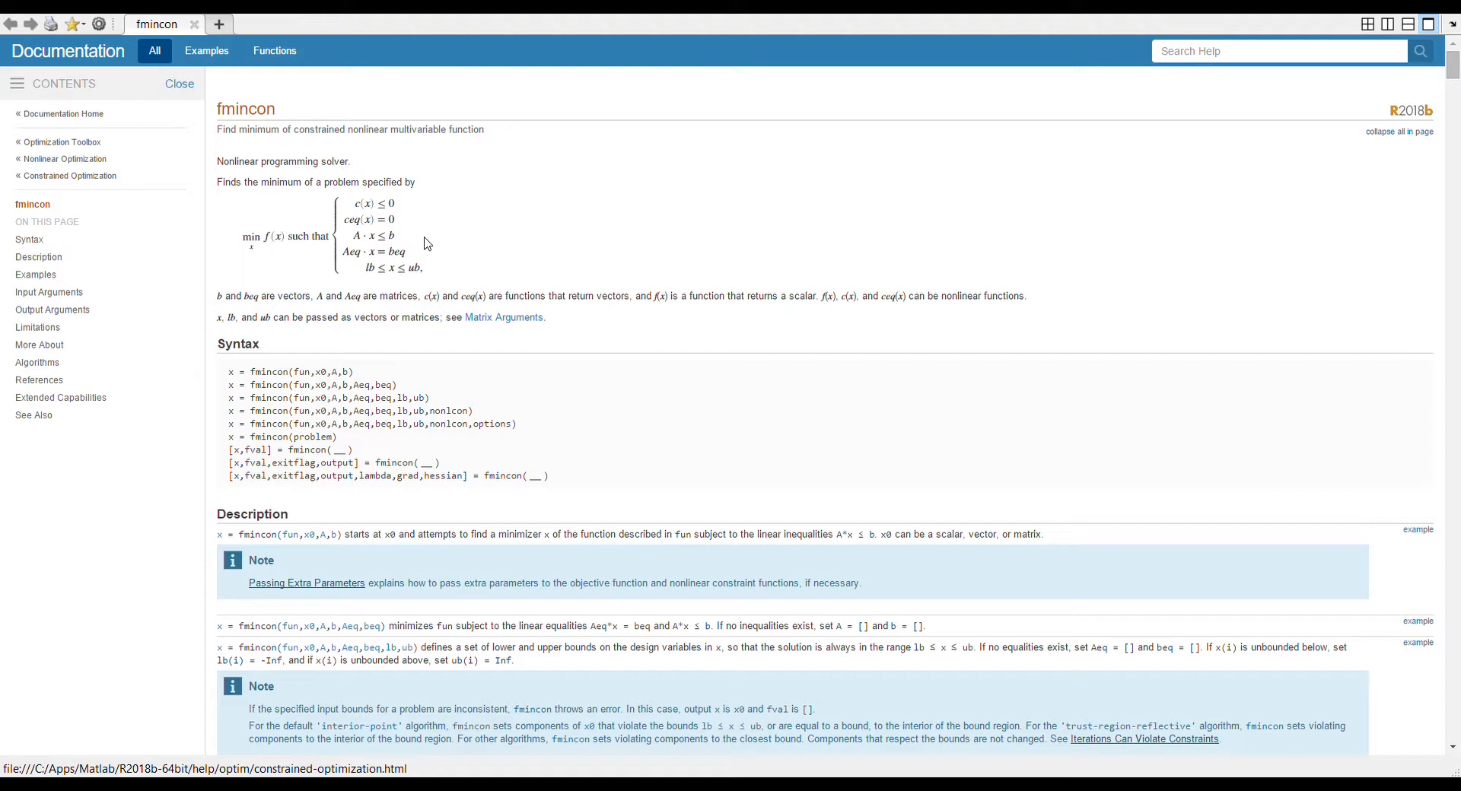
{"action": "mouse_move", "coordinate": [418, 243]}
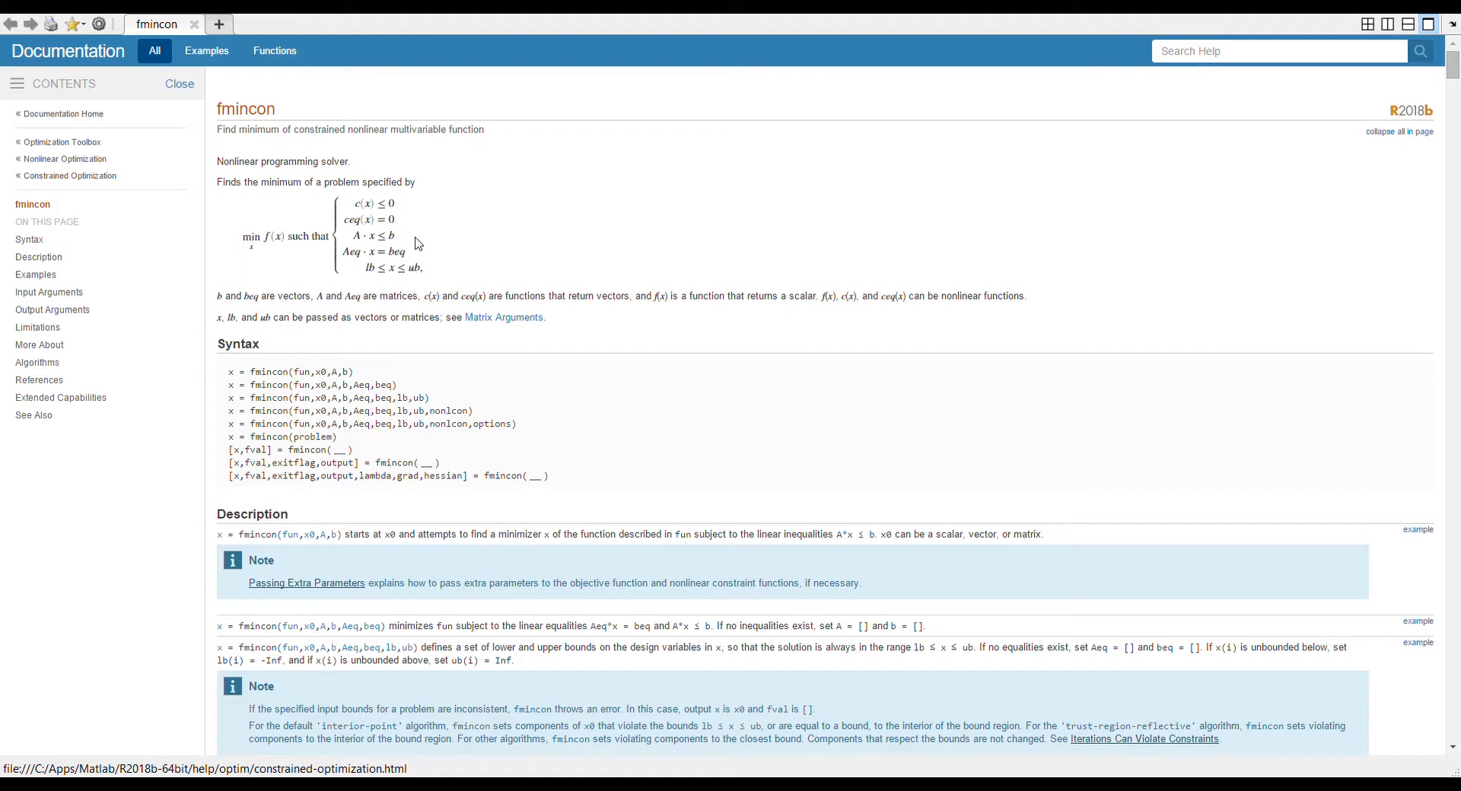
{"action": "mouse_move", "coordinate": [388, 247]}
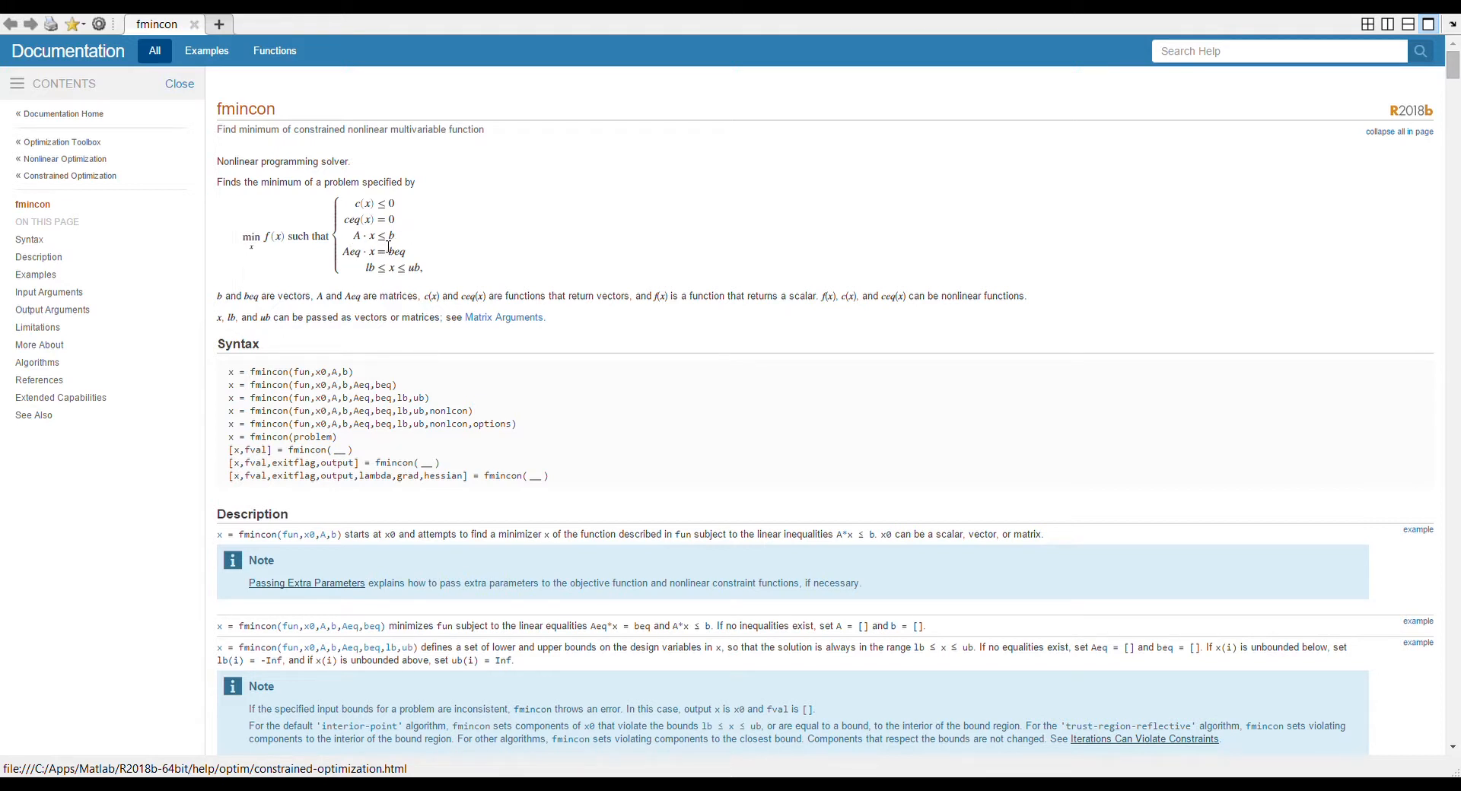
{"action": "mouse_move", "coordinate": [389, 272]}
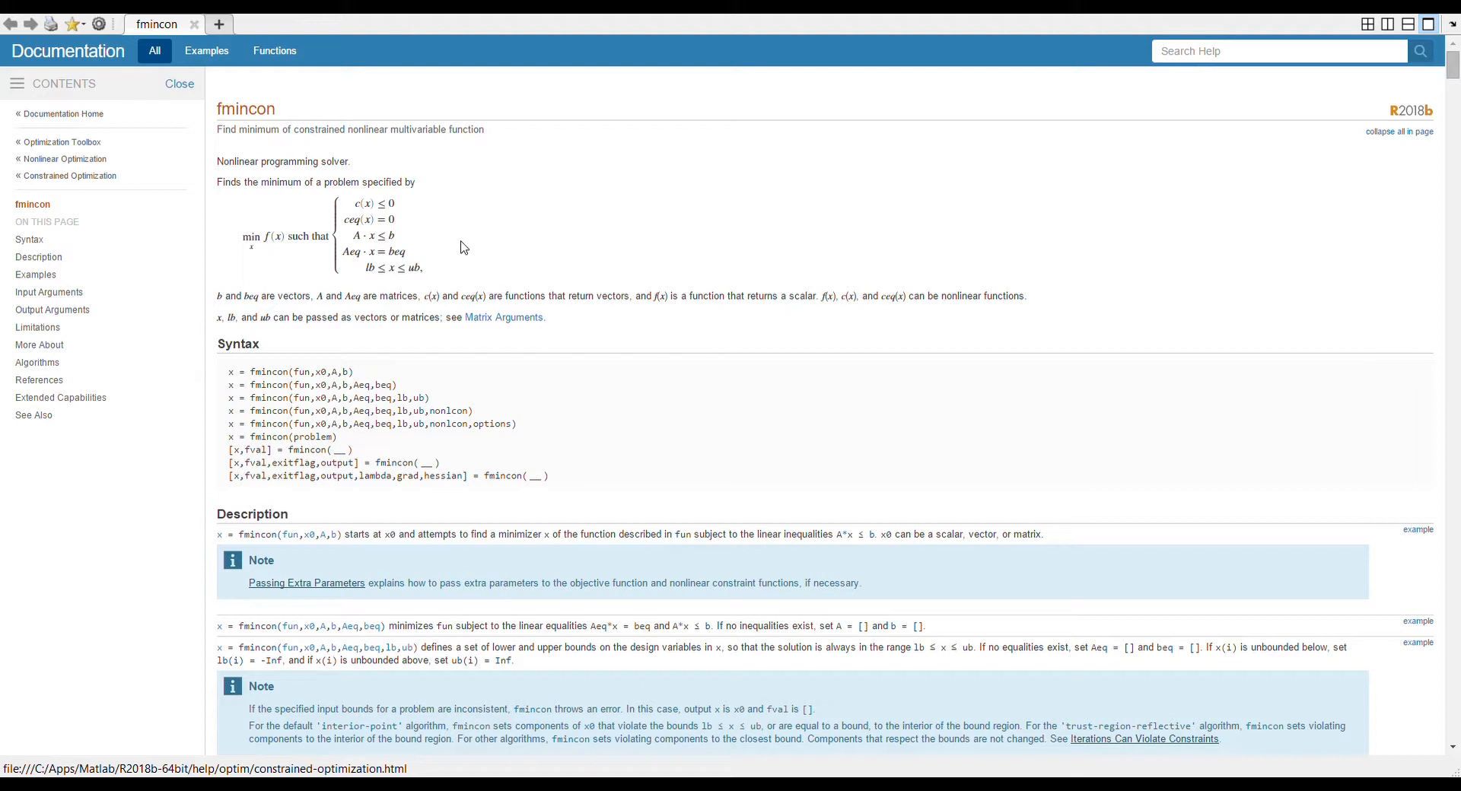
{"action": "mouse_move", "coordinate": [490, 253]}
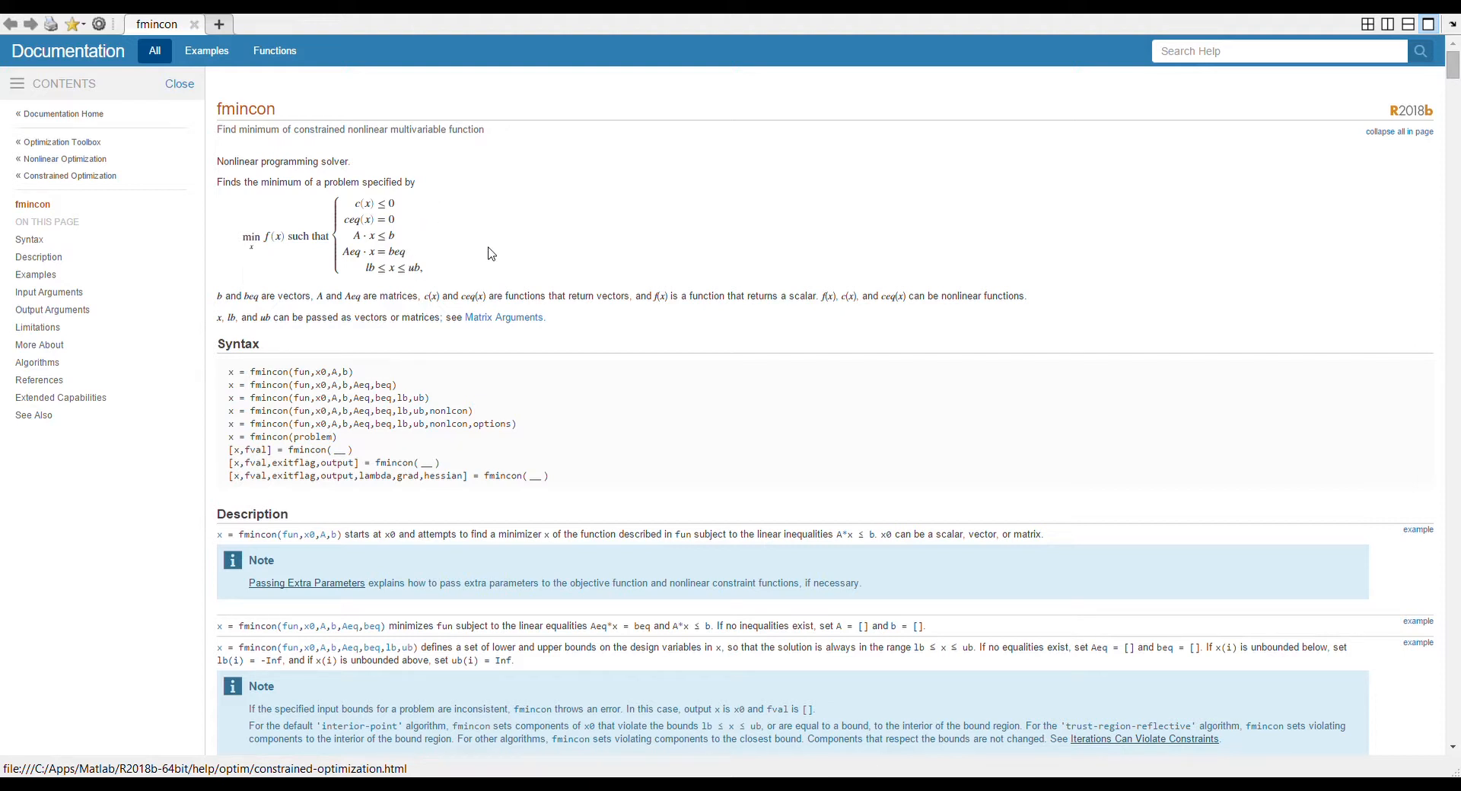
{"action": "mouse_move", "coordinate": [426, 332]}
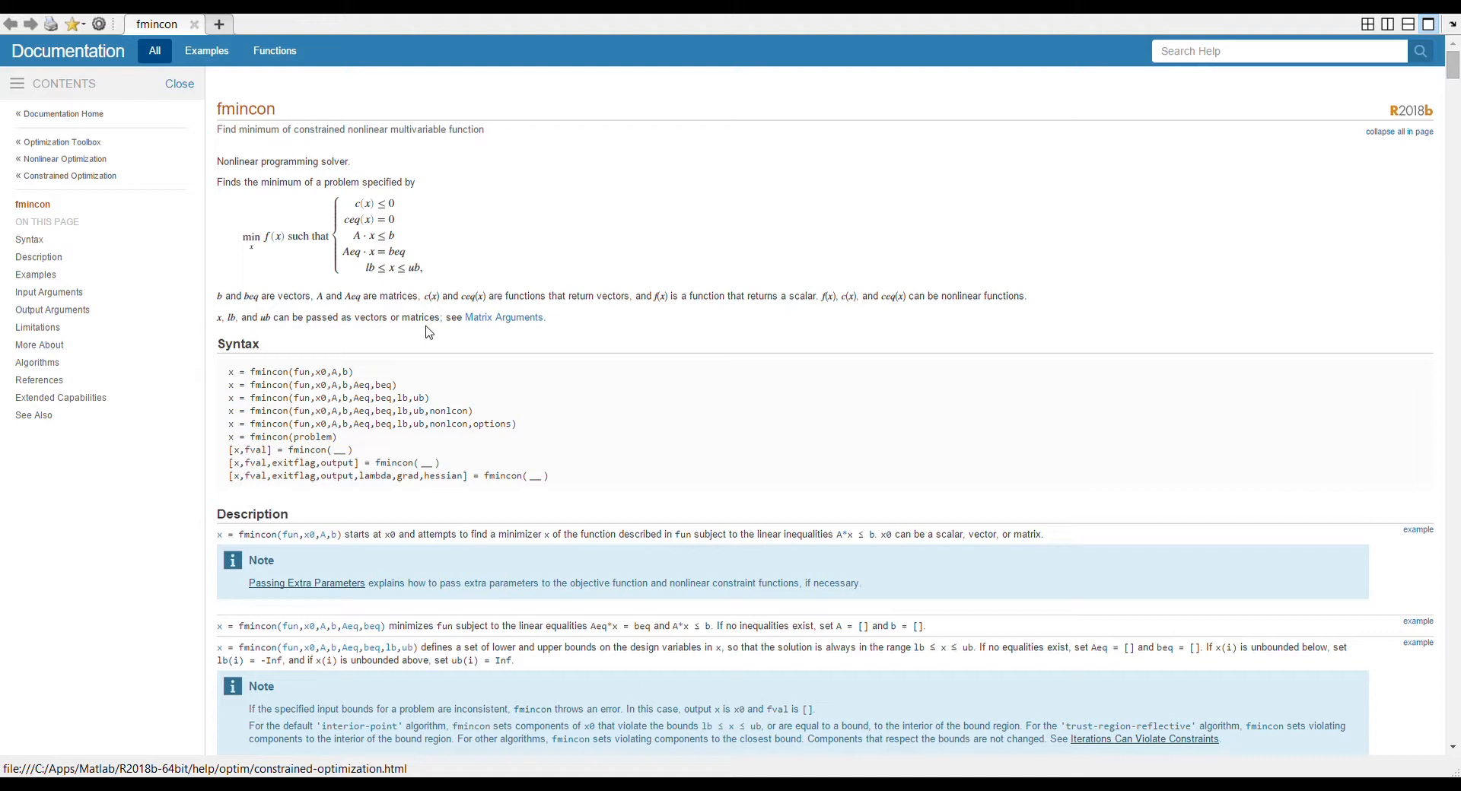
{"action": "mouse_move", "coordinate": [231, 387]}
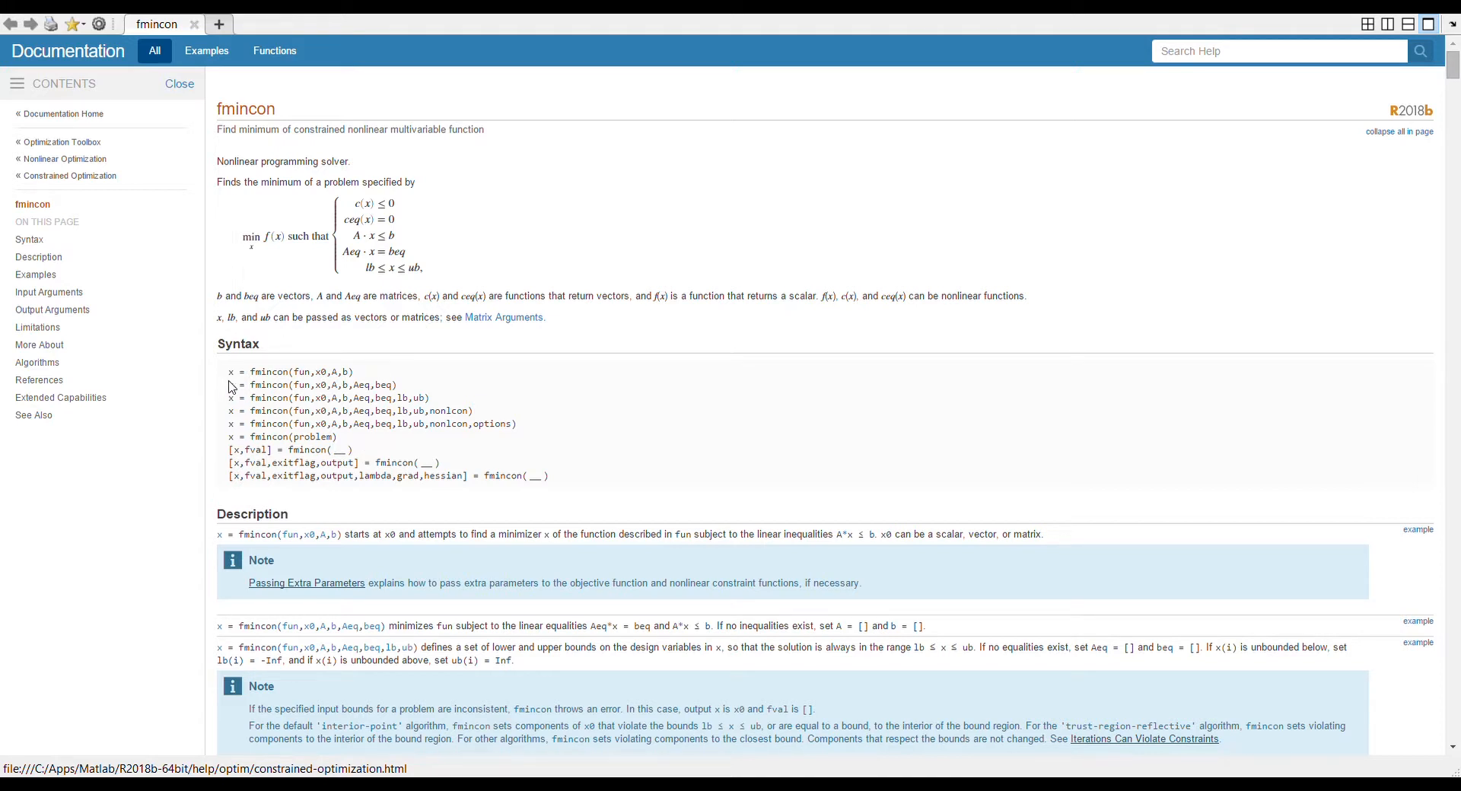
{"action": "mouse_move", "coordinate": [210, 392]}
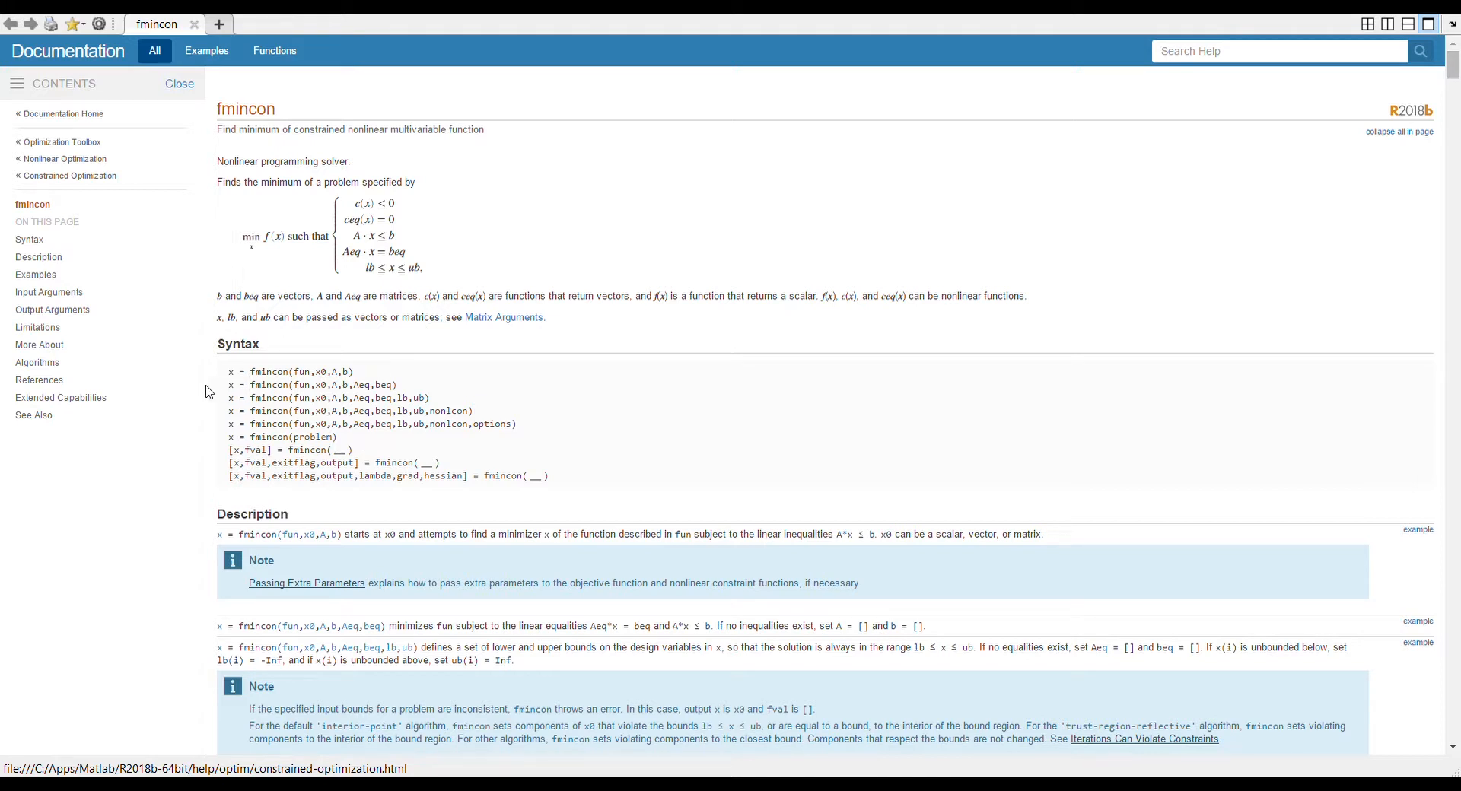
{"action": "mouse_move", "coordinate": [229, 414]}
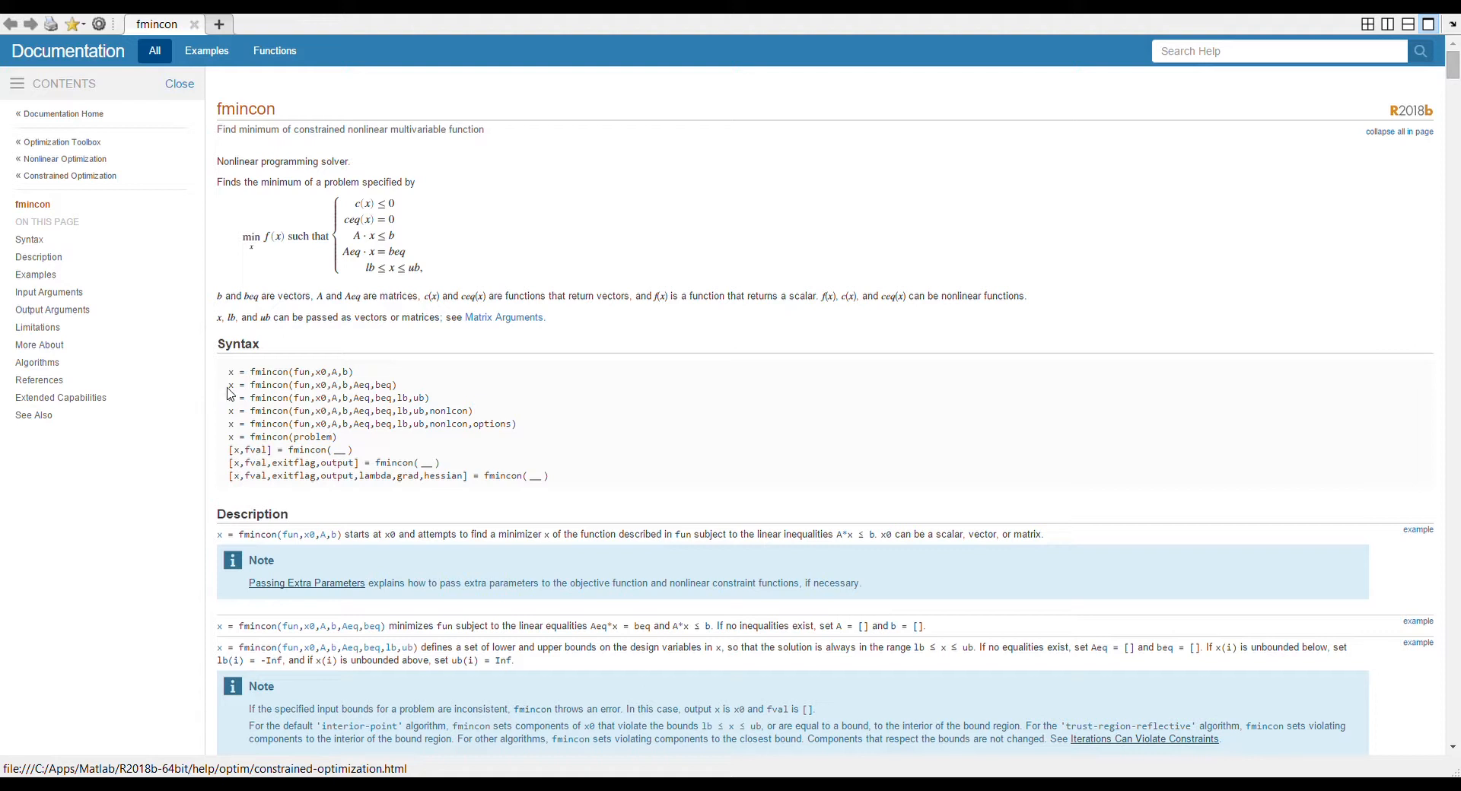
{"action": "mouse_move", "coordinate": [291, 386]}
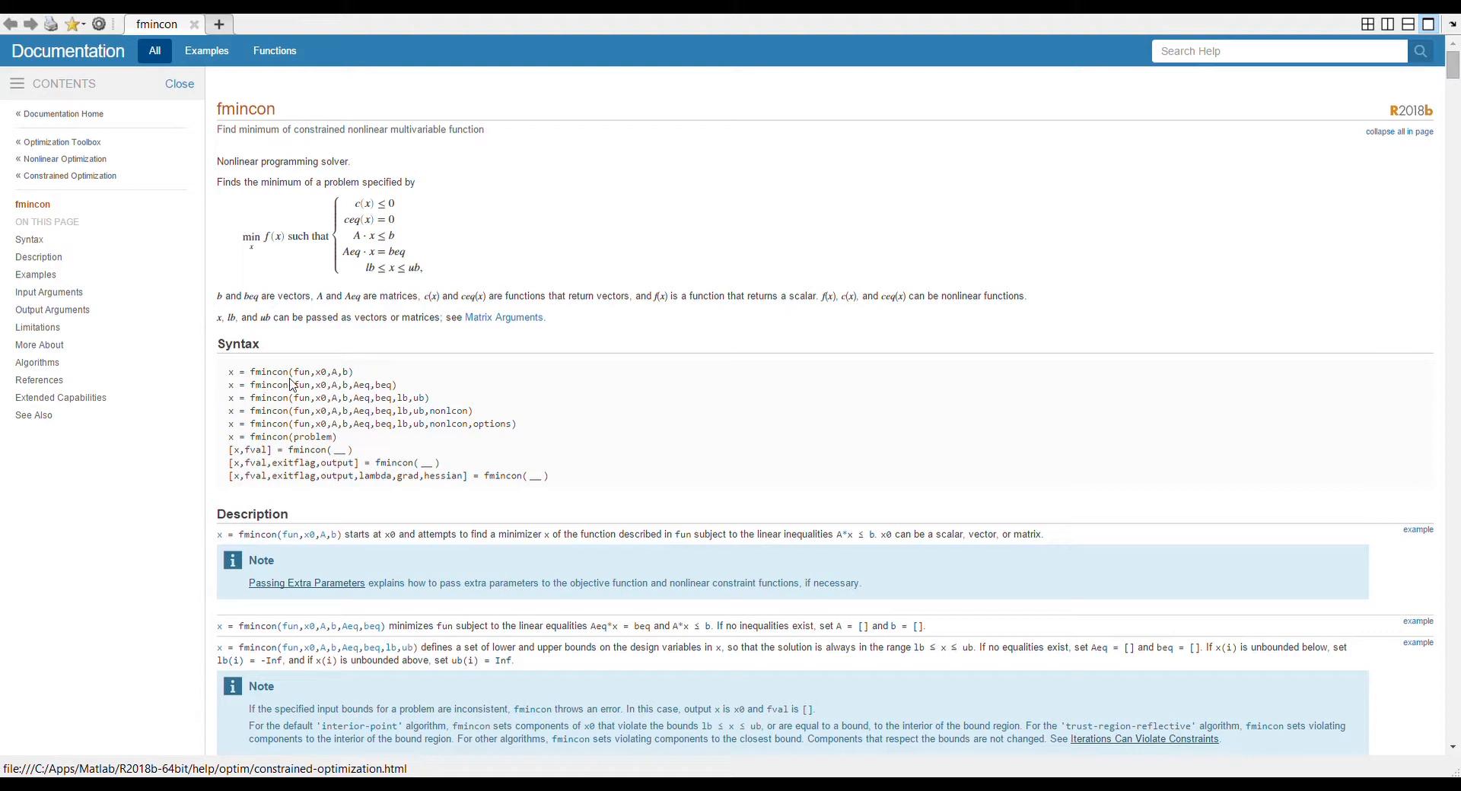
{"action": "mouse_move", "coordinate": [302, 385]}
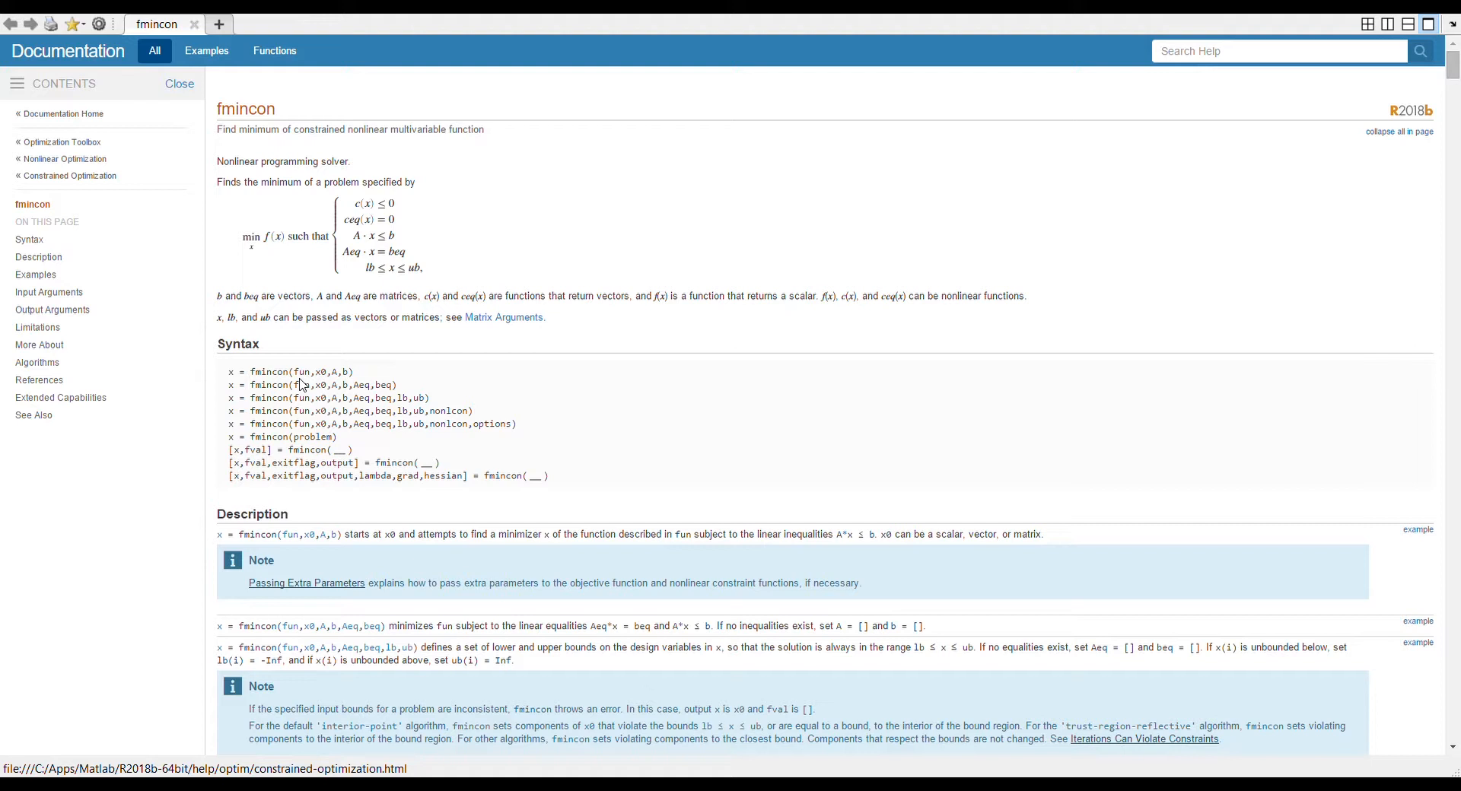
{"action": "mouse_move", "coordinate": [323, 385]}
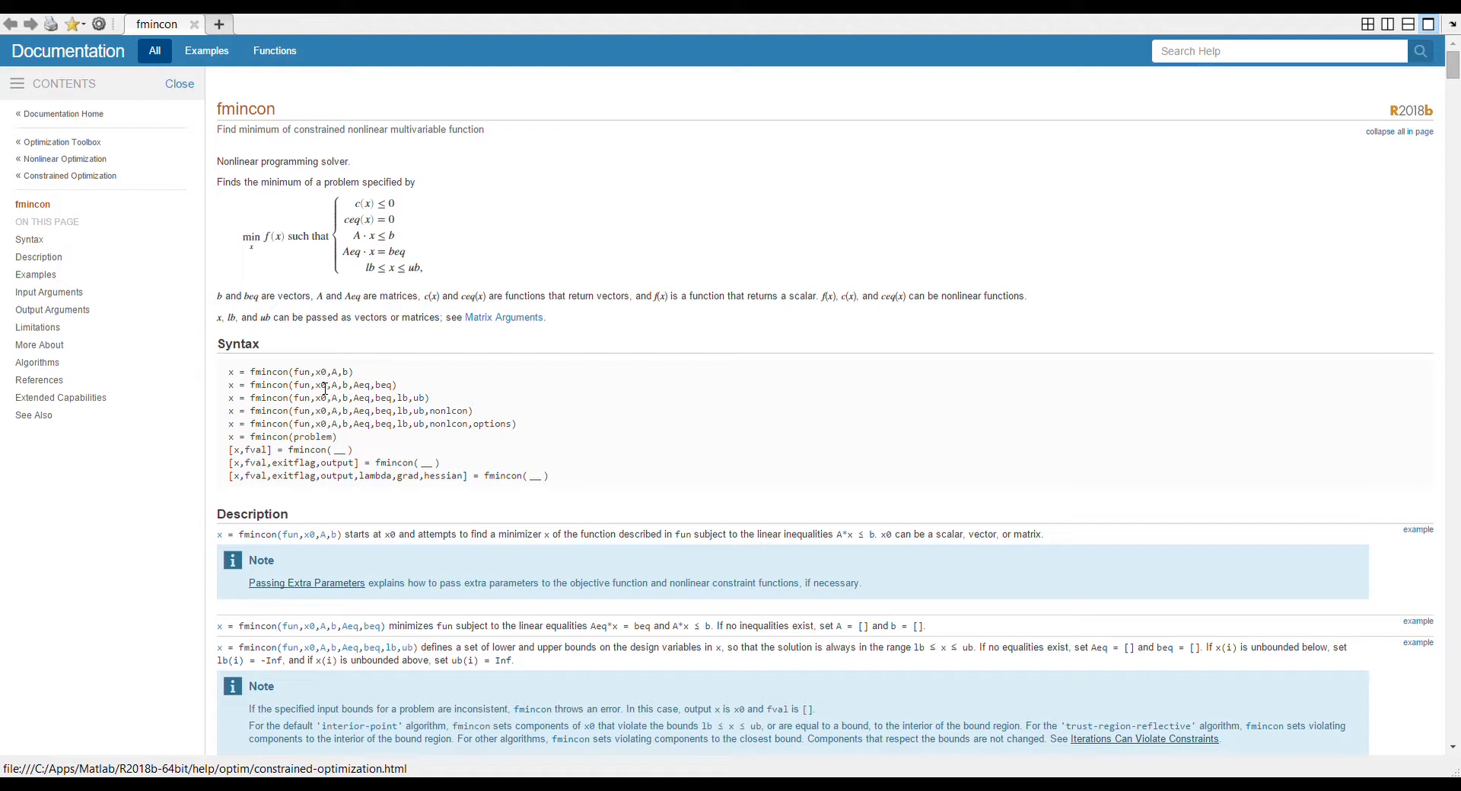
{"action": "mouse_move", "coordinate": [344, 385]}
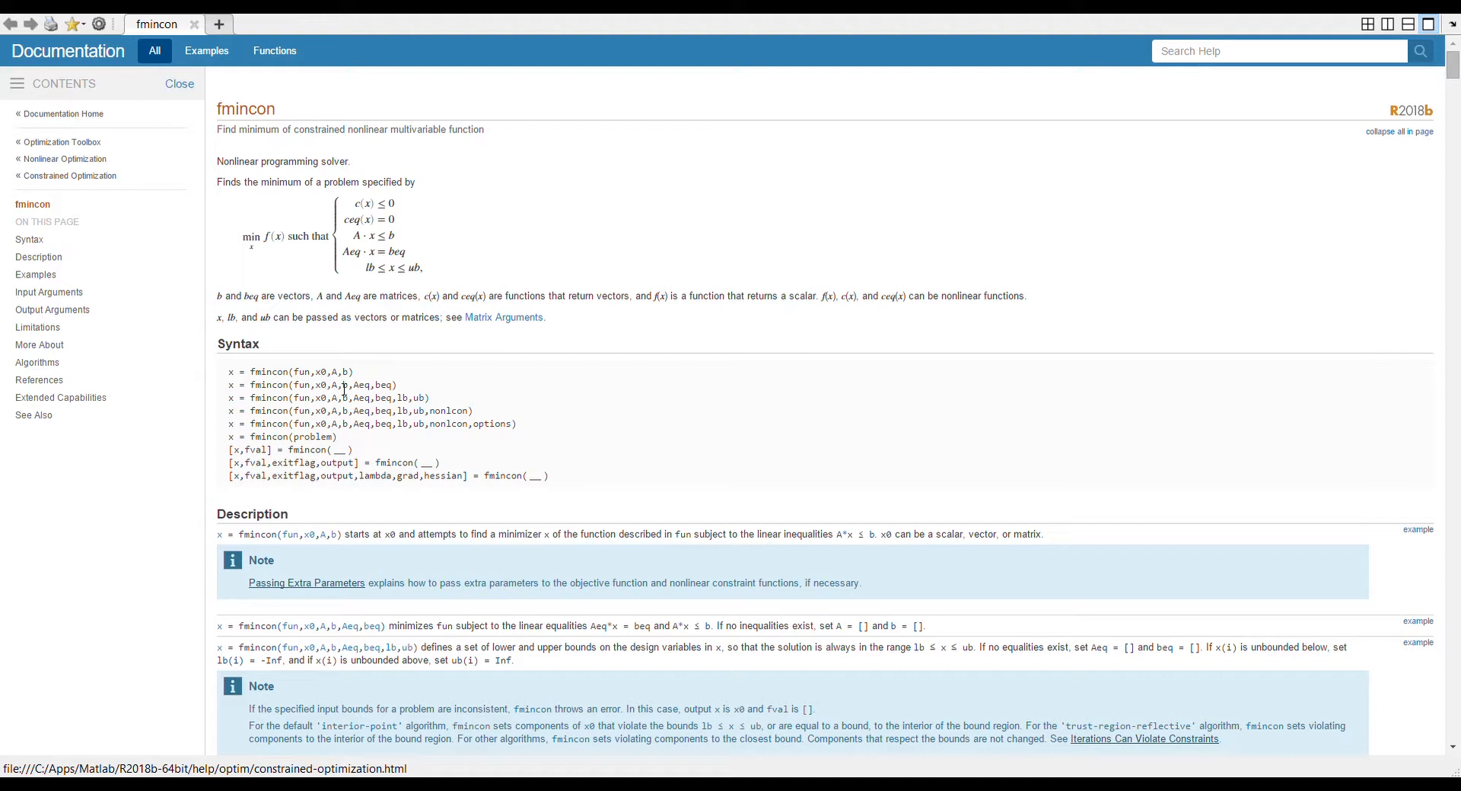
{"action": "mouse_move", "coordinate": [349, 385]}
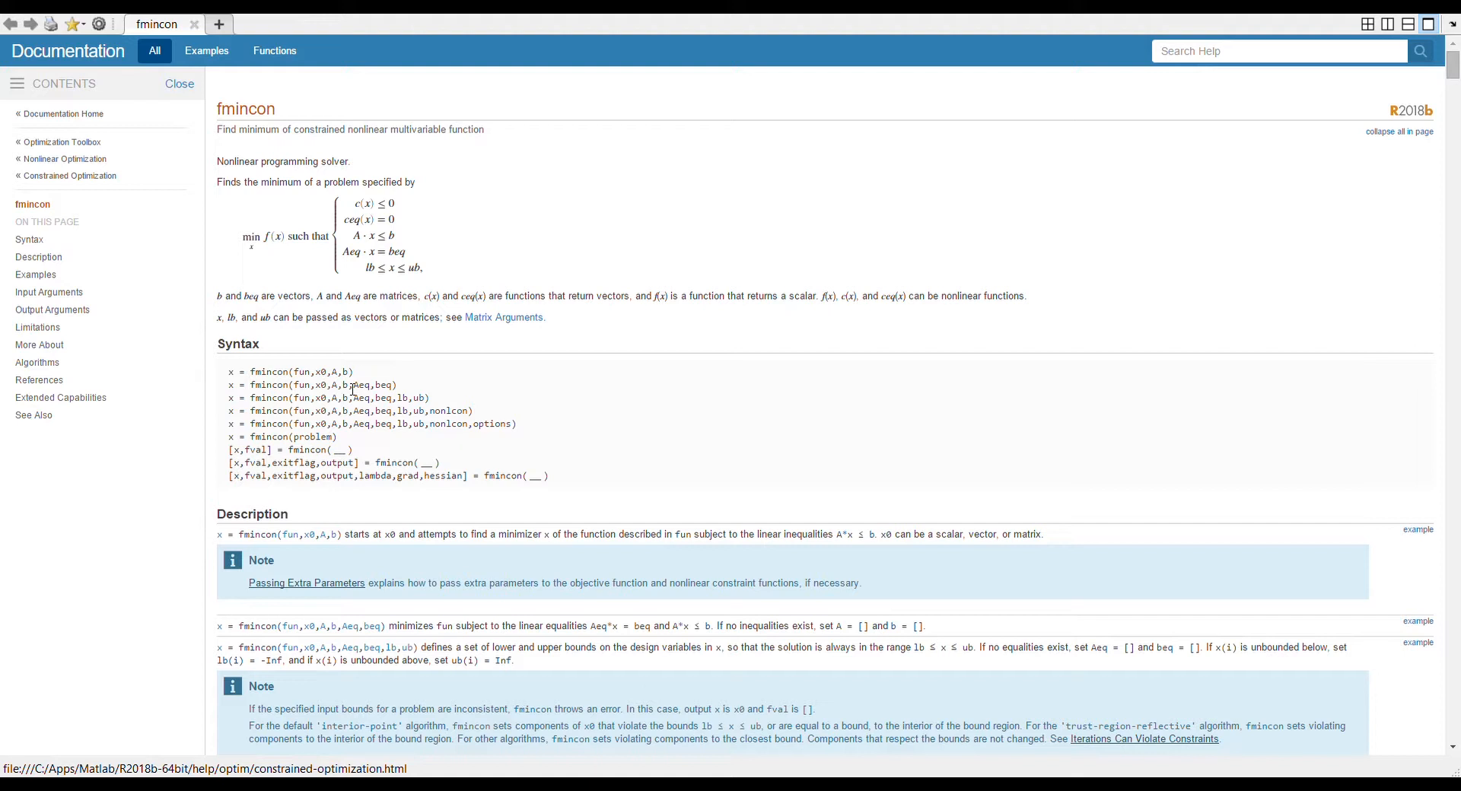
{"action": "mouse_move", "coordinate": [416, 252]}
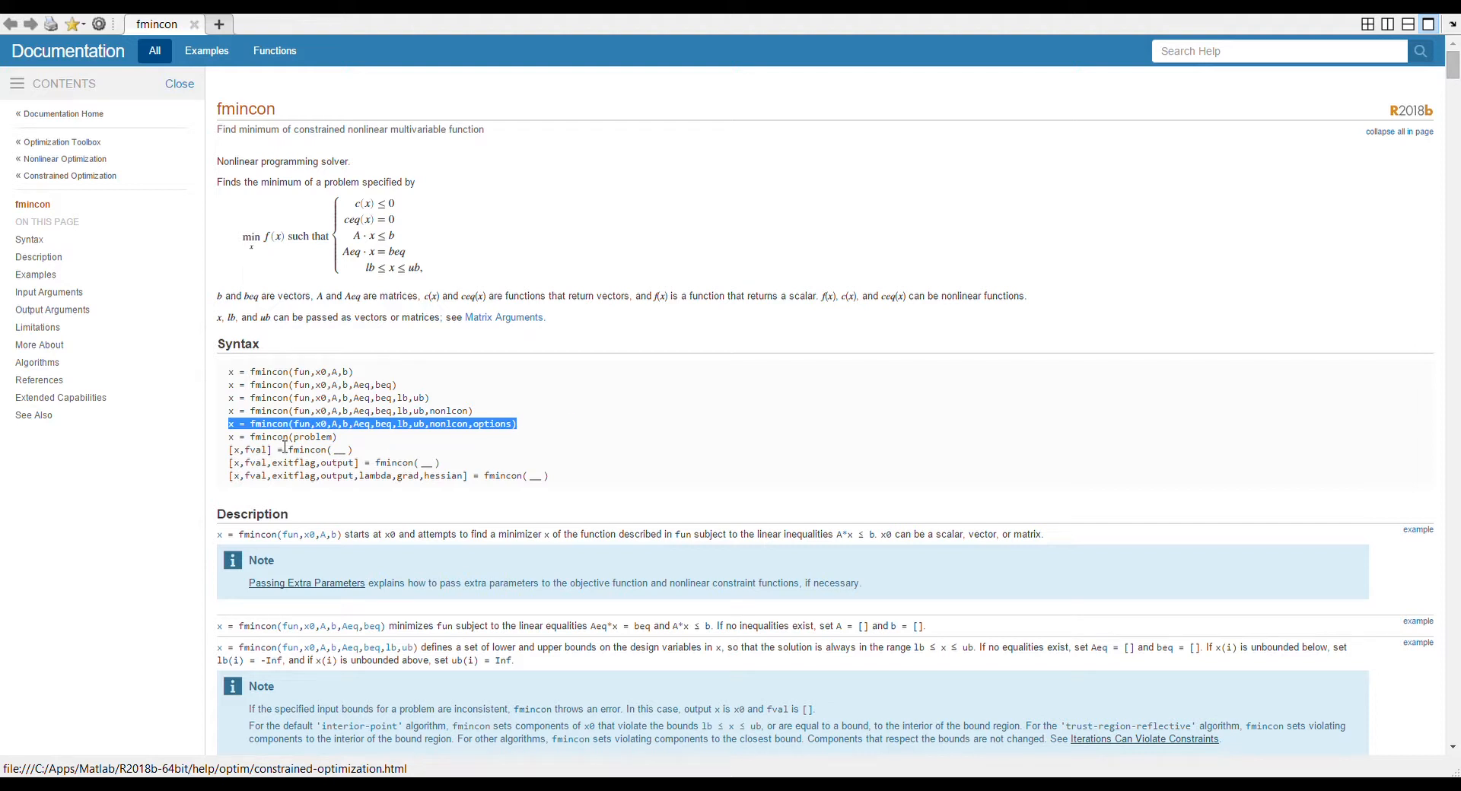
{"action": "mouse_move", "coordinate": [312, 436]}
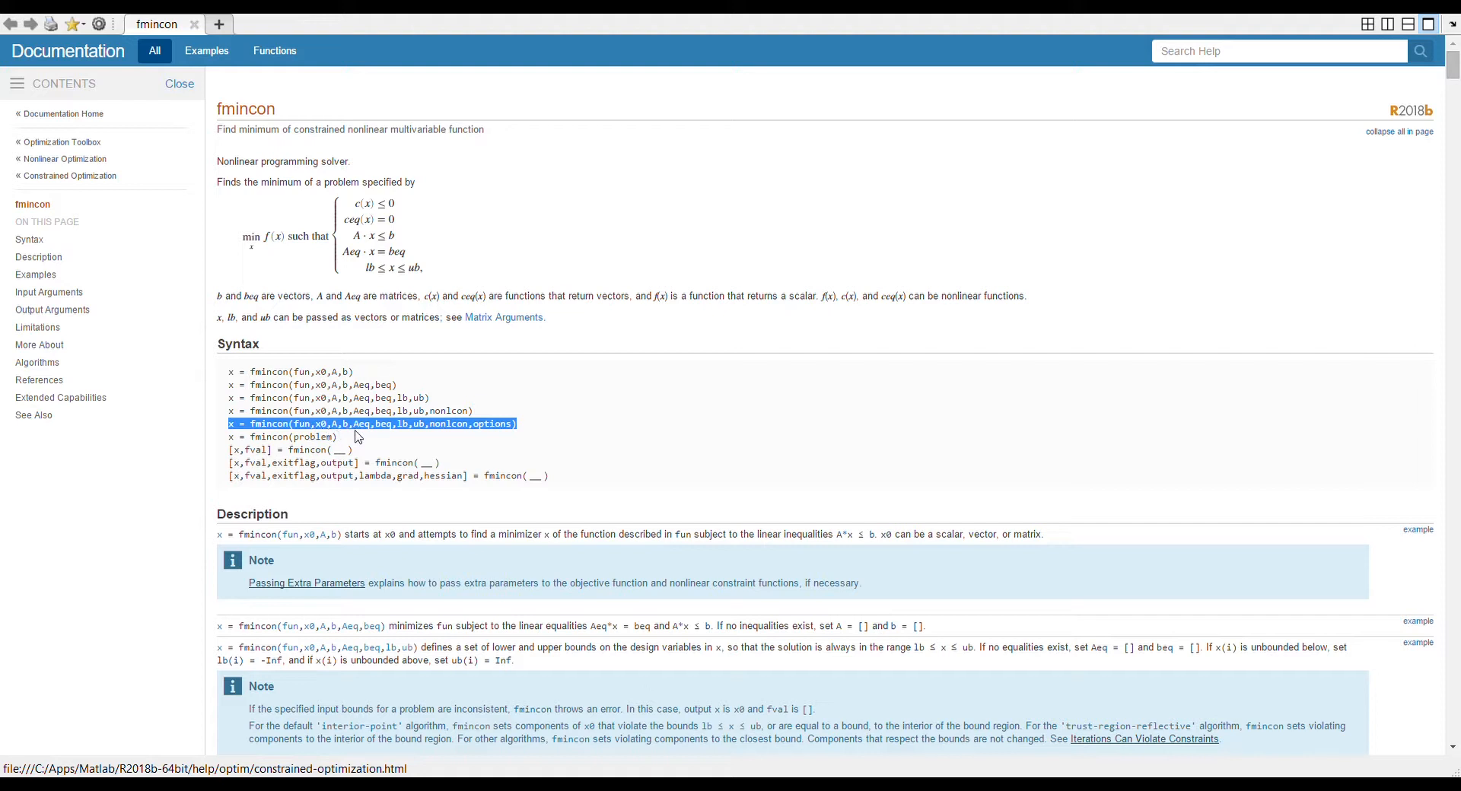
{"action": "mouse_move", "coordinate": [423, 435]}
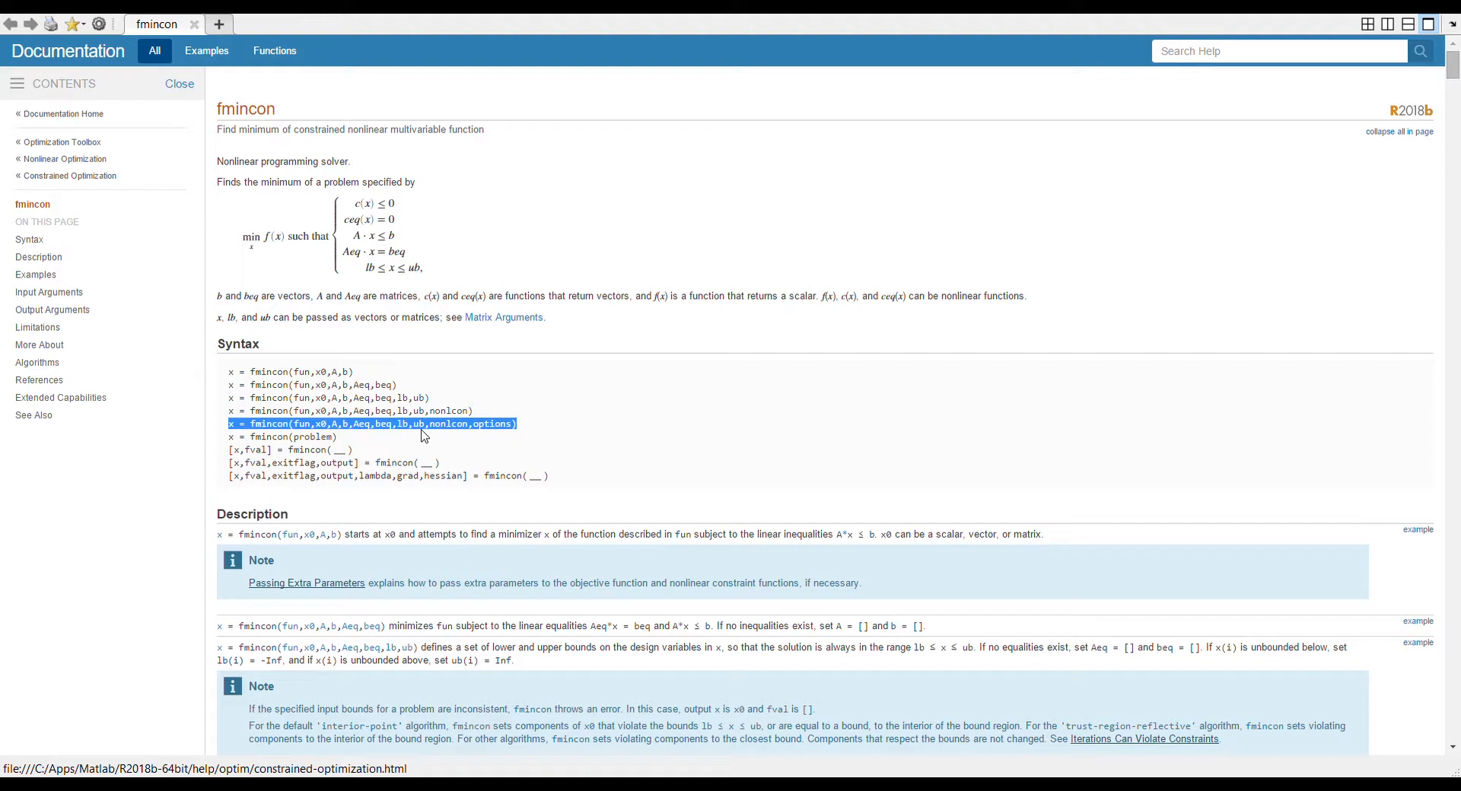
{"action": "mouse_move", "coordinate": [429, 244]}
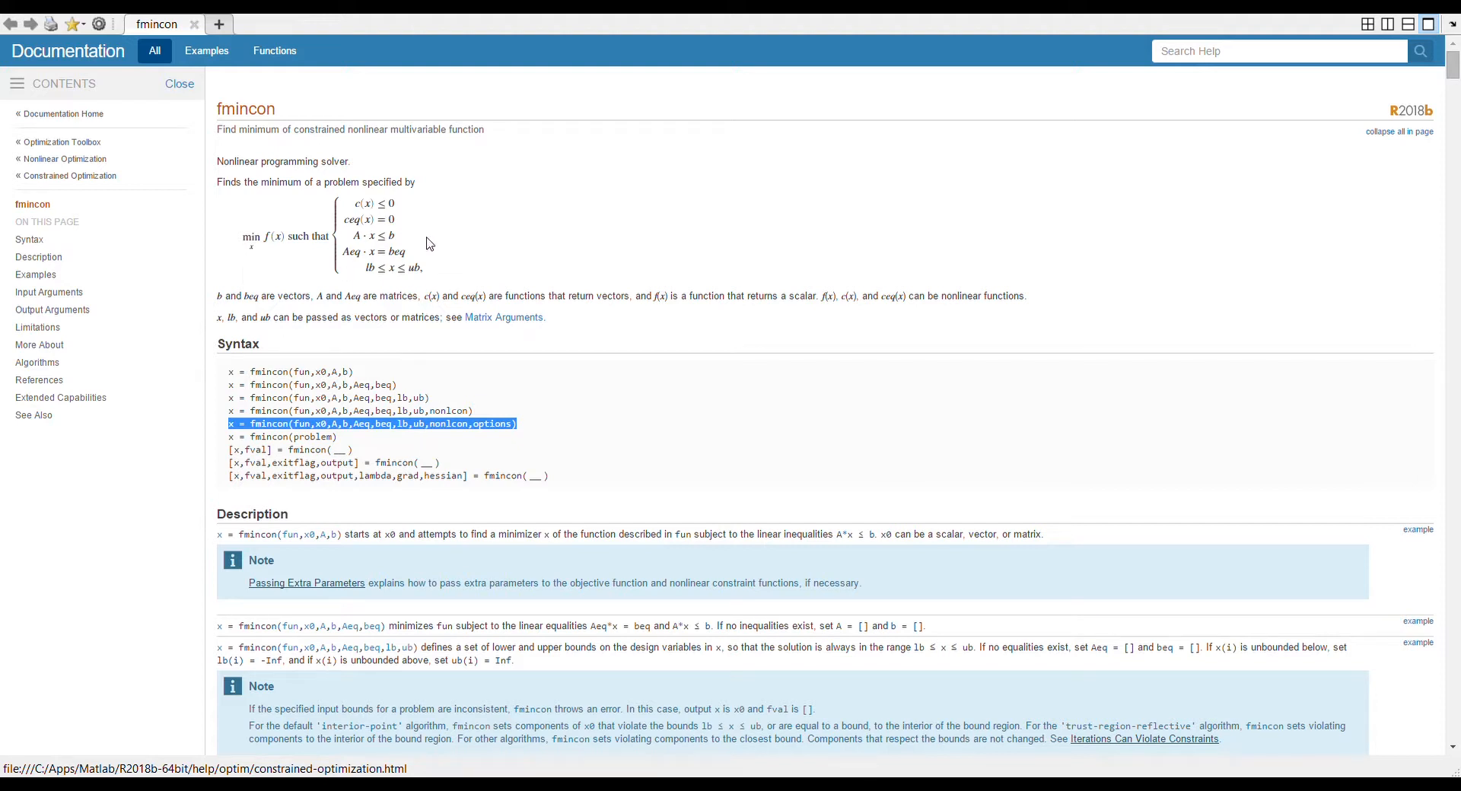
{"action": "mouse_move", "coordinate": [429, 267]}
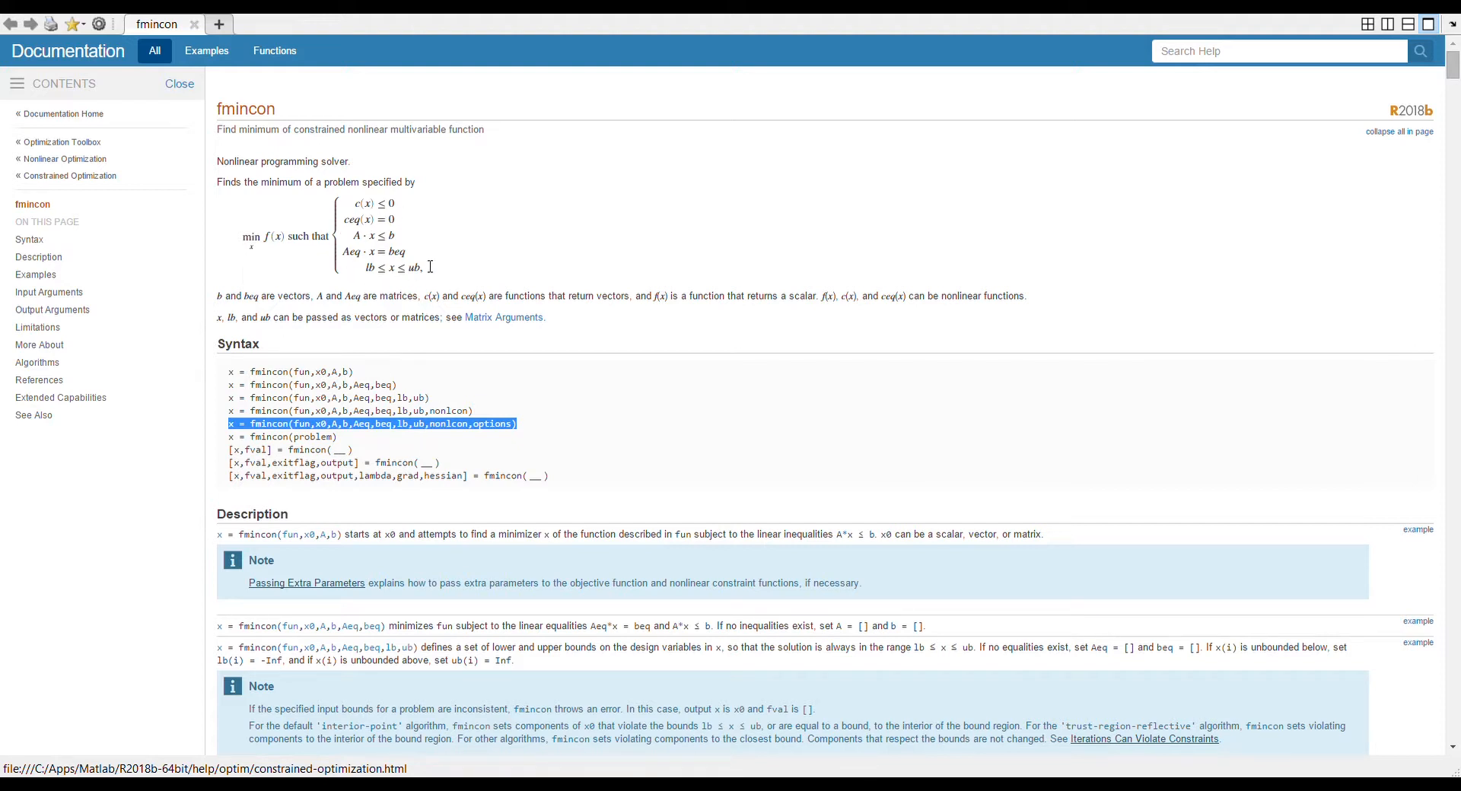
{"action": "mouse_move", "coordinate": [459, 437]}
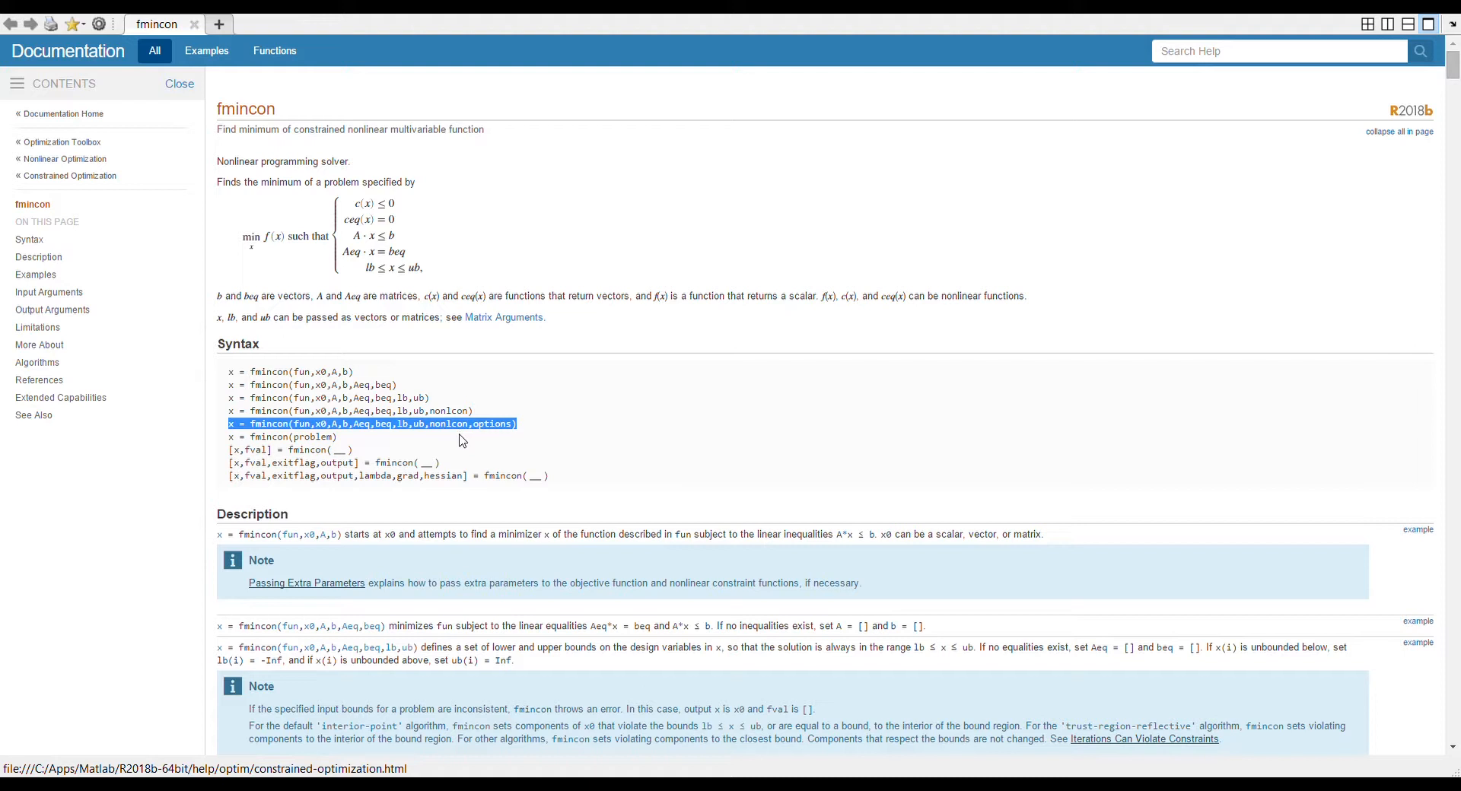
{"action": "mouse_move", "coordinate": [456, 437]}
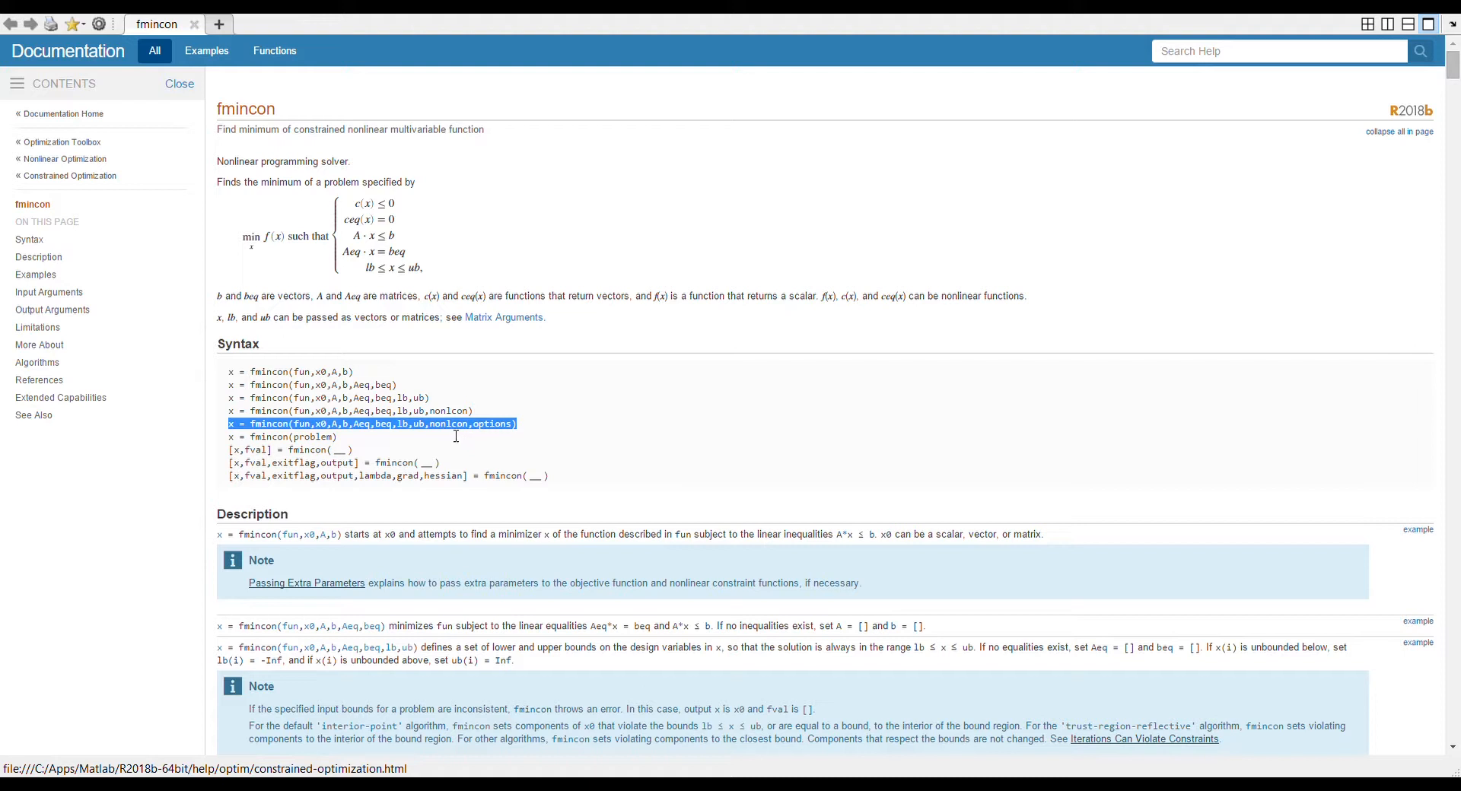
{"action": "mouse_move", "coordinate": [451, 444]}
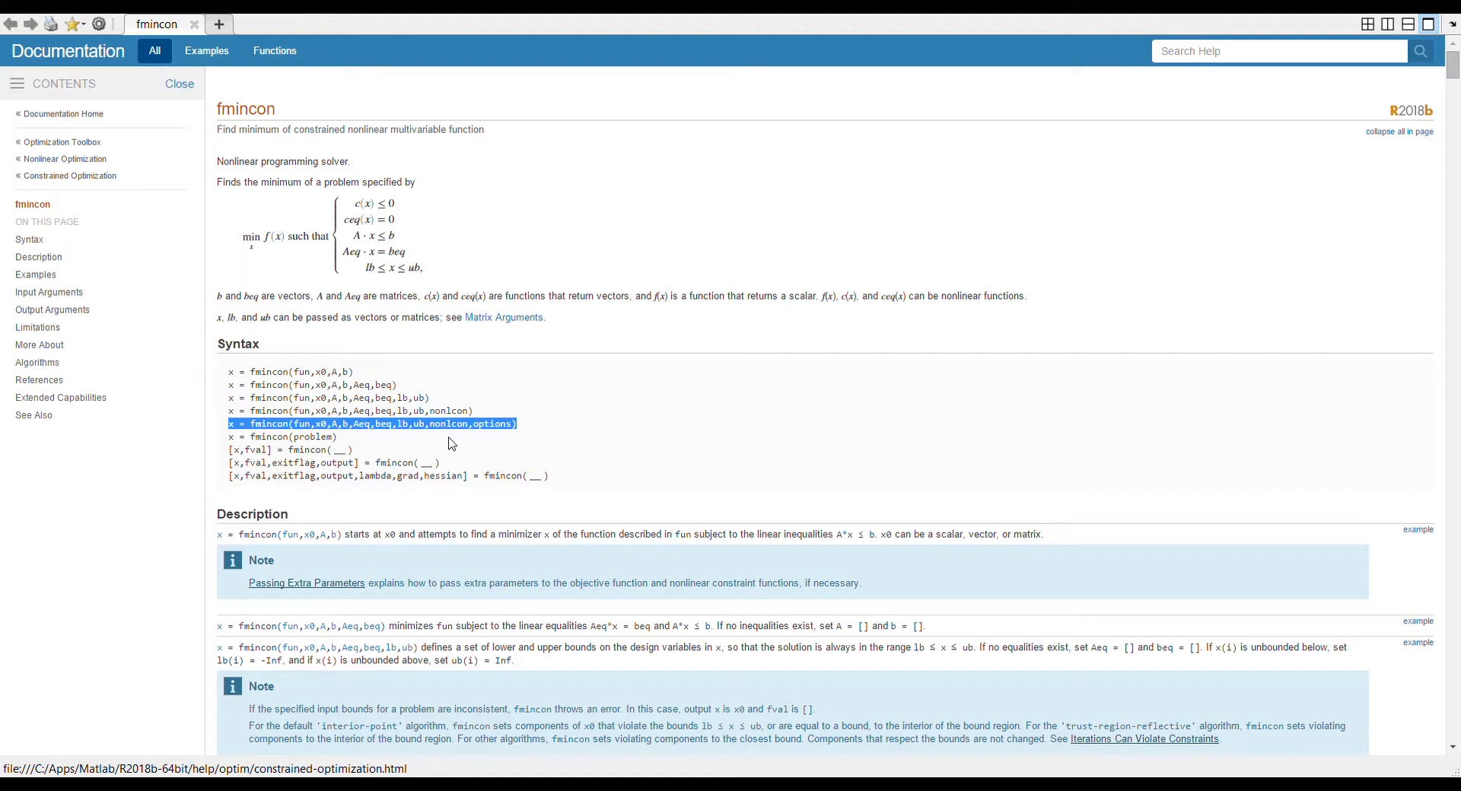
{"action": "mouse_move", "coordinate": [482, 424]}
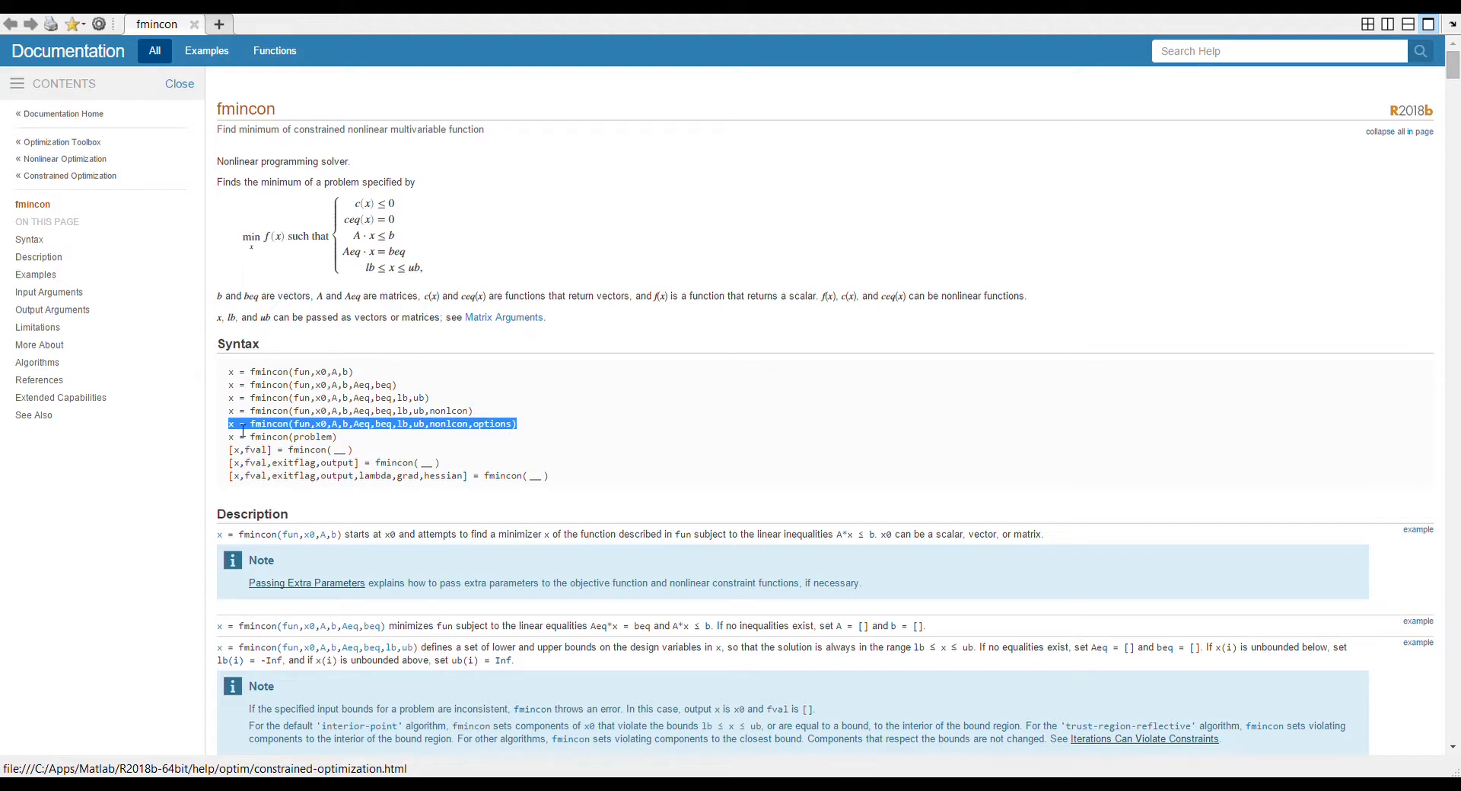
{"action": "mouse_move", "coordinate": [627, 413]}
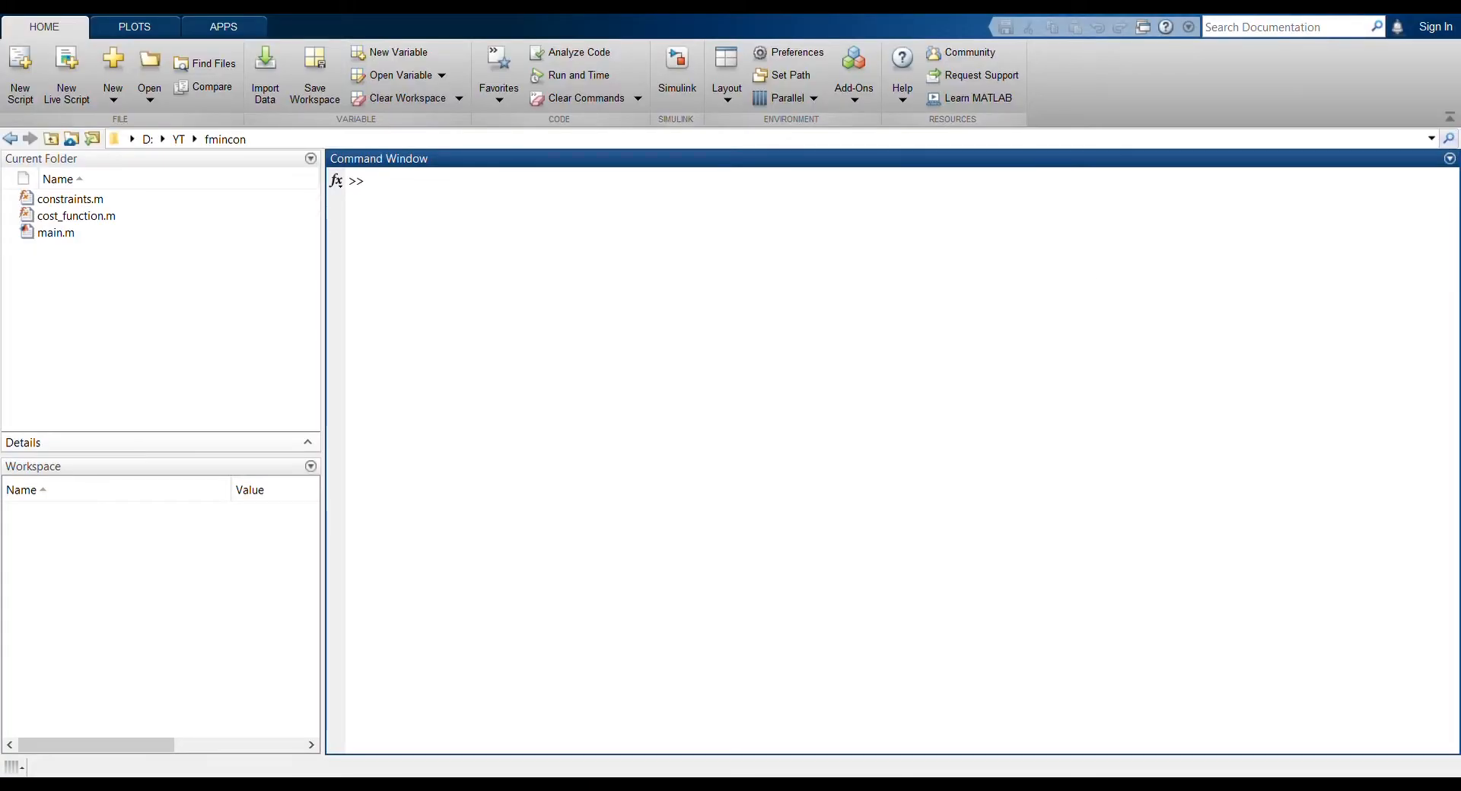
{"action": "mouse_move", "coordinate": [598, 503]}
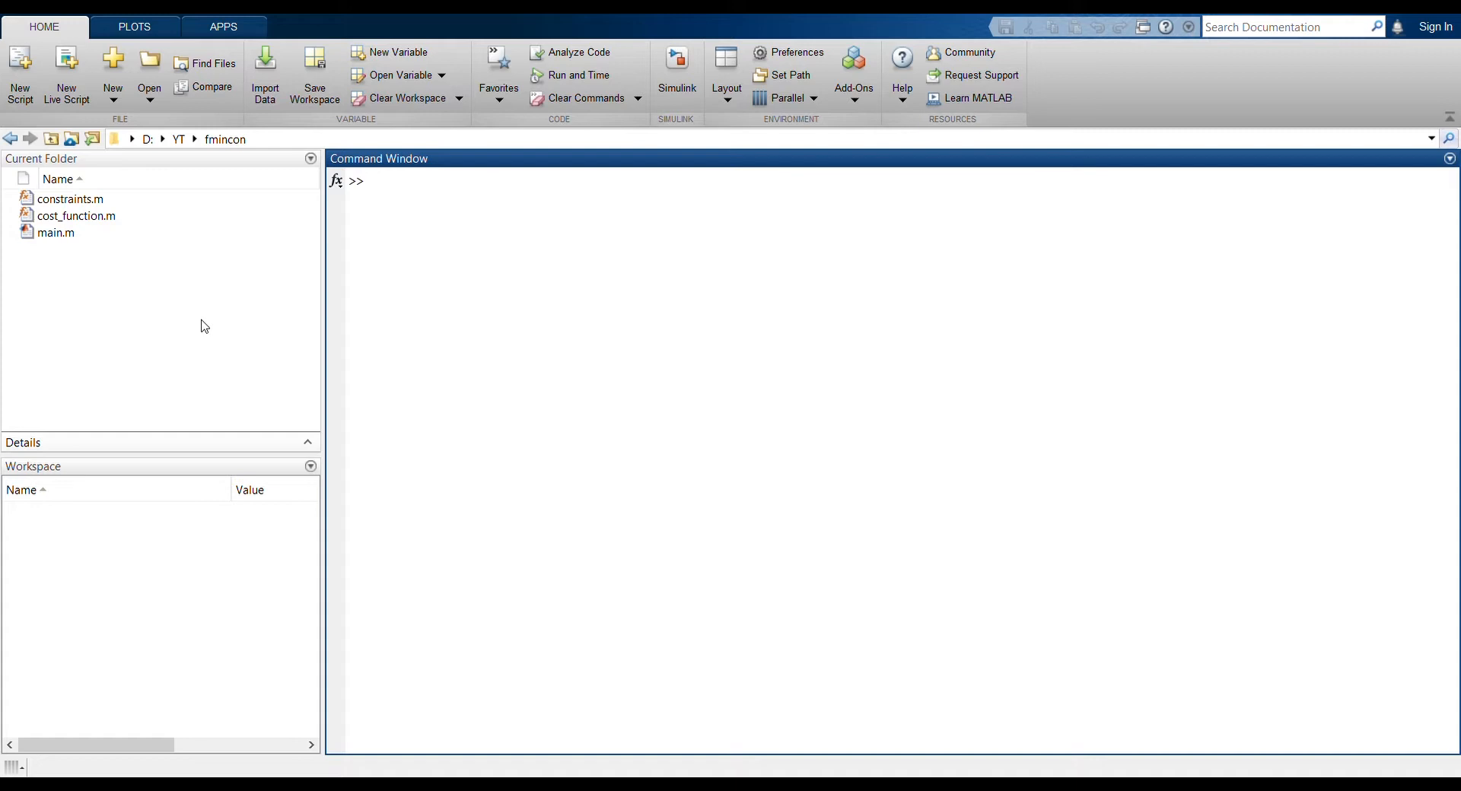
{"action": "mouse_move", "coordinate": [56, 233]}
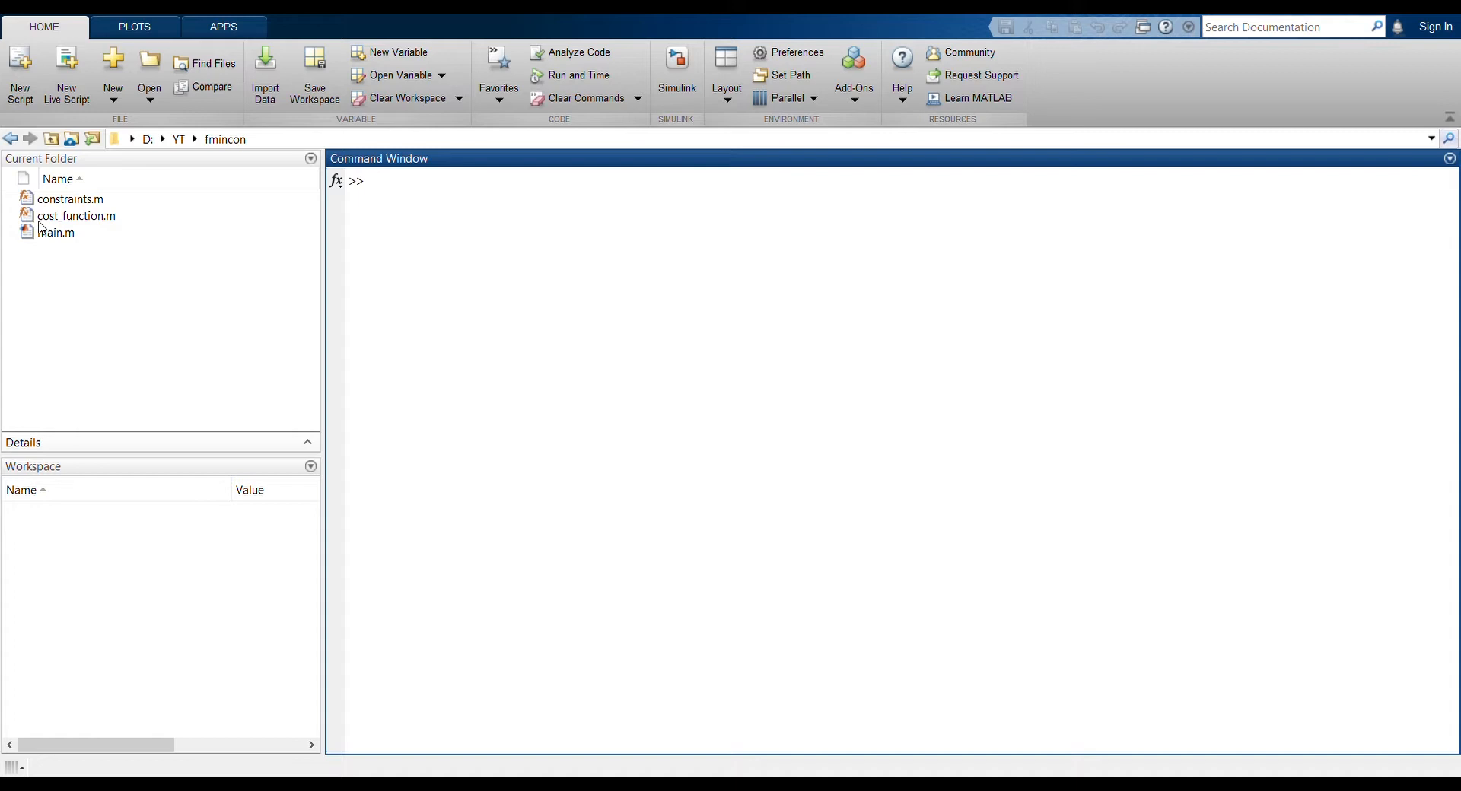
{"action": "mouse_move", "coordinate": [59, 238]}
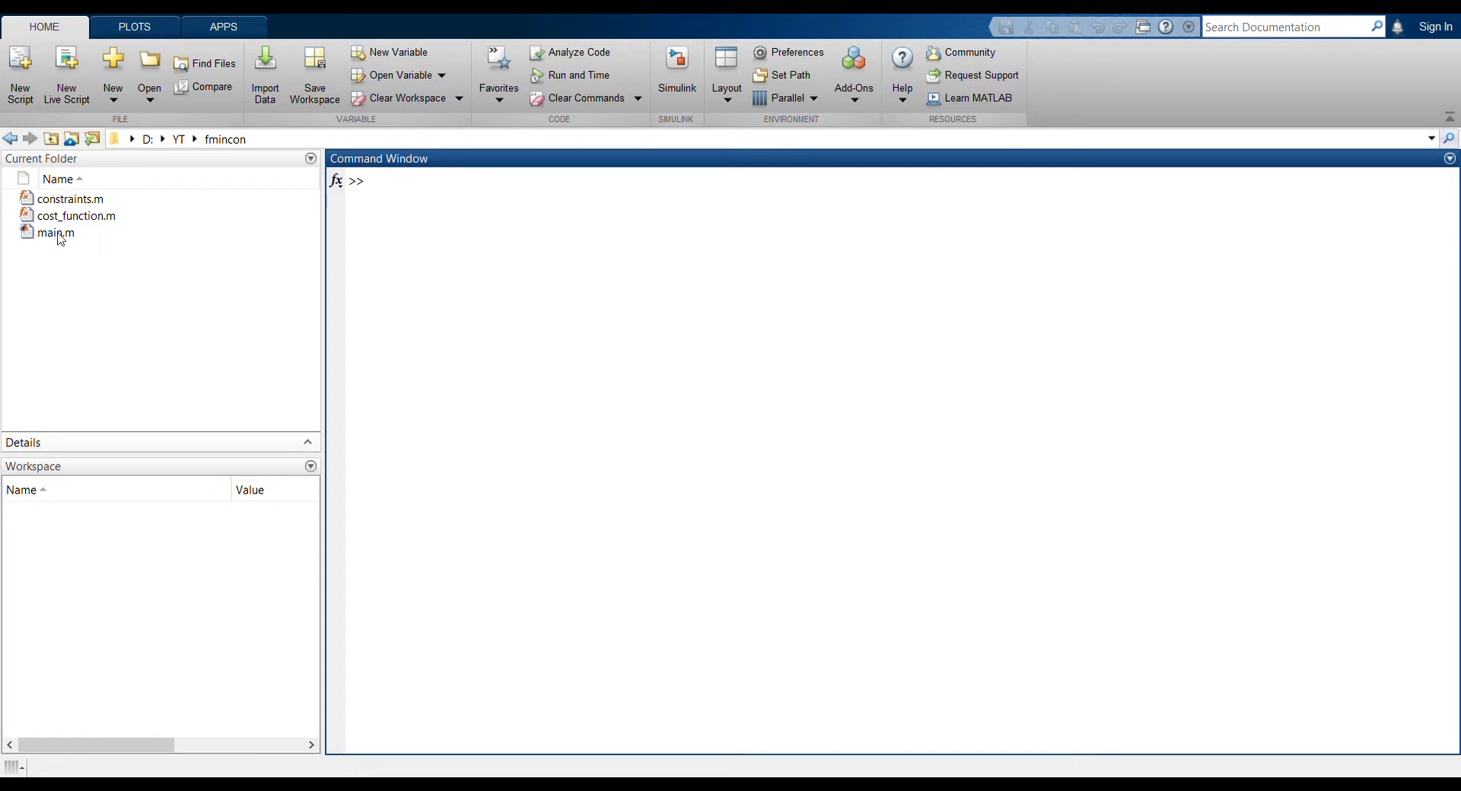
{"action": "mouse_move", "coordinate": [88, 219]}
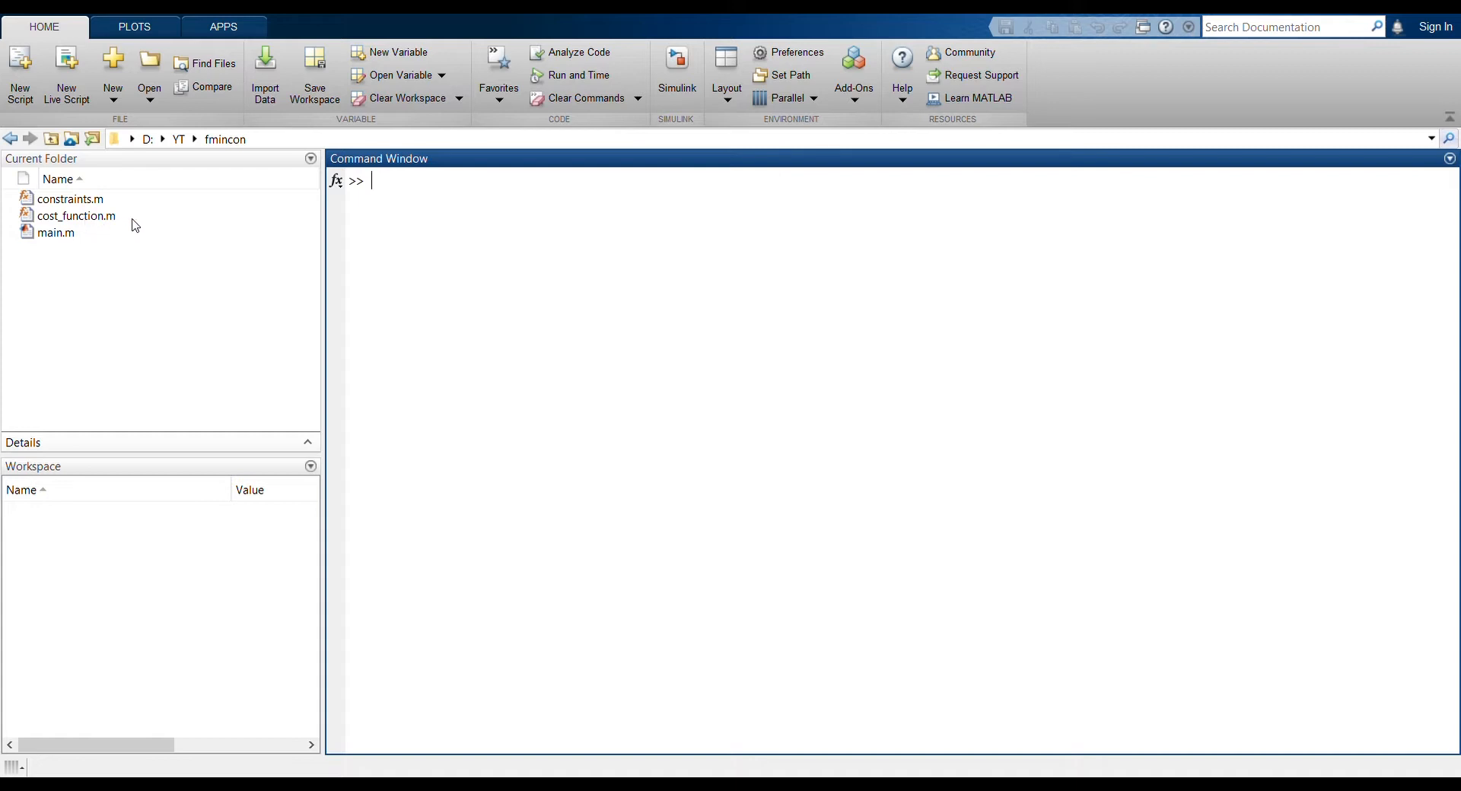
{"action": "mouse_move", "coordinate": [88, 211]}
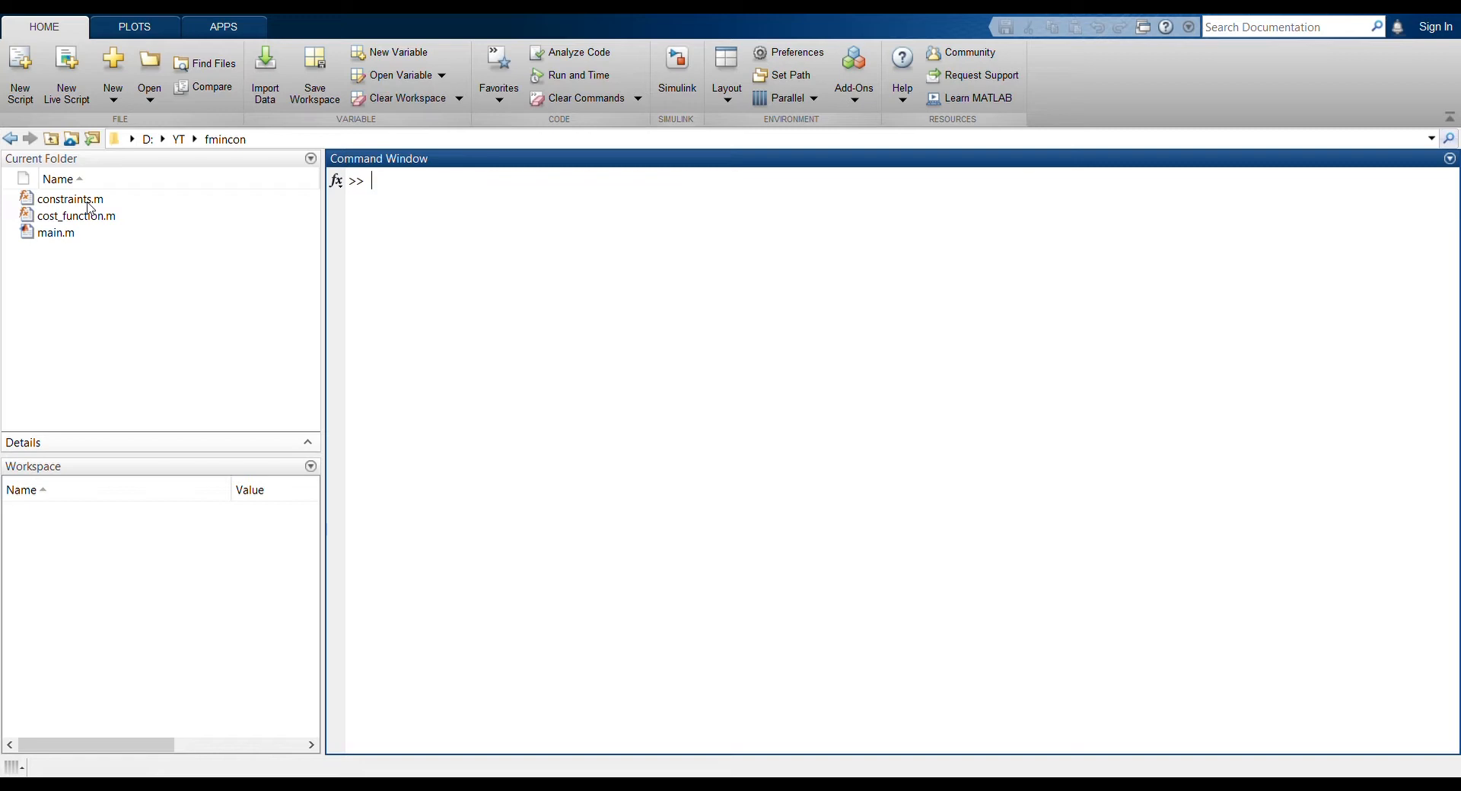
Step: Open cost_function.m from the Current Folder panel in the editor
{"action": "left_click", "coordinate": [75, 215]}
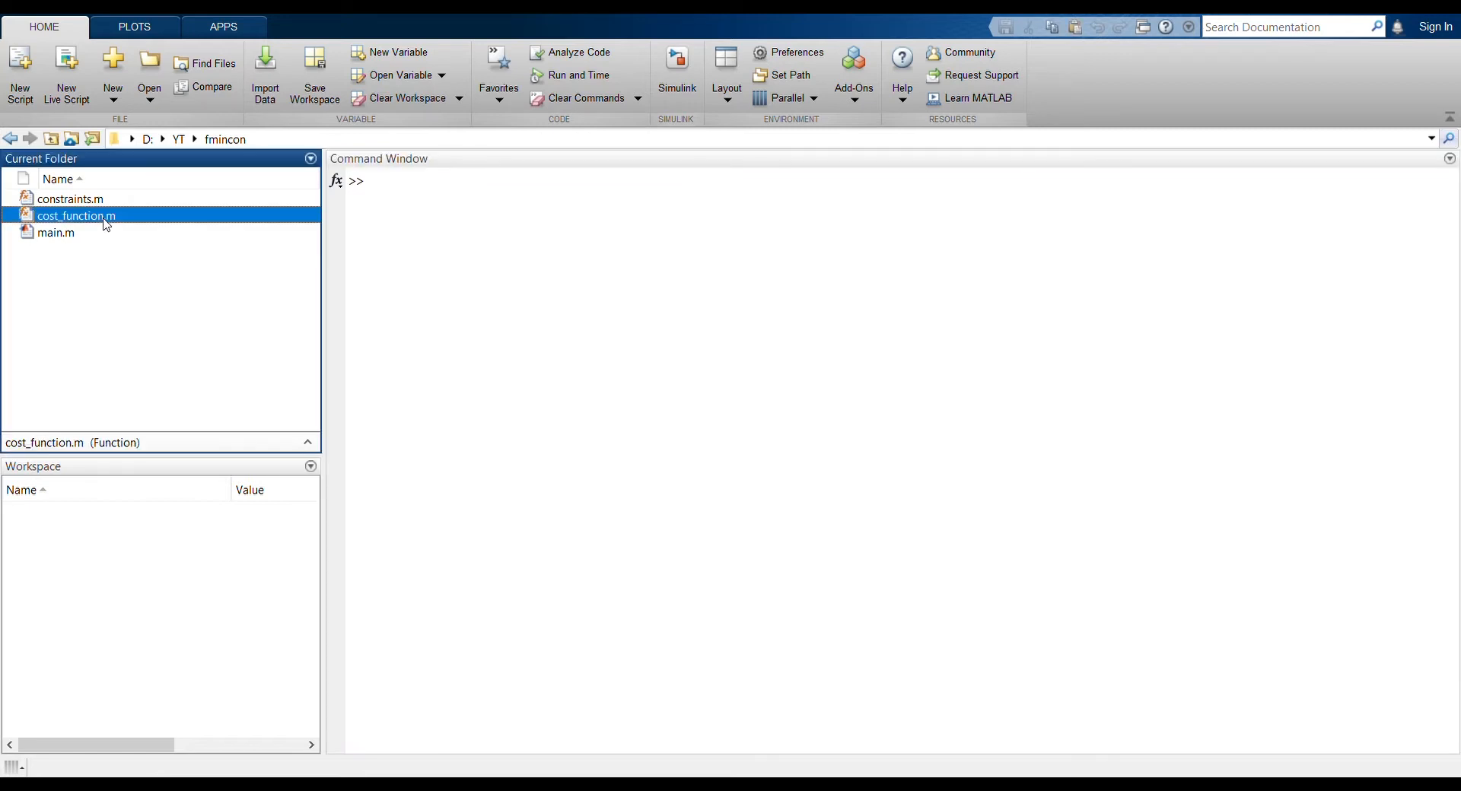
{"action": "double_click", "coordinate": [76, 216]}
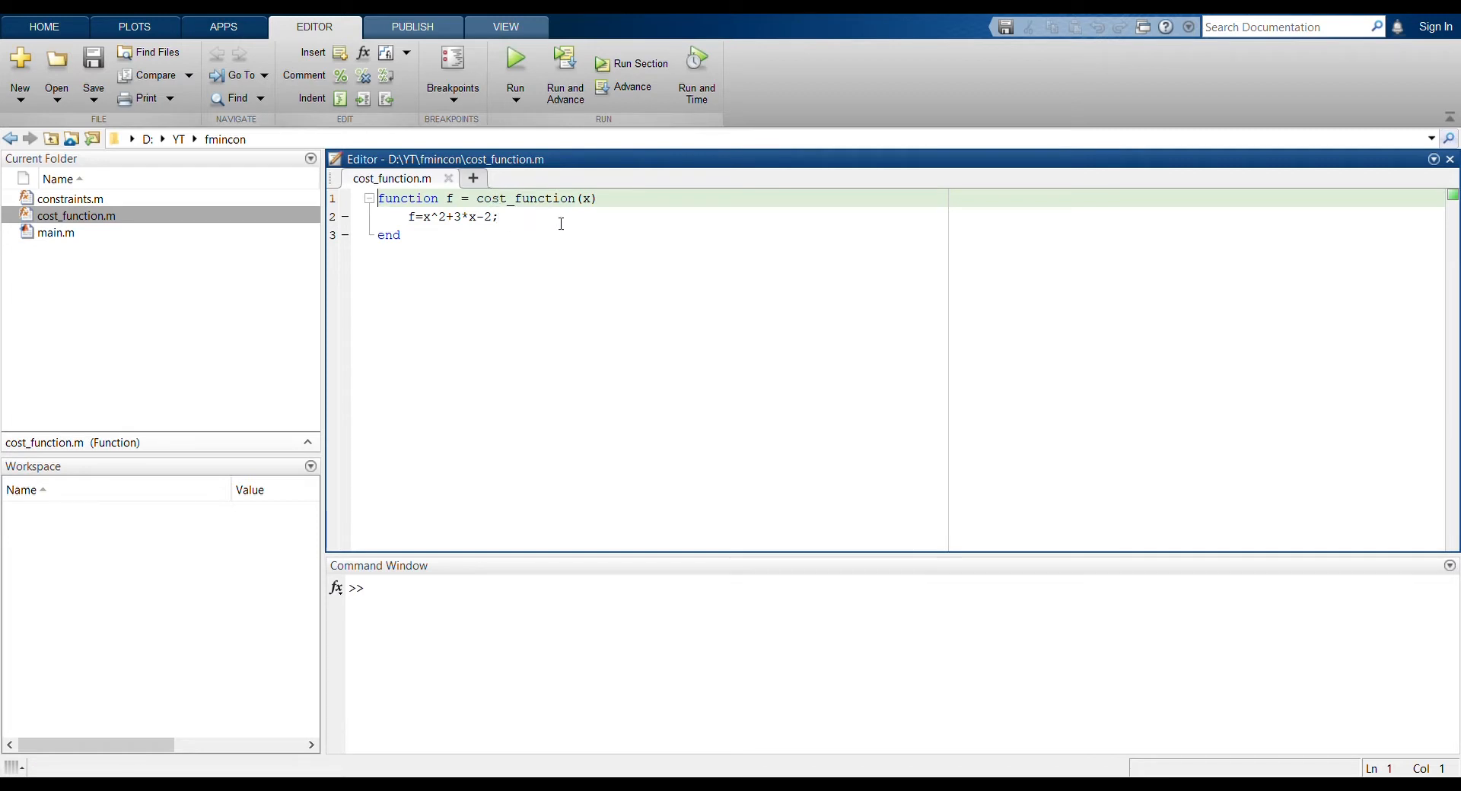
{"action": "mouse_move", "coordinate": [612, 199]}
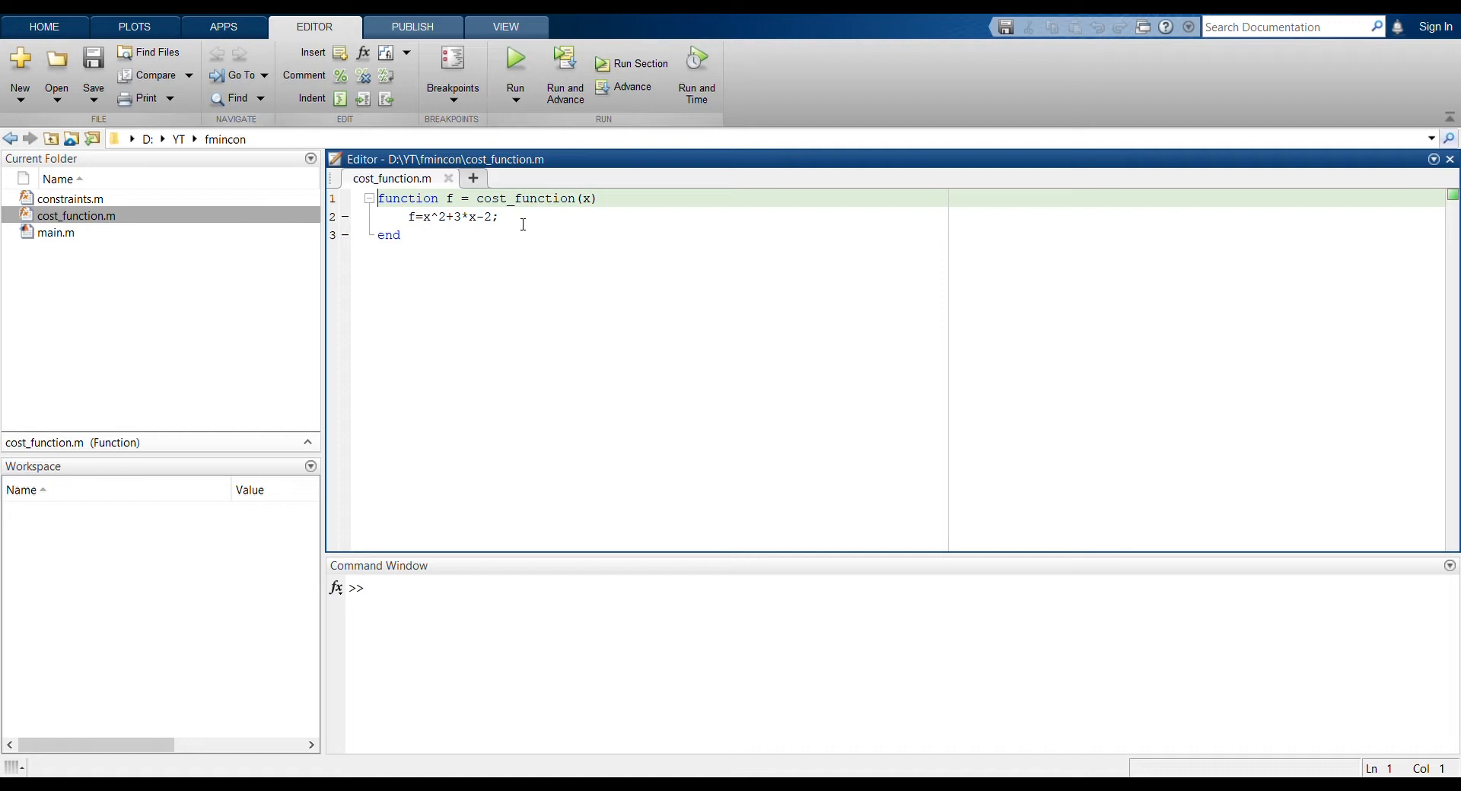
{"action": "mouse_move", "coordinate": [420, 268]}
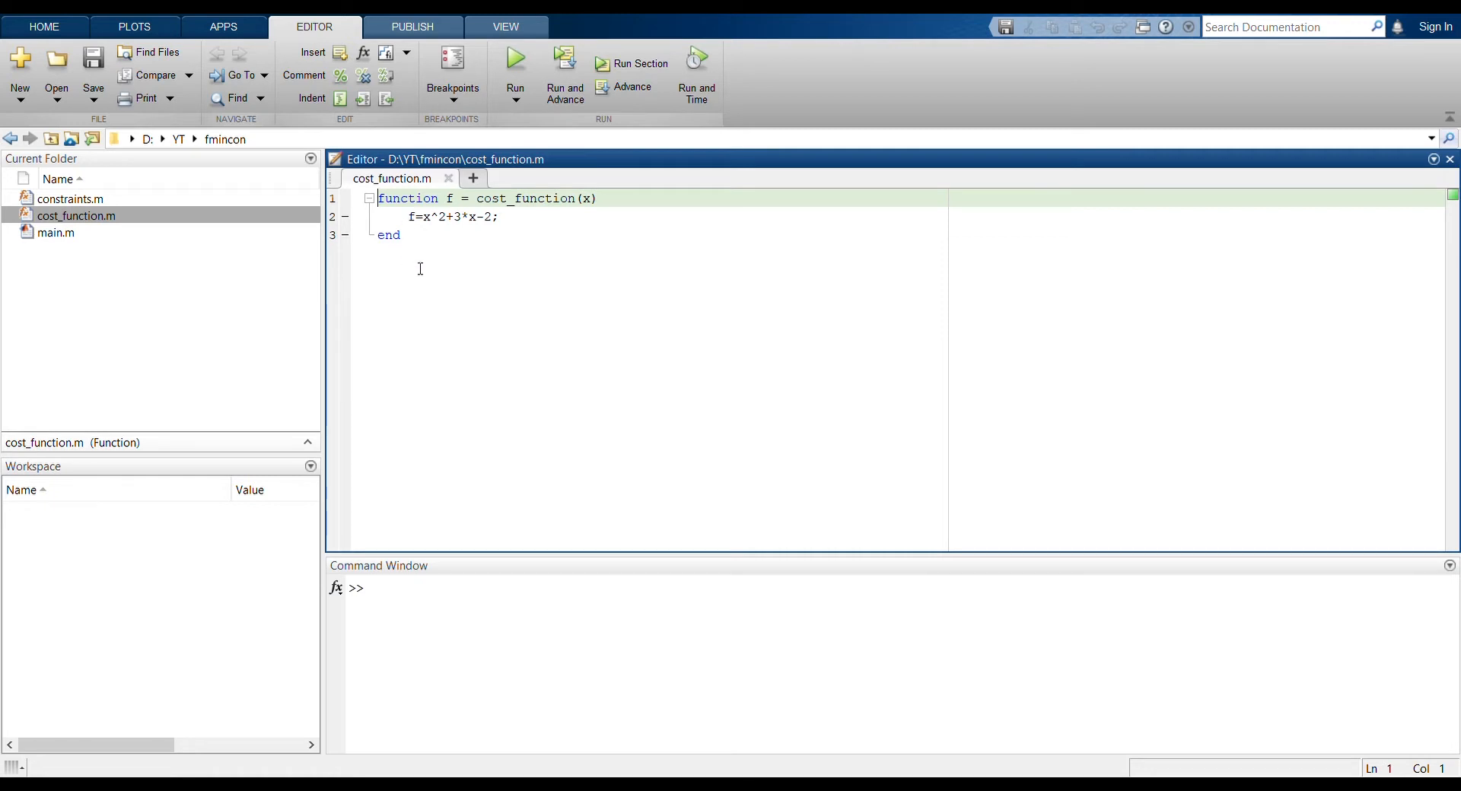
Step: Open constraints.m from the Current Folder panel in a second editor tab
{"action": "left_click", "coordinate": [64, 198]}
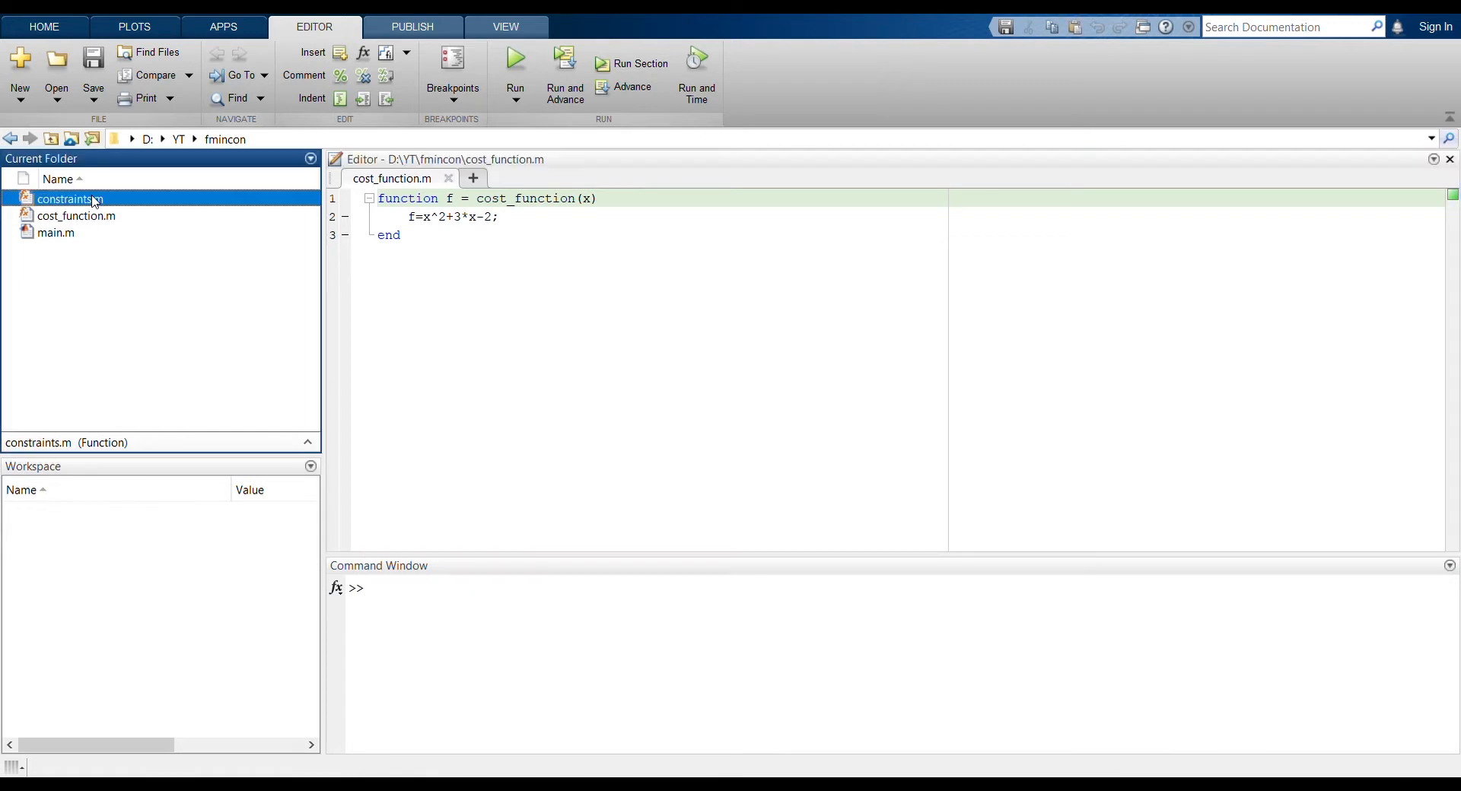
{"action": "double_click", "coordinate": [65, 199]}
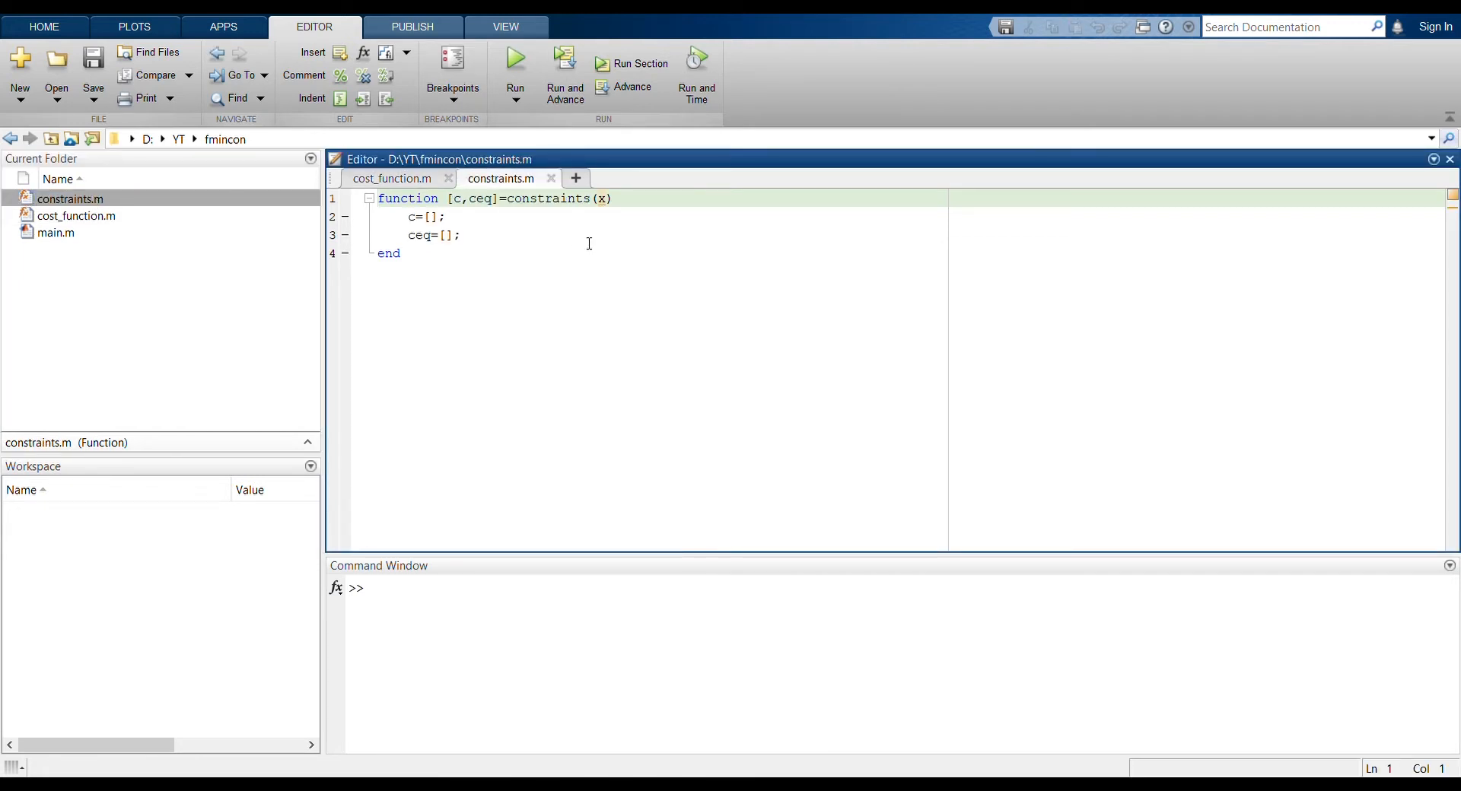
{"action": "mouse_move", "coordinate": [479, 301]}
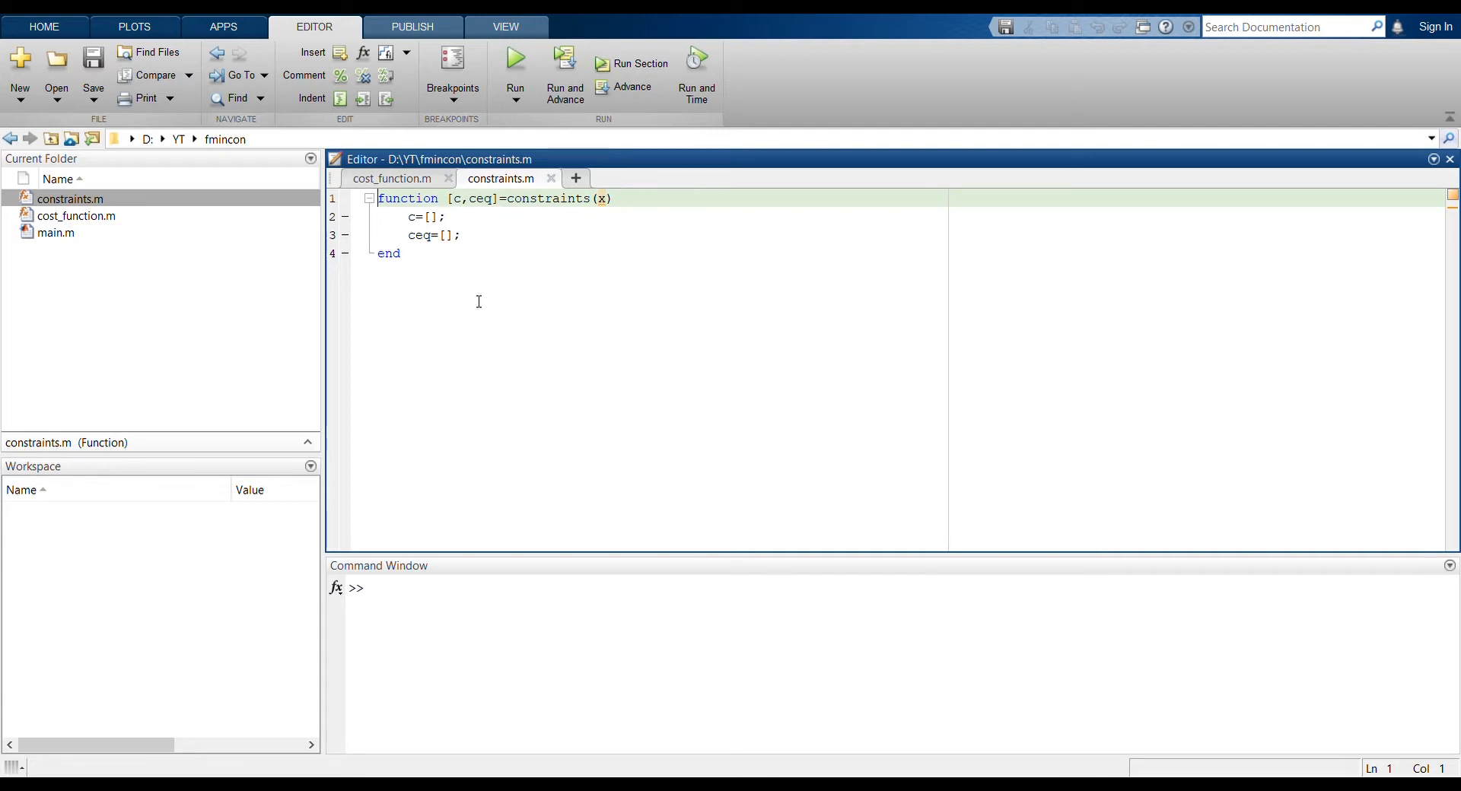
{"action": "mouse_move", "coordinate": [470, 198]}
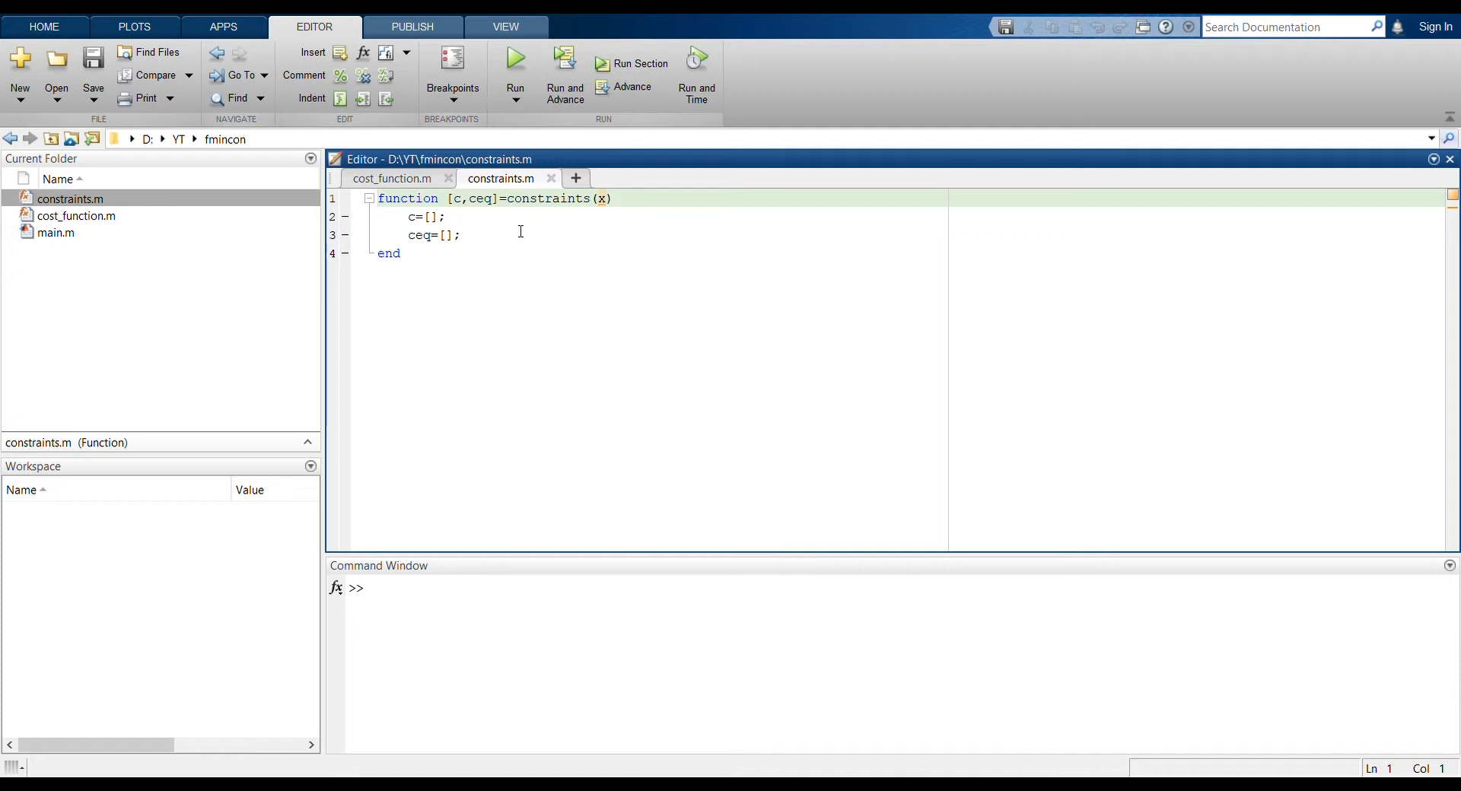
{"action": "mouse_move", "coordinate": [89, 233]}
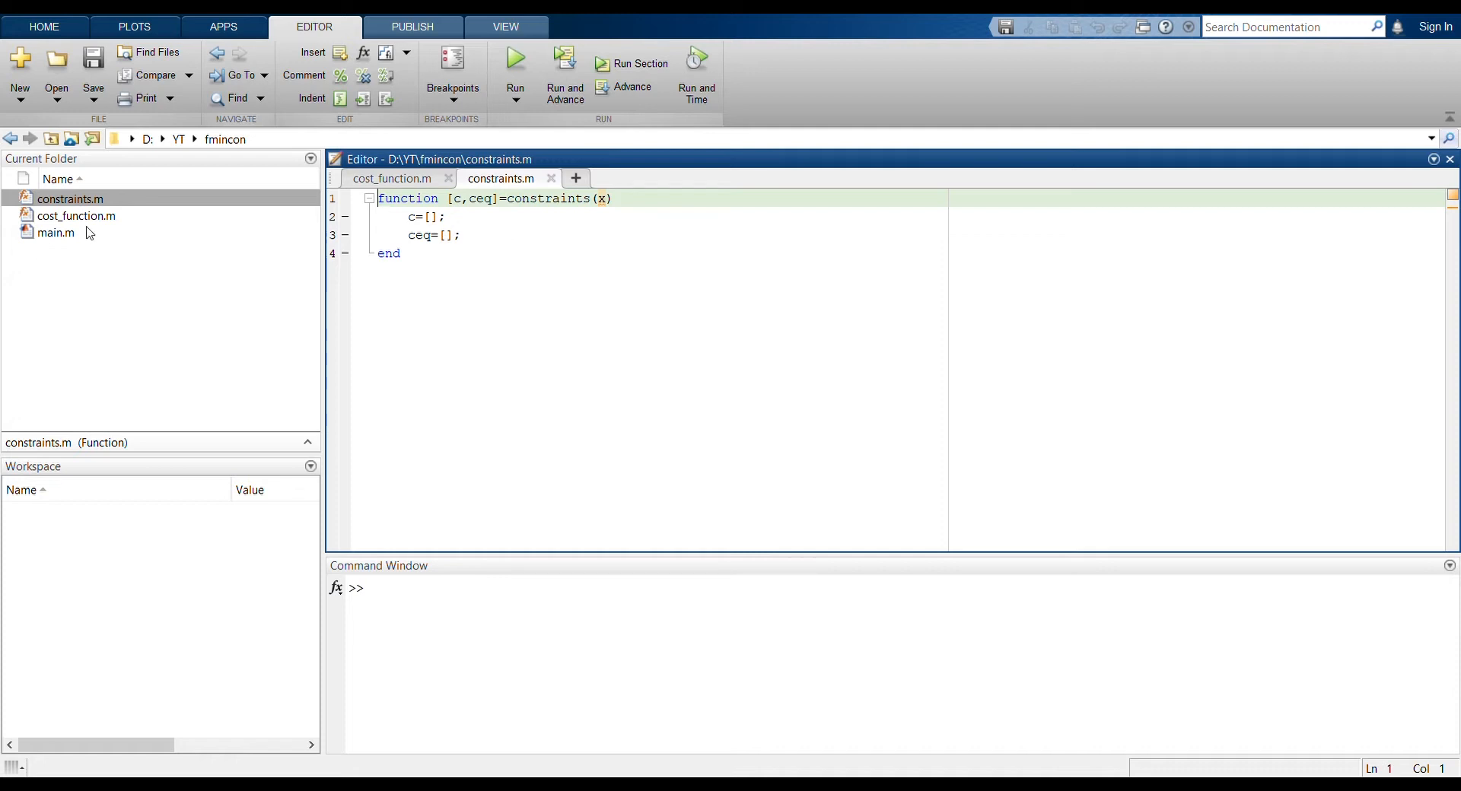
{"action": "left_click", "coordinate": [55, 233]}
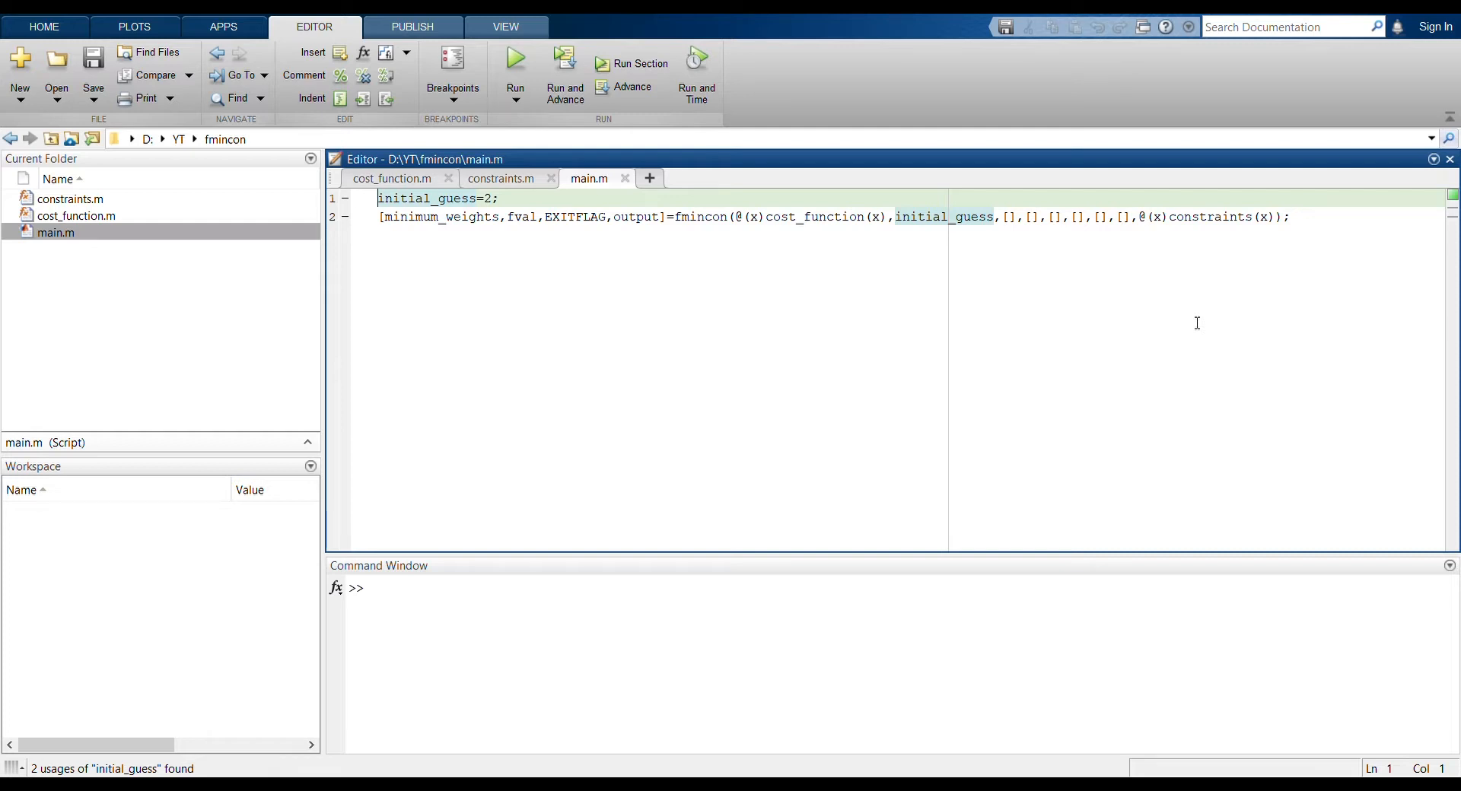
{"action": "mouse_move", "coordinate": [528, 676]}
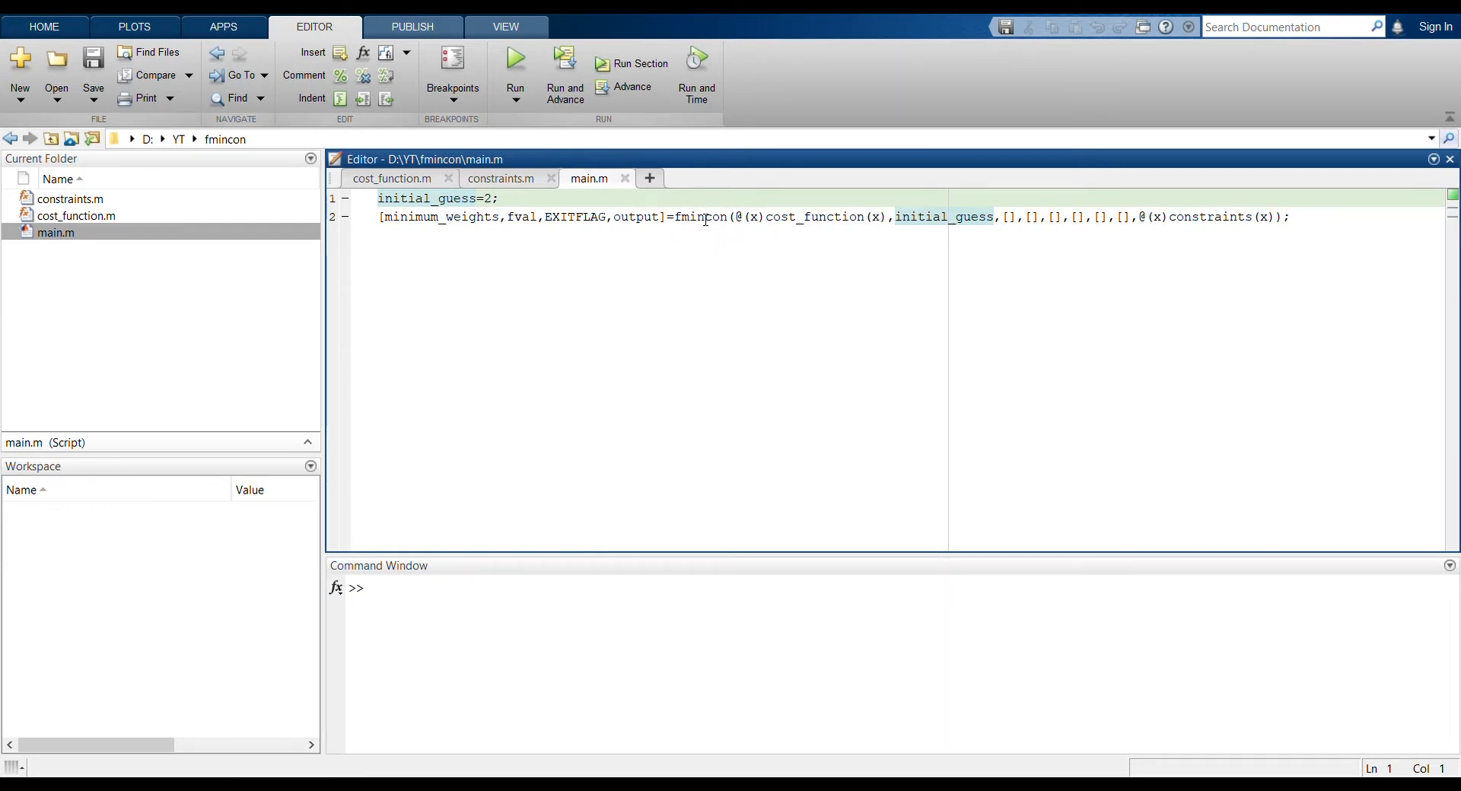
{"action": "left_click_drag", "start_coordinate": [734, 216], "coordinate": [783, 216]}
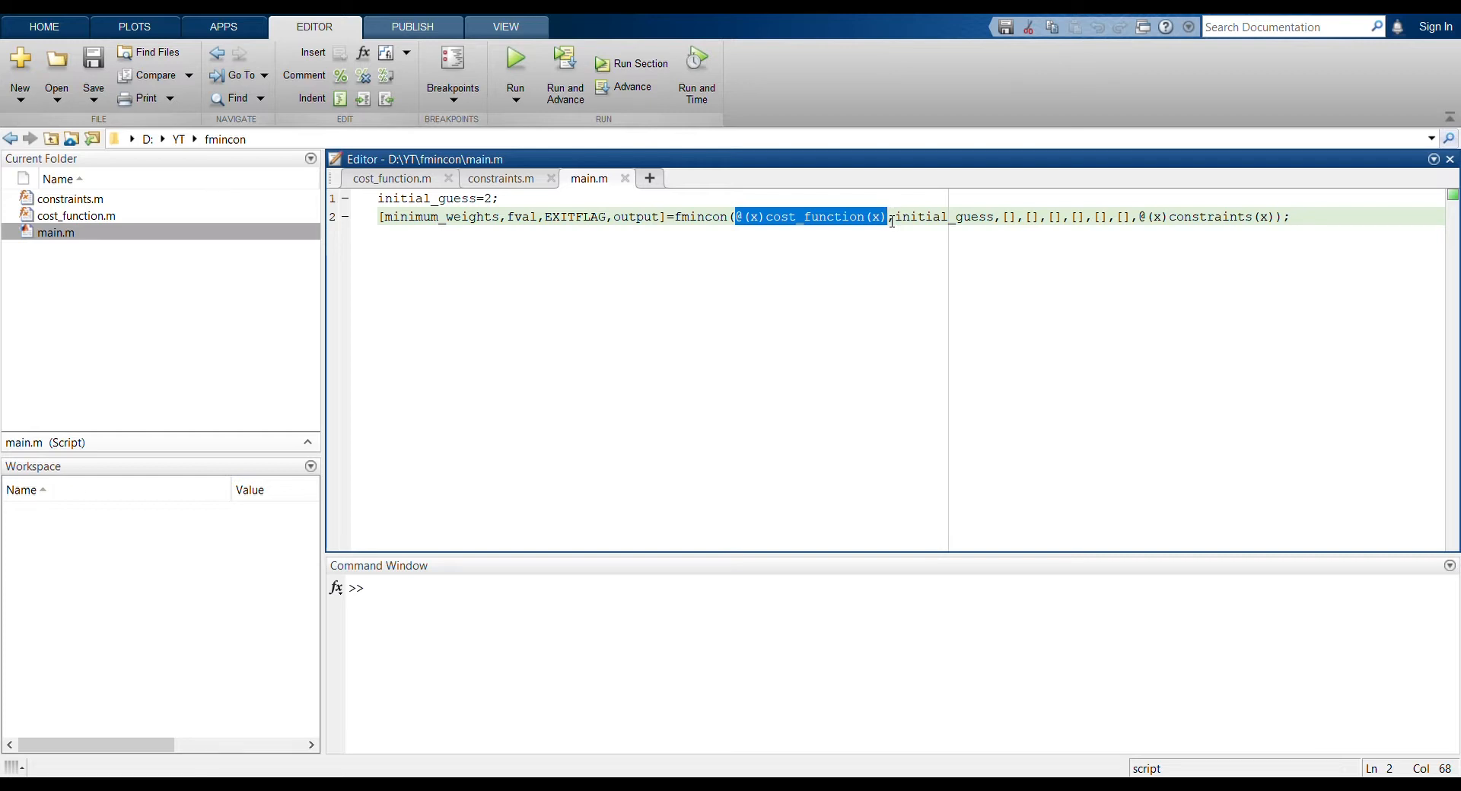
{"action": "mouse_move", "coordinate": [821, 232]}
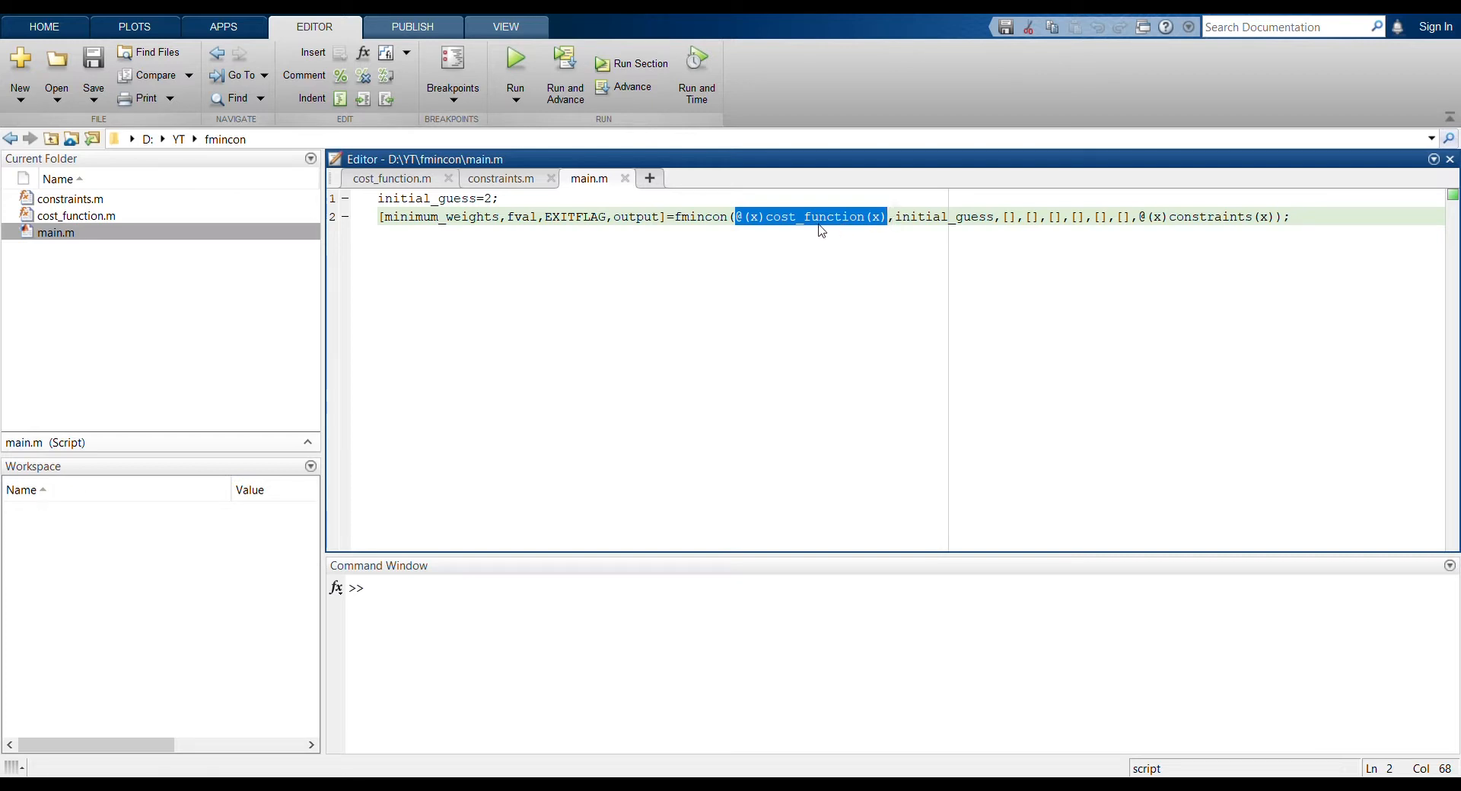
{"action": "mouse_move", "coordinate": [825, 239]}
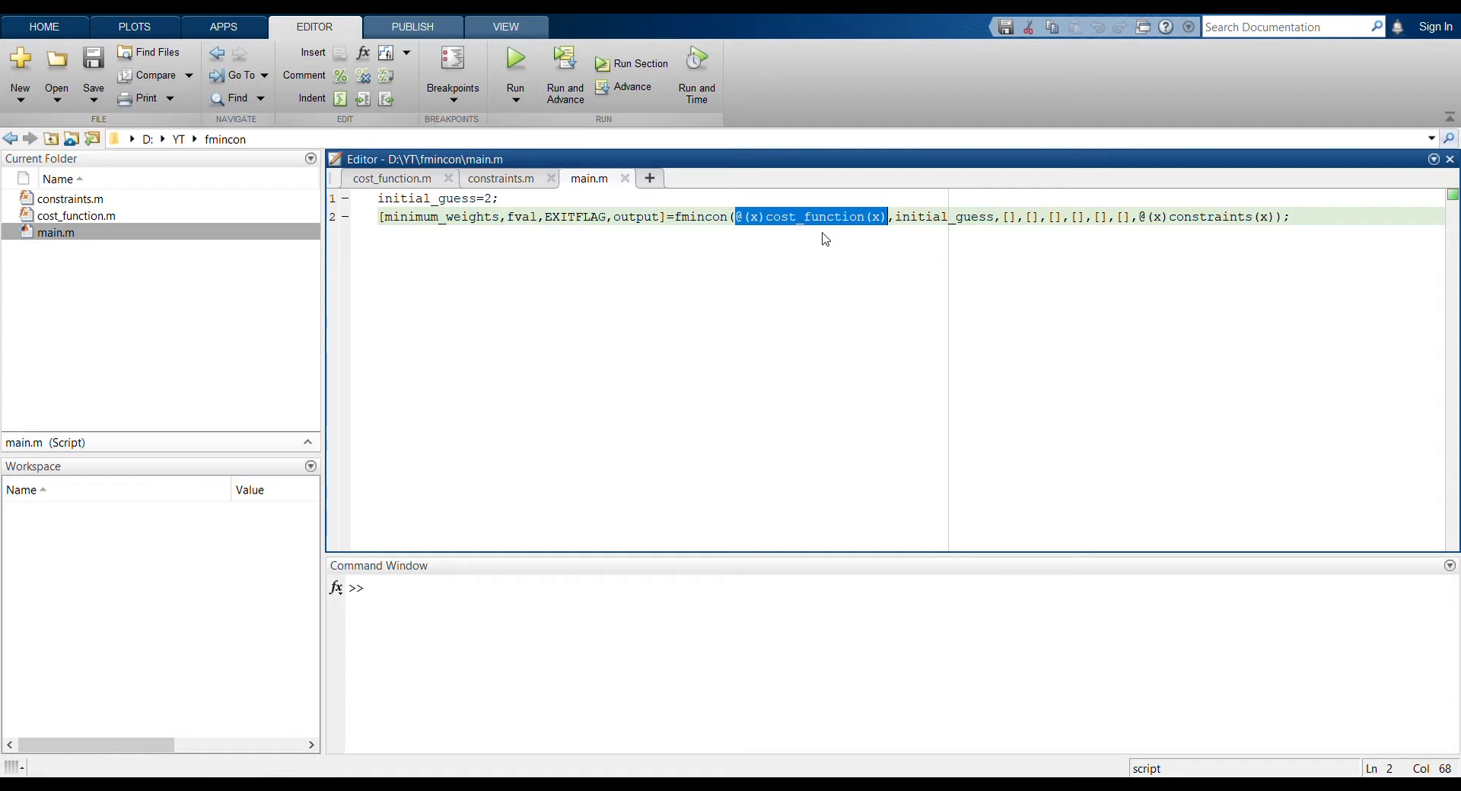
{"action": "mouse_move", "coordinate": [764, 230]}
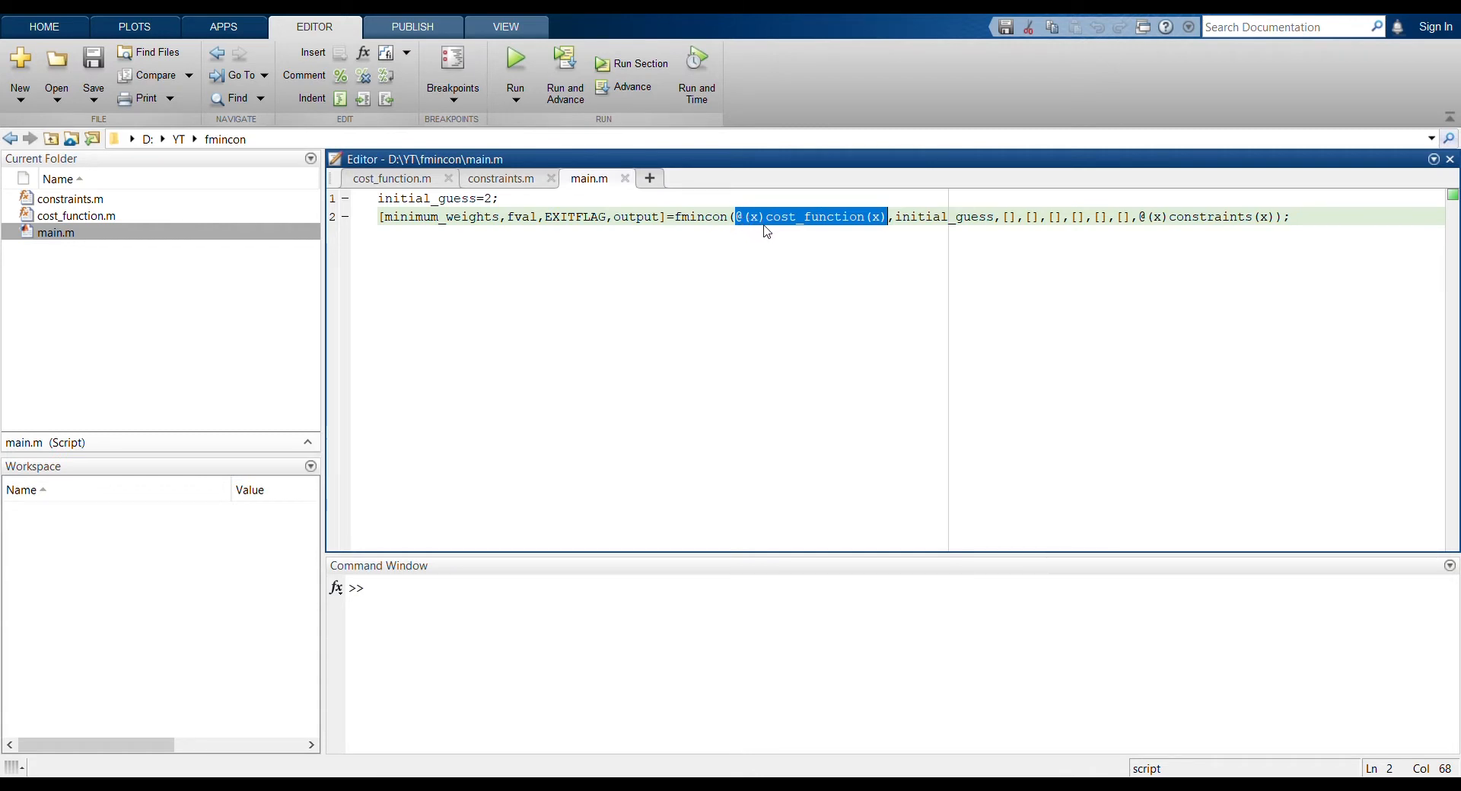
{"action": "mouse_move", "coordinate": [801, 260]}
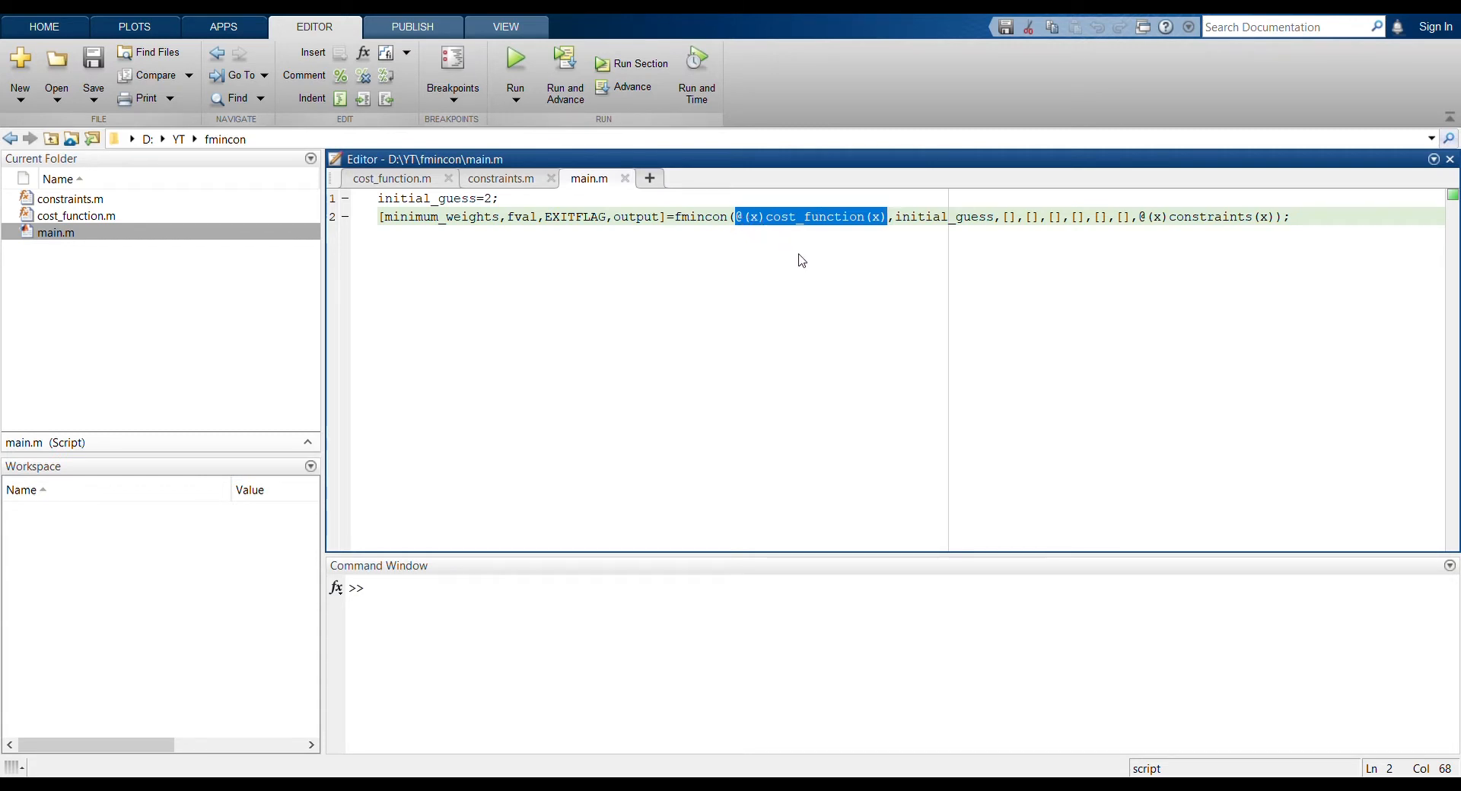
{"action": "mouse_move", "coordinate": [885, 228]}
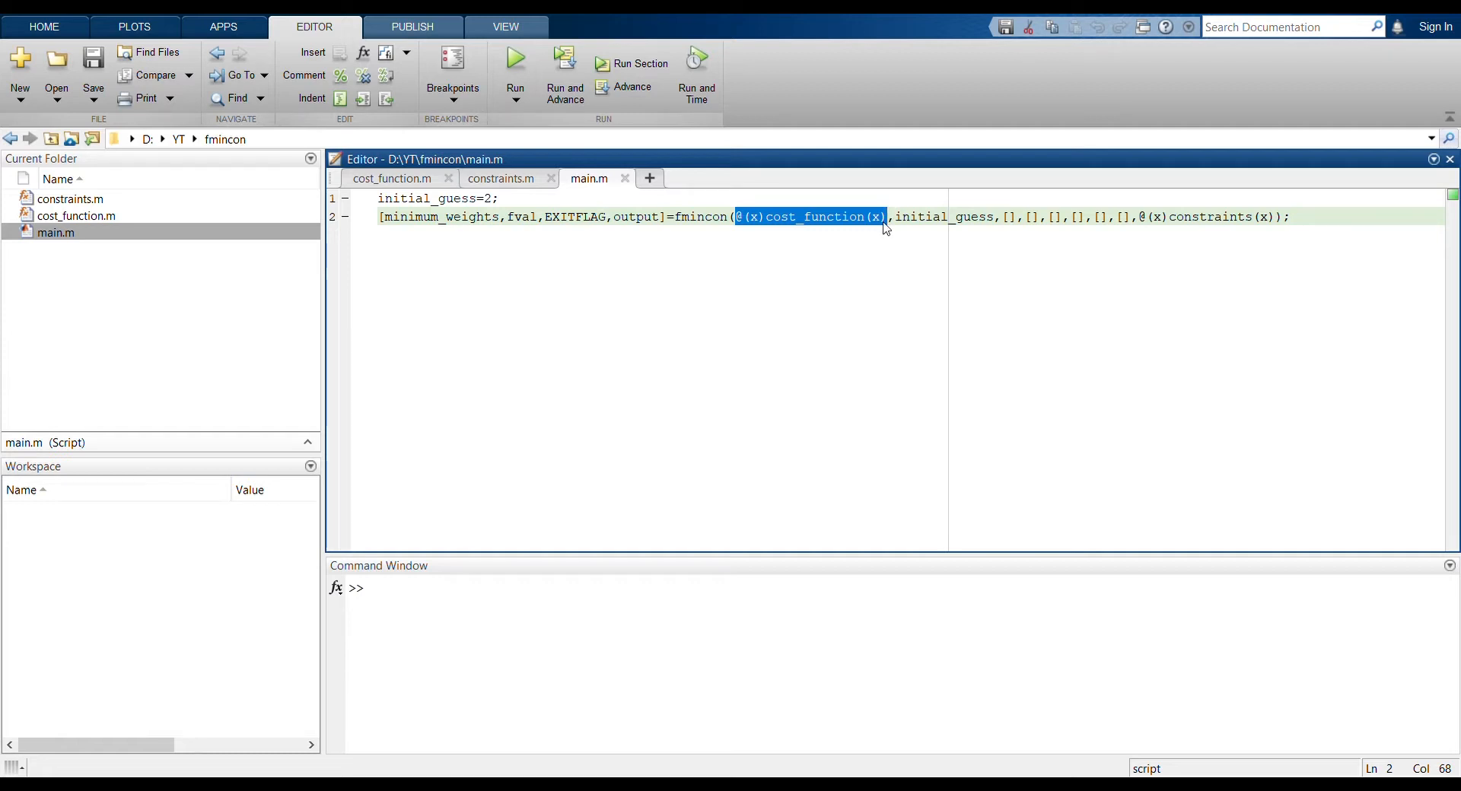
{"action": "mouse_move", "coordinate": [876, 222]}
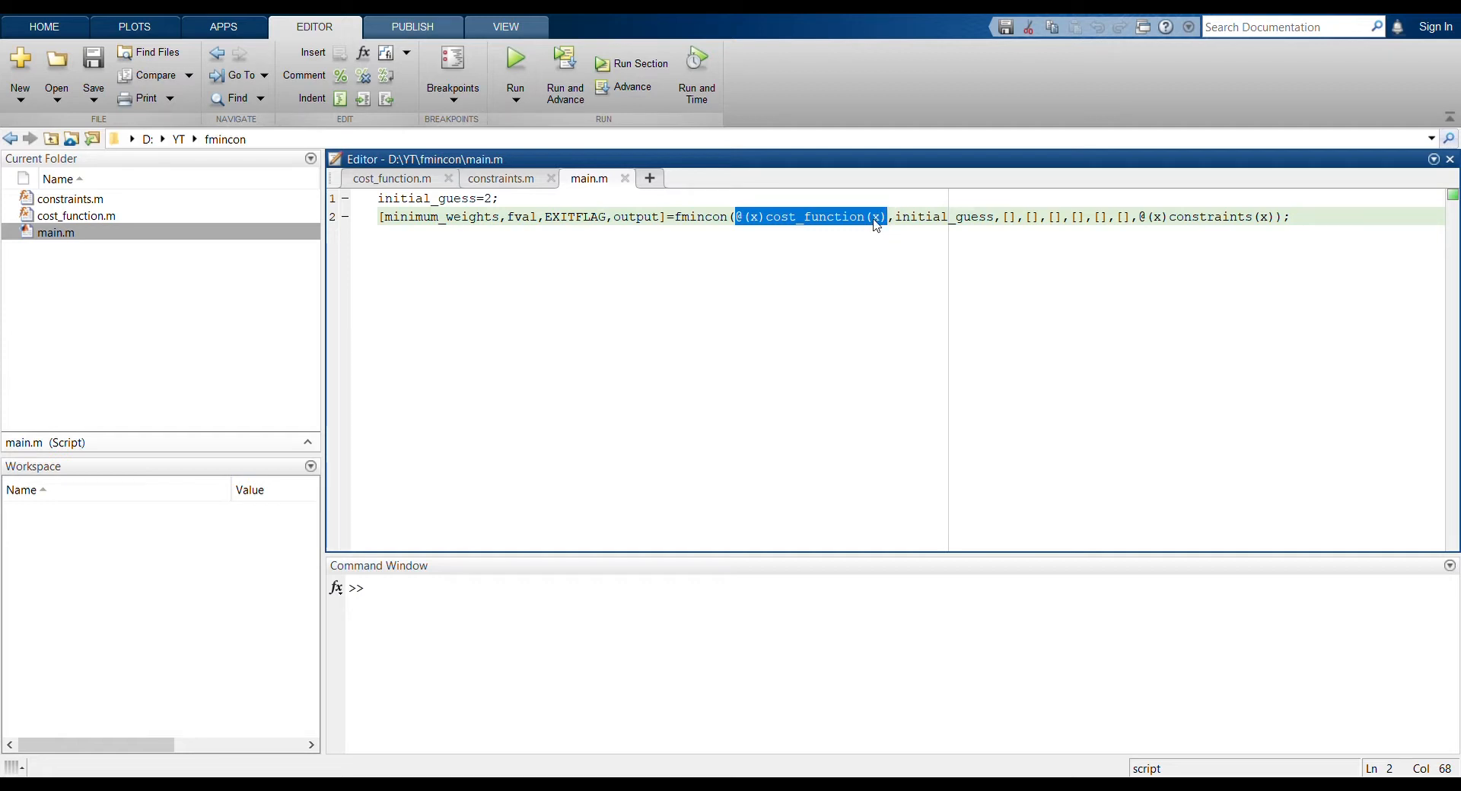
{"action": "mouse_move", "coordinate": [881, 234]}
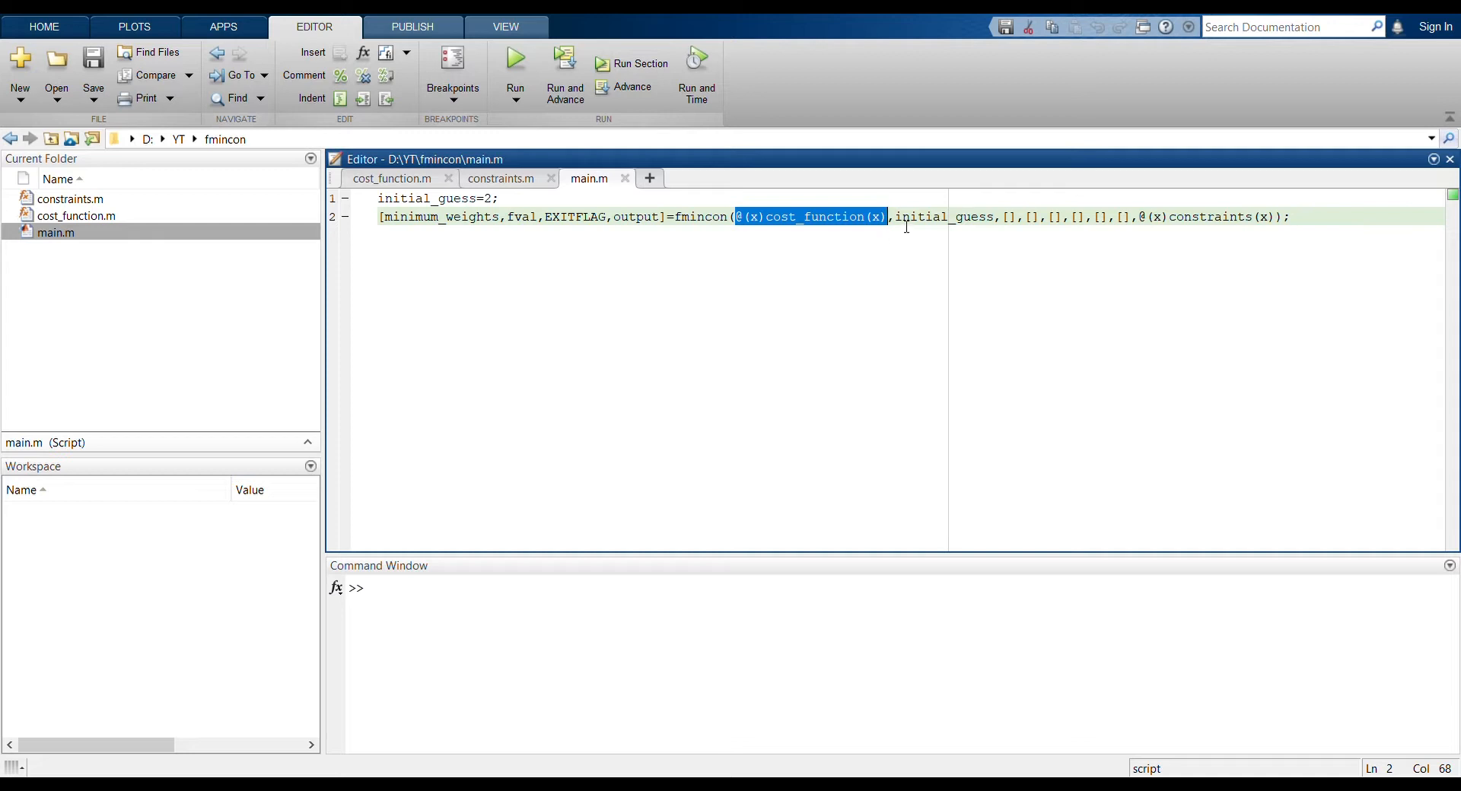
{"action": "double_click", "coordinate": [944, 217]}
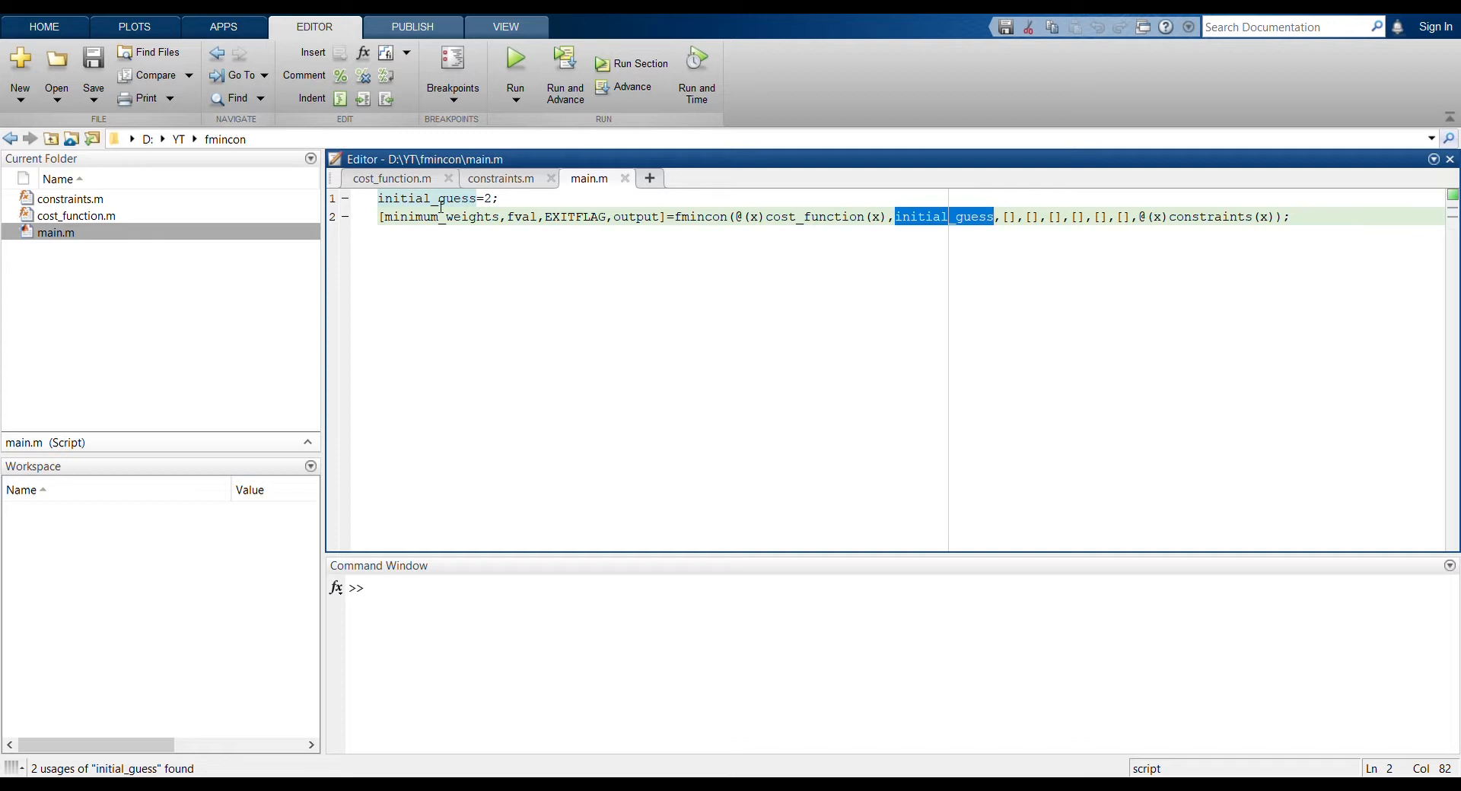
{"action": "mouse_move", "coordinate": [1070, 244]}
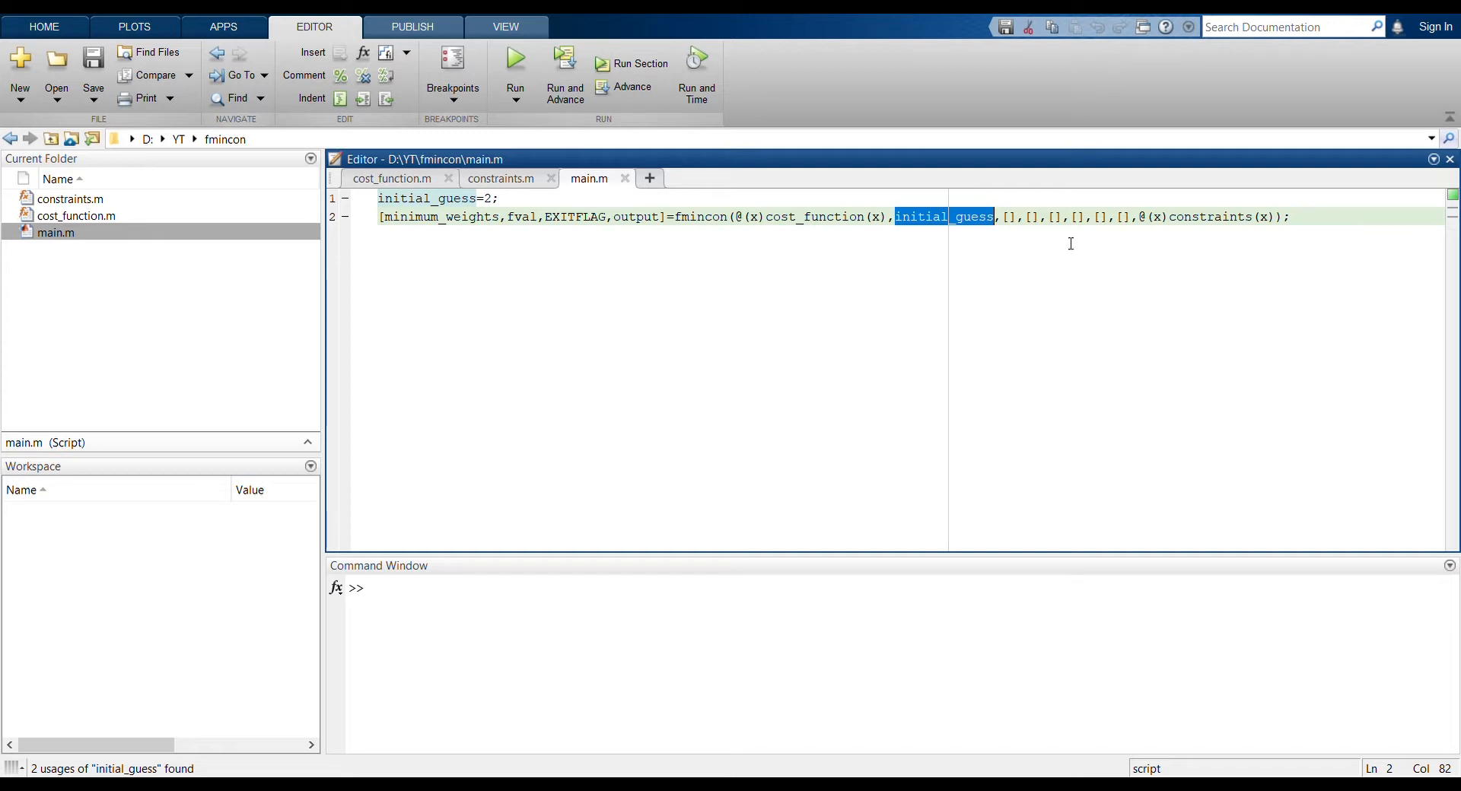
{"action": "left_click", "coordinate": [1009, 217]}
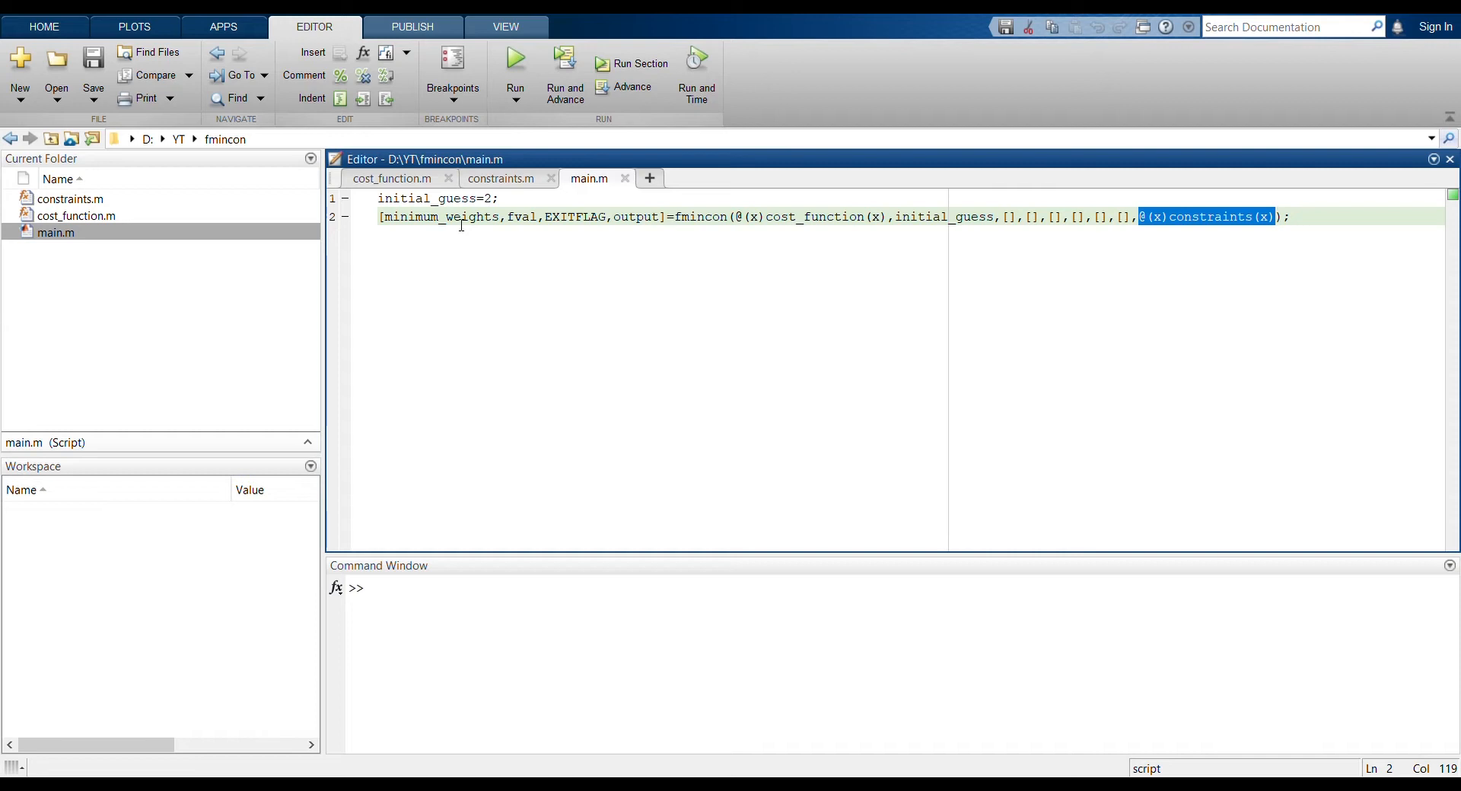
{"action": "mouse_move", "coordinate": [532, 220]}
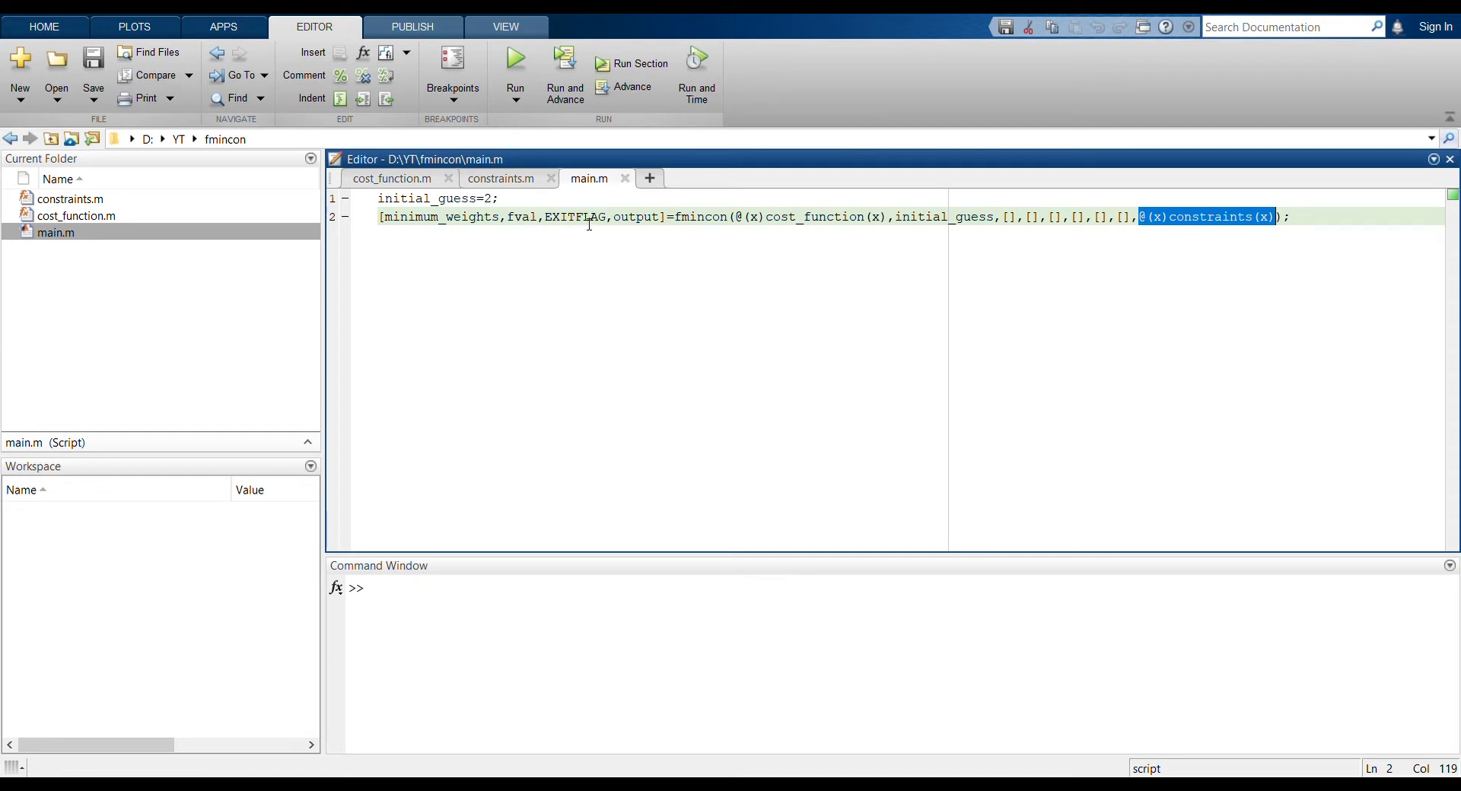
{"action": "double_click", "coordinate": [574, 217]}
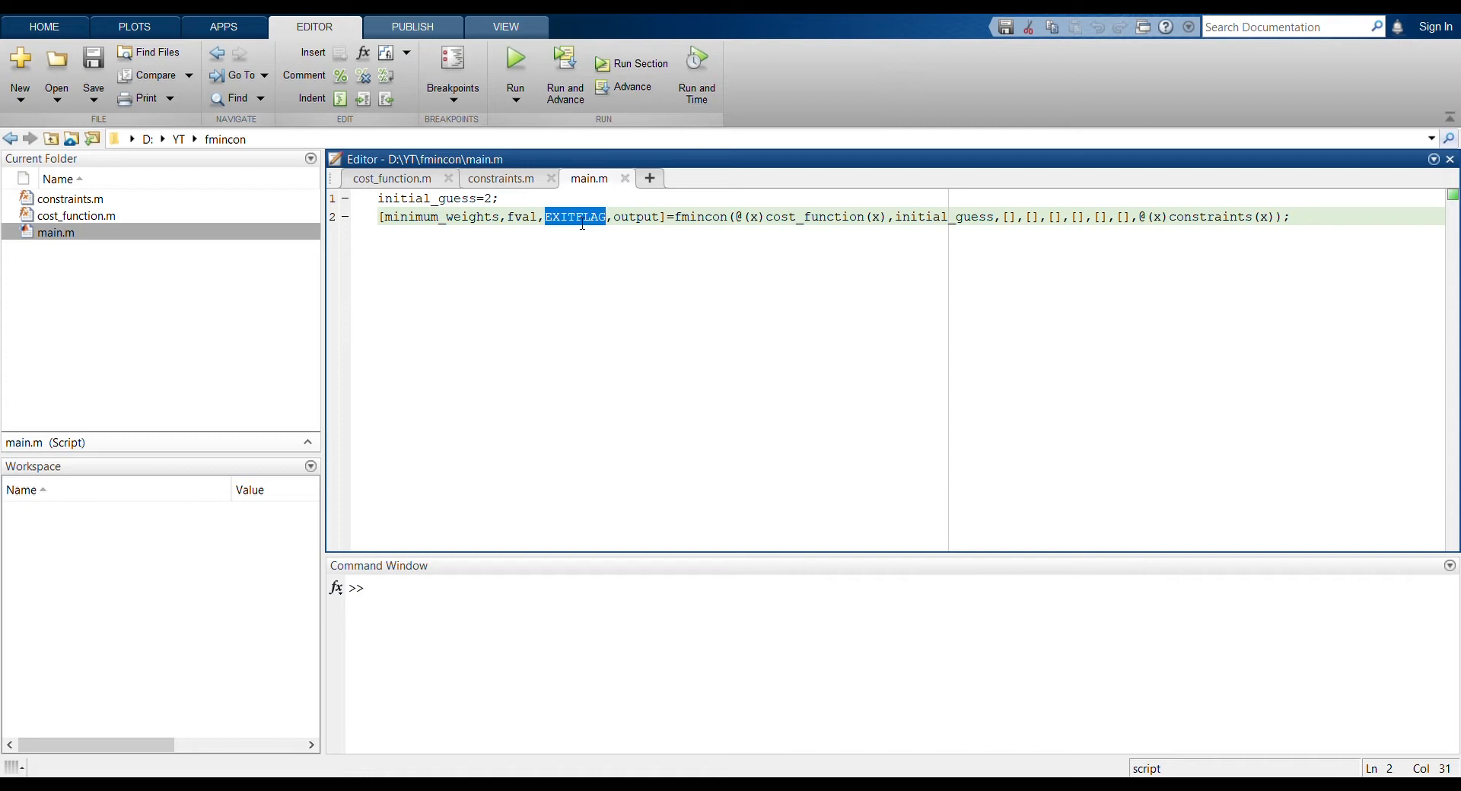
{"action": "mouse_move", "coordinate": [634, 219]}
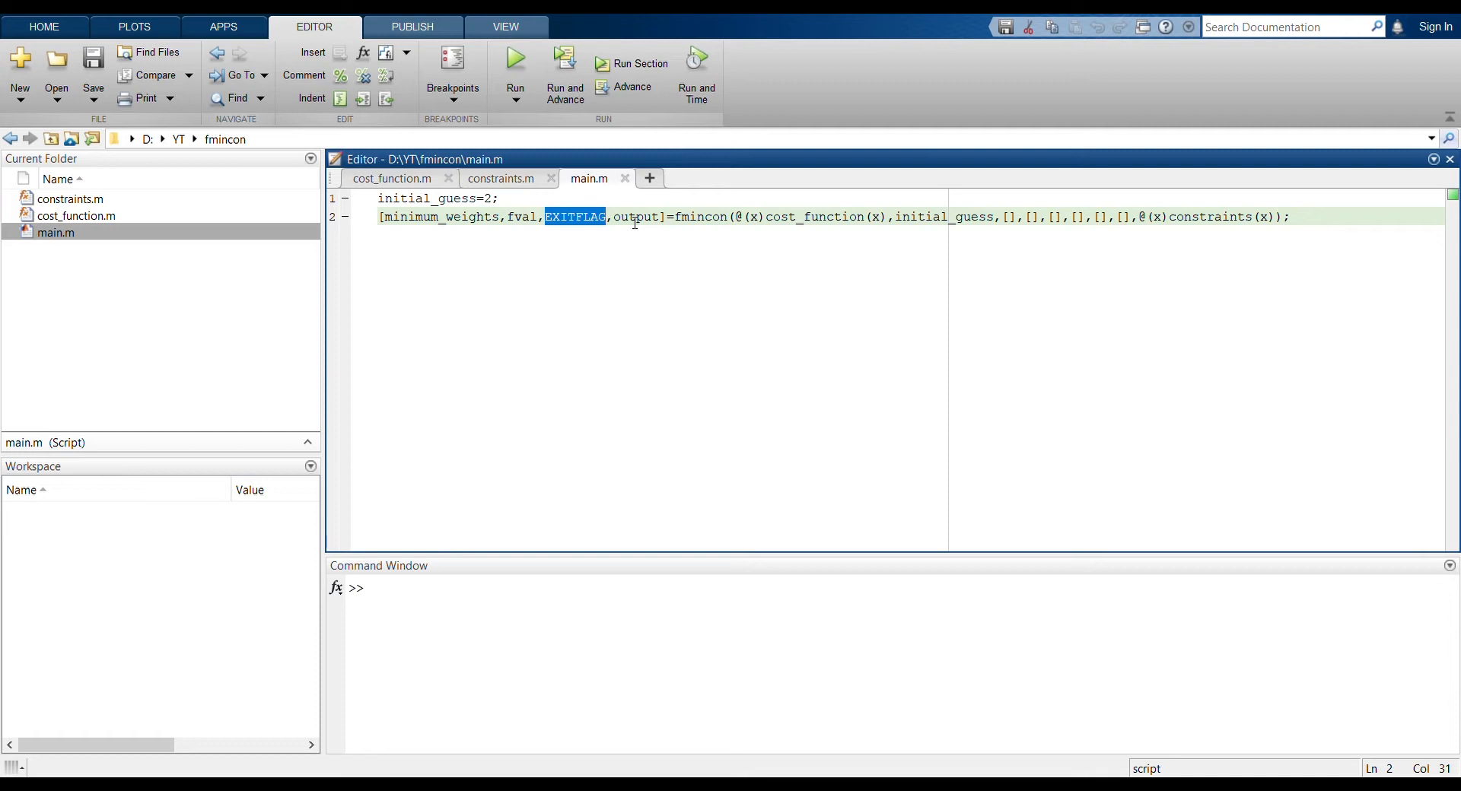
{"action": "mouse_move", "coordinate": [809, 223]}
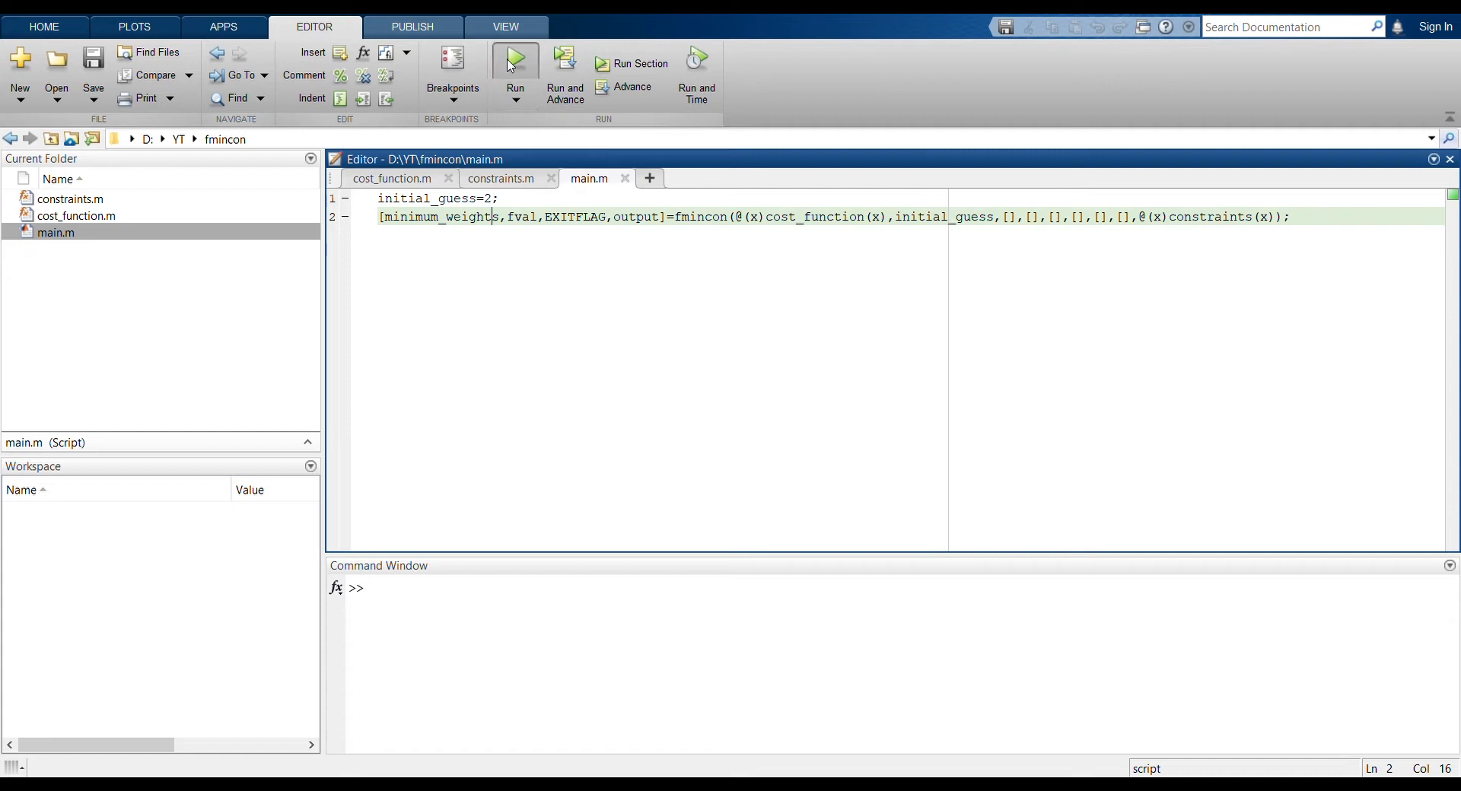
Step: Run main.m to get minimum_weights -1.5, fval -4.25 and EXITFLAG 1
{"action": "left_click", "coordinate": [516, 59]}
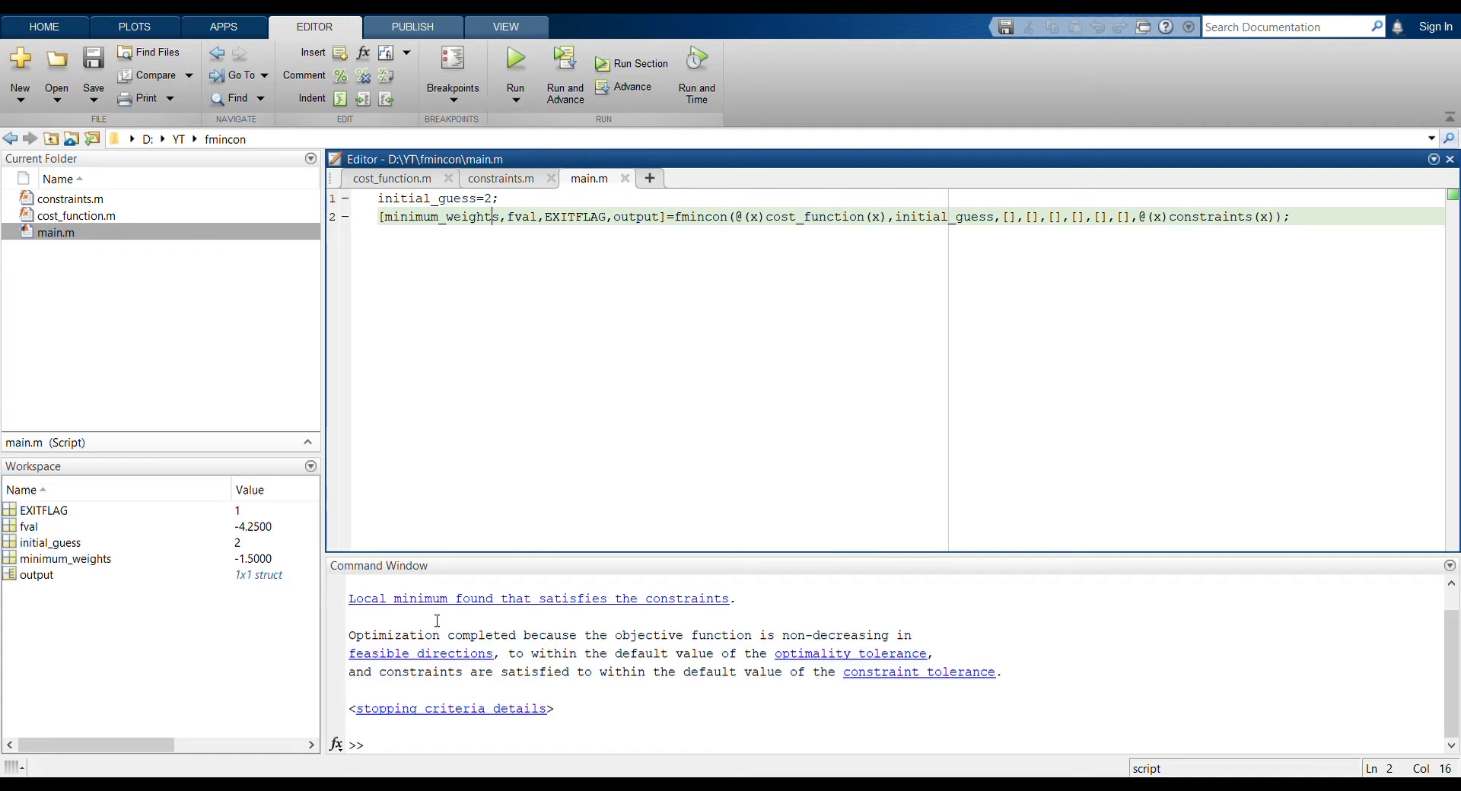
{"action": "mouse_move", "coordinate": [604, 602]}
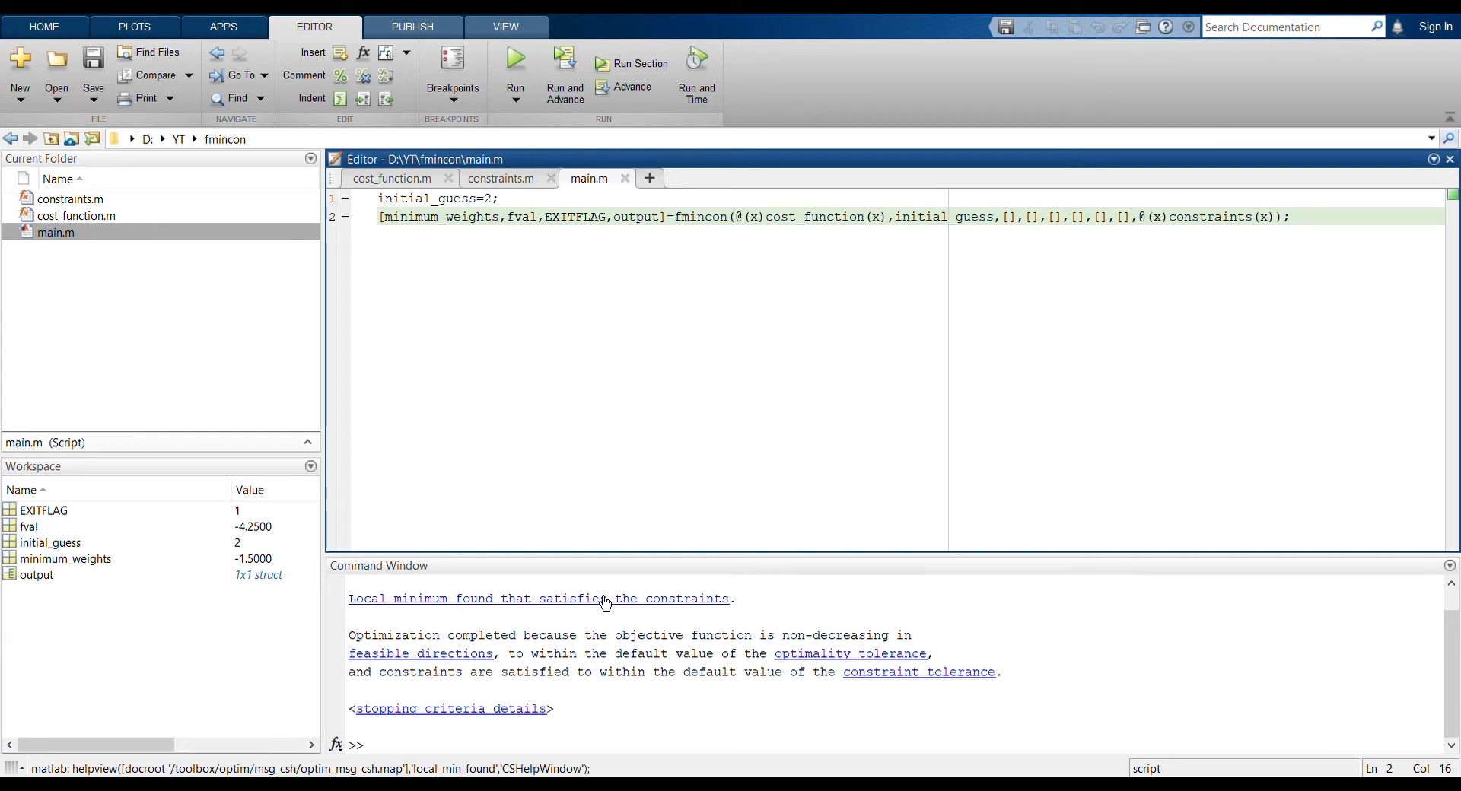
{"action": "mouse_move", "coordinate": [640, 605]}
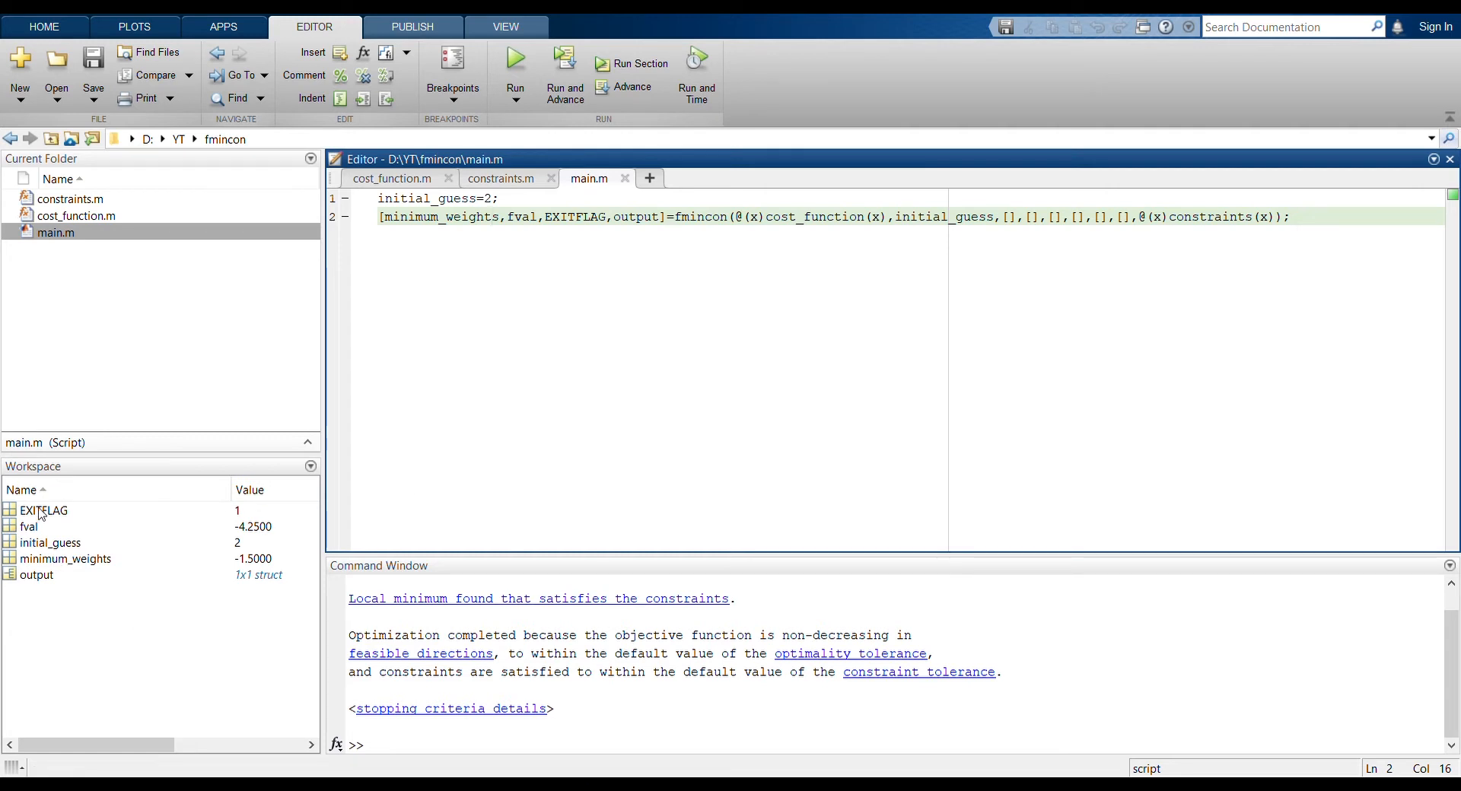
{"action": "mouse_move", "coordinate": [87, 569]}
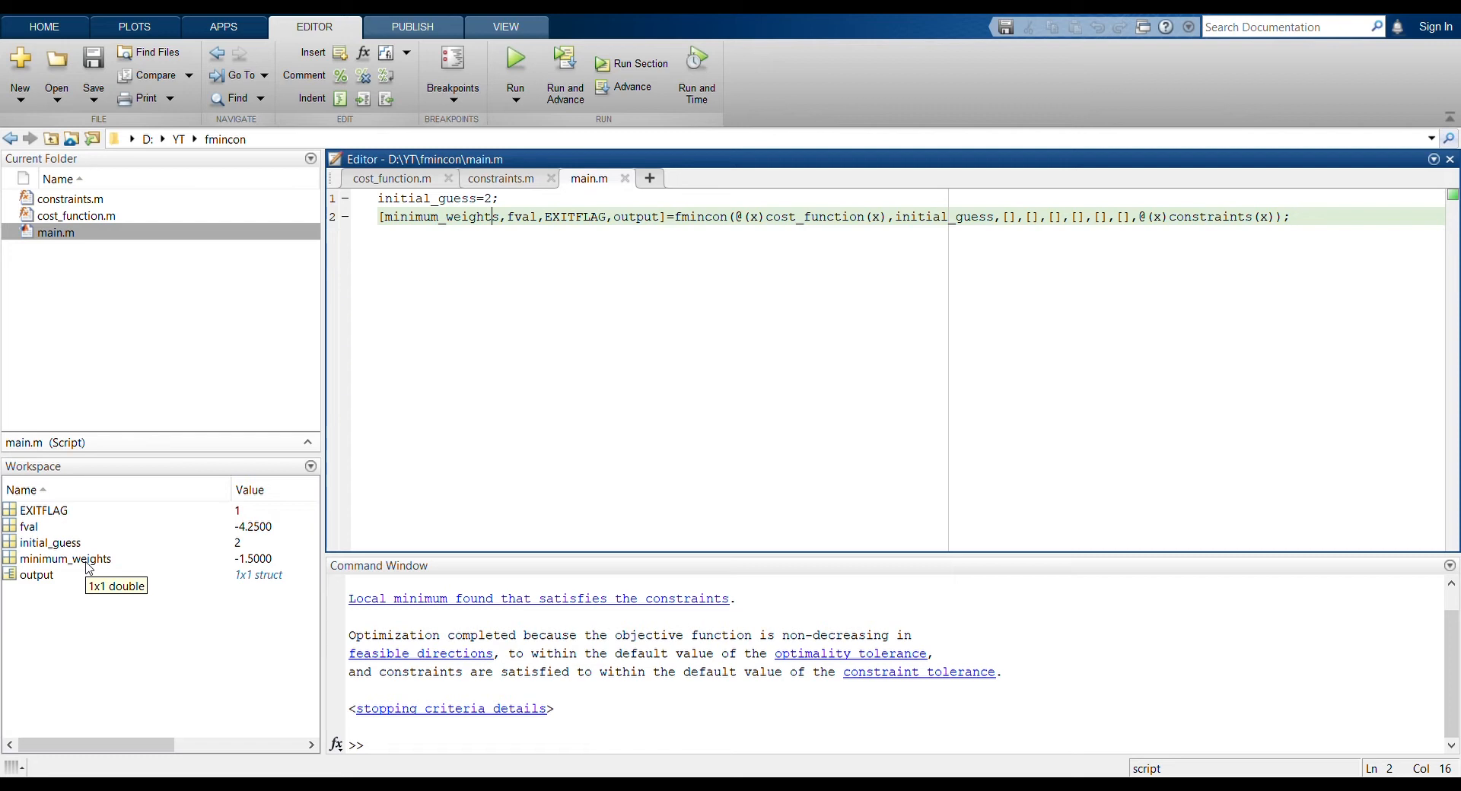
{"action": "mouse_move", "coordinate": [273, 574]}
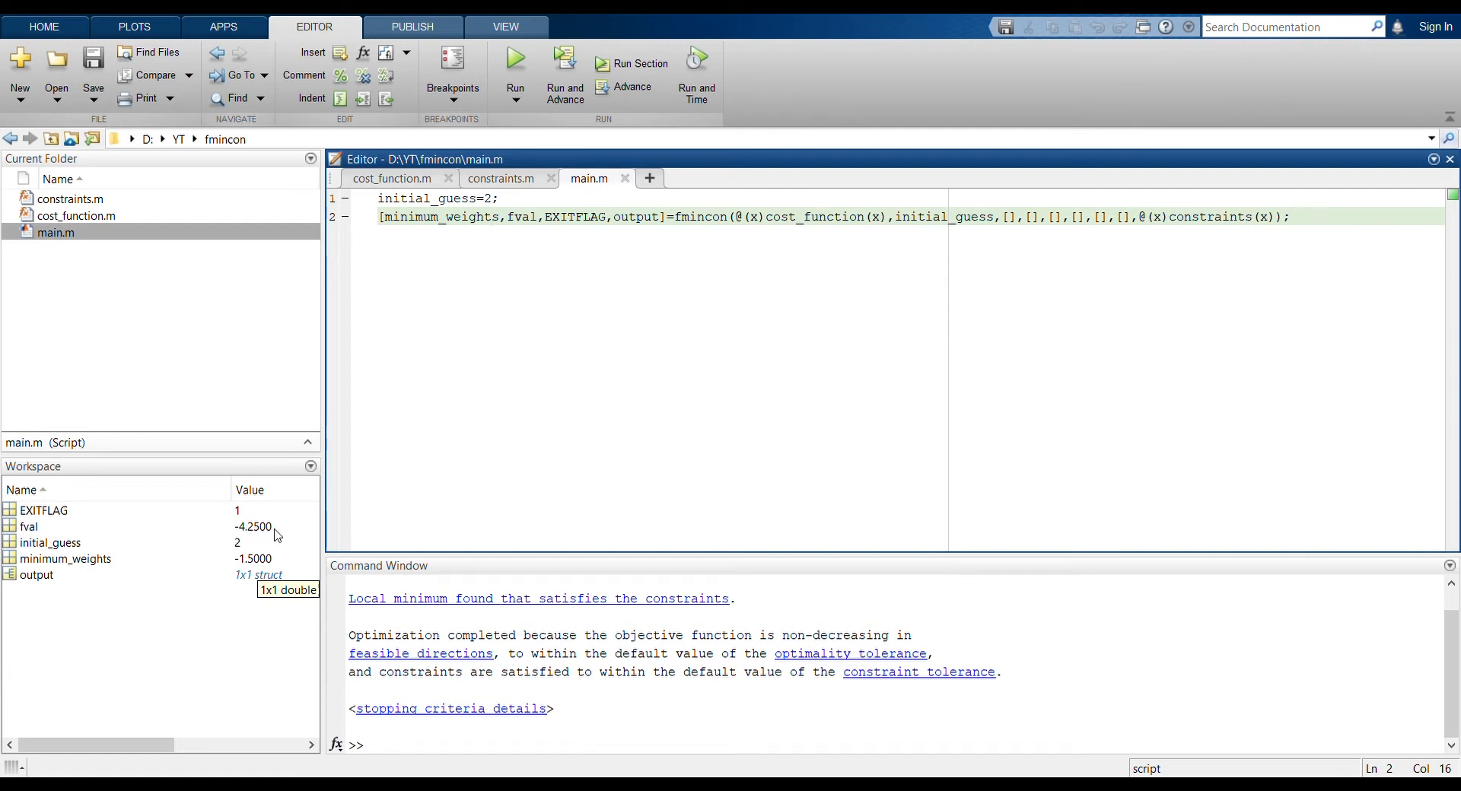
{"action": "mouse_move", "coordinate": [88, 522]}
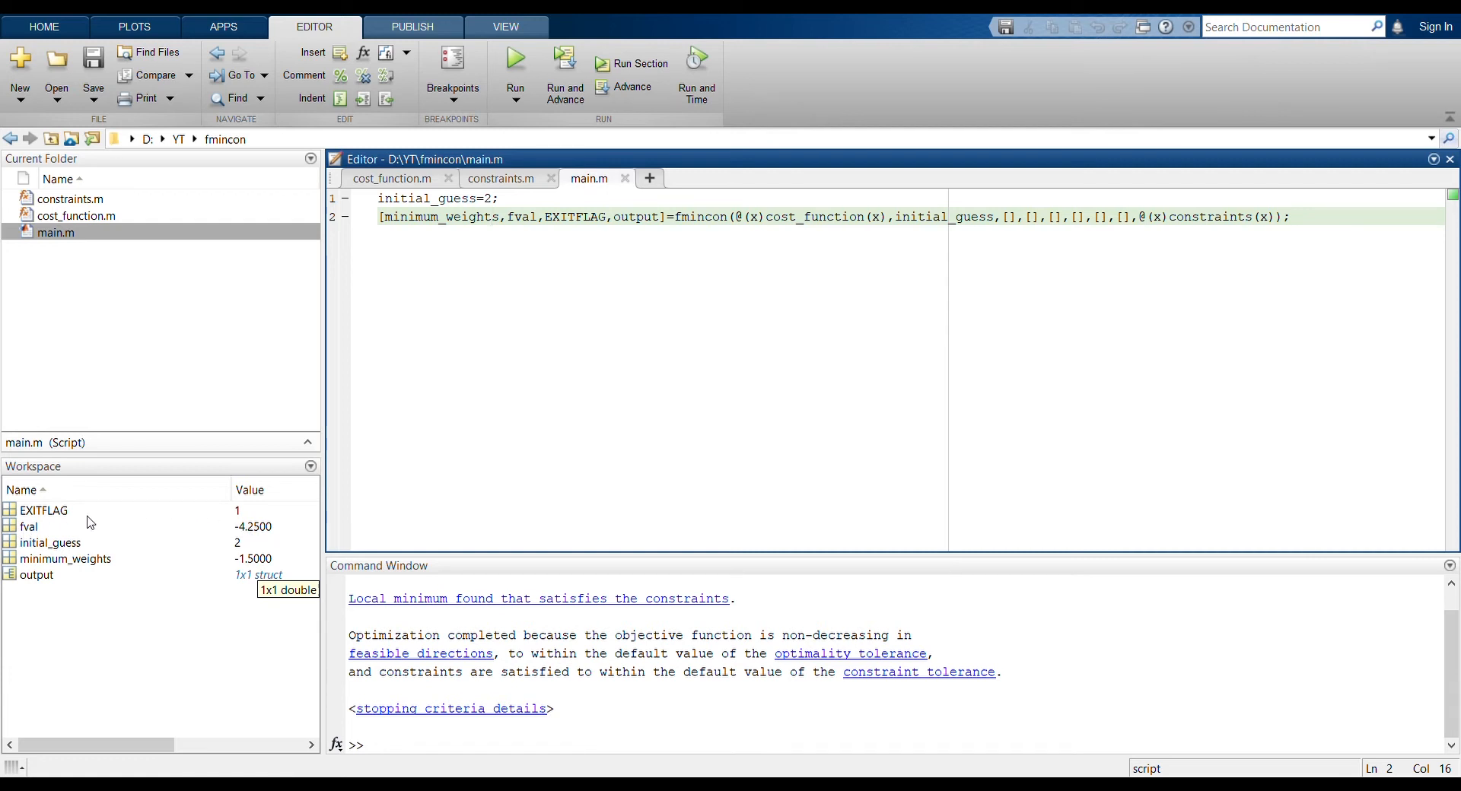
{"action": "mouse_move", "coordinate": [260, 513]}
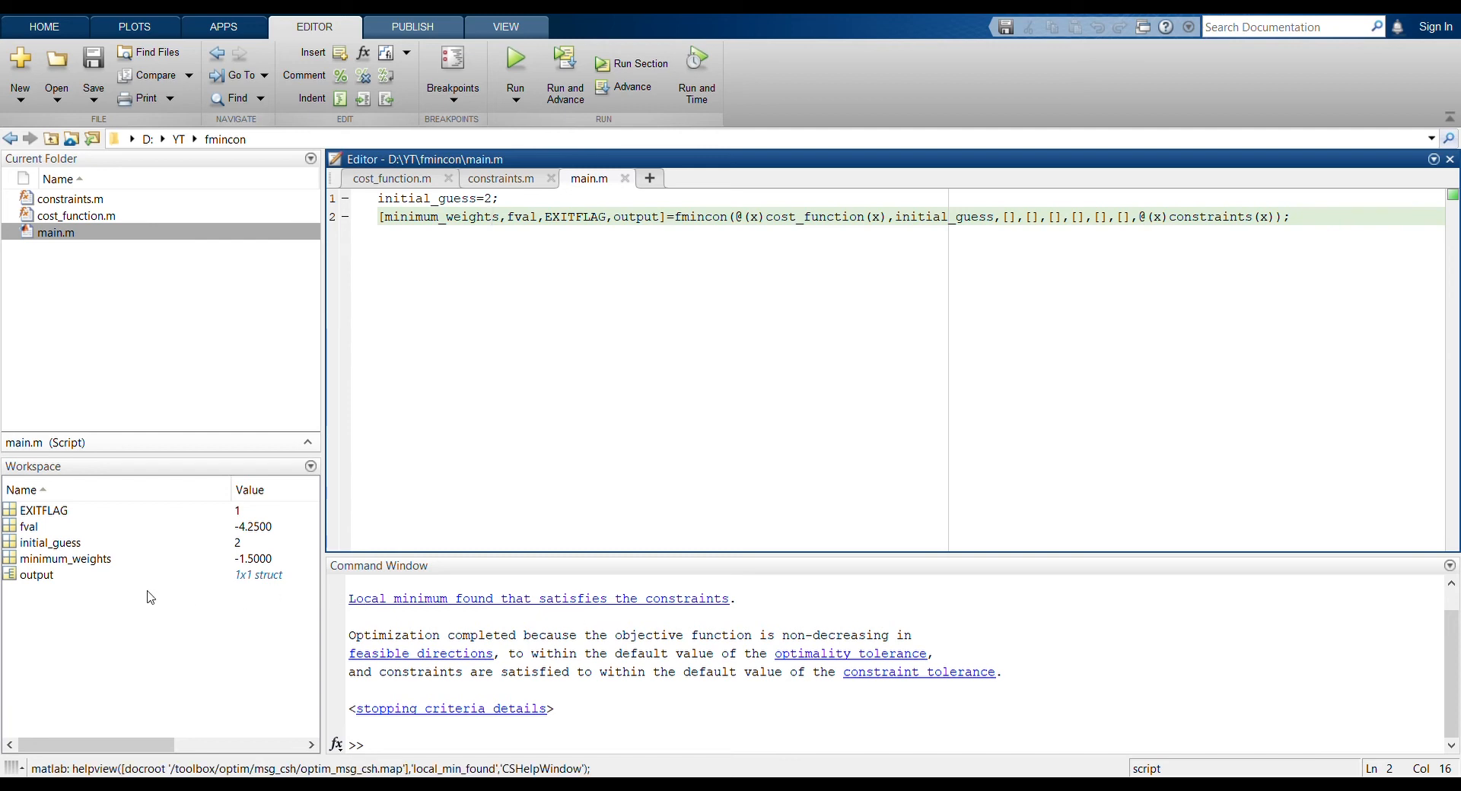
{"action": "mouse_move", "coordinate": [76, 595]}
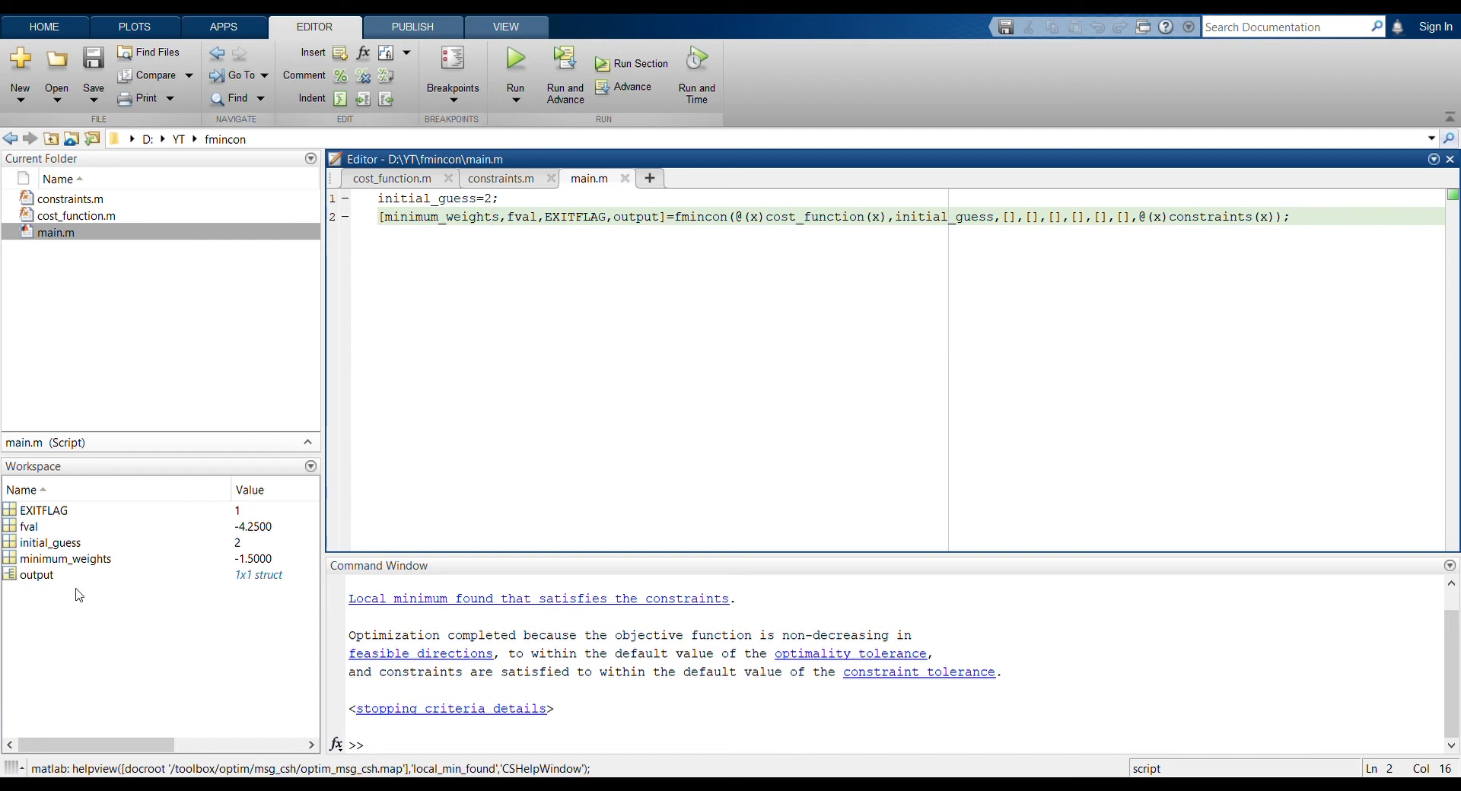
{"action": "mouse_move", "coordinate": [169, 575]}
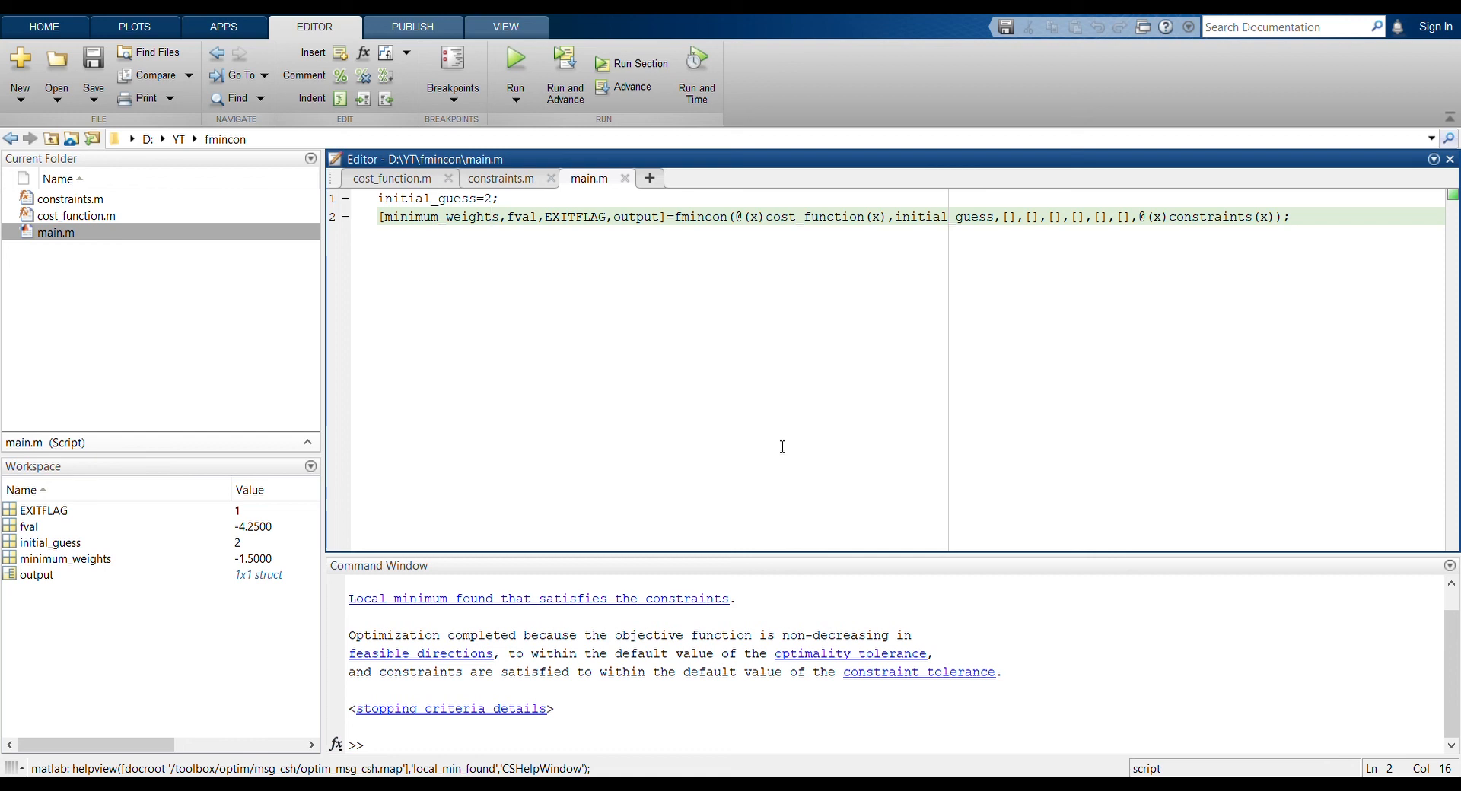
{"action": "mouse_move", "coordinate": [1171, 303]}
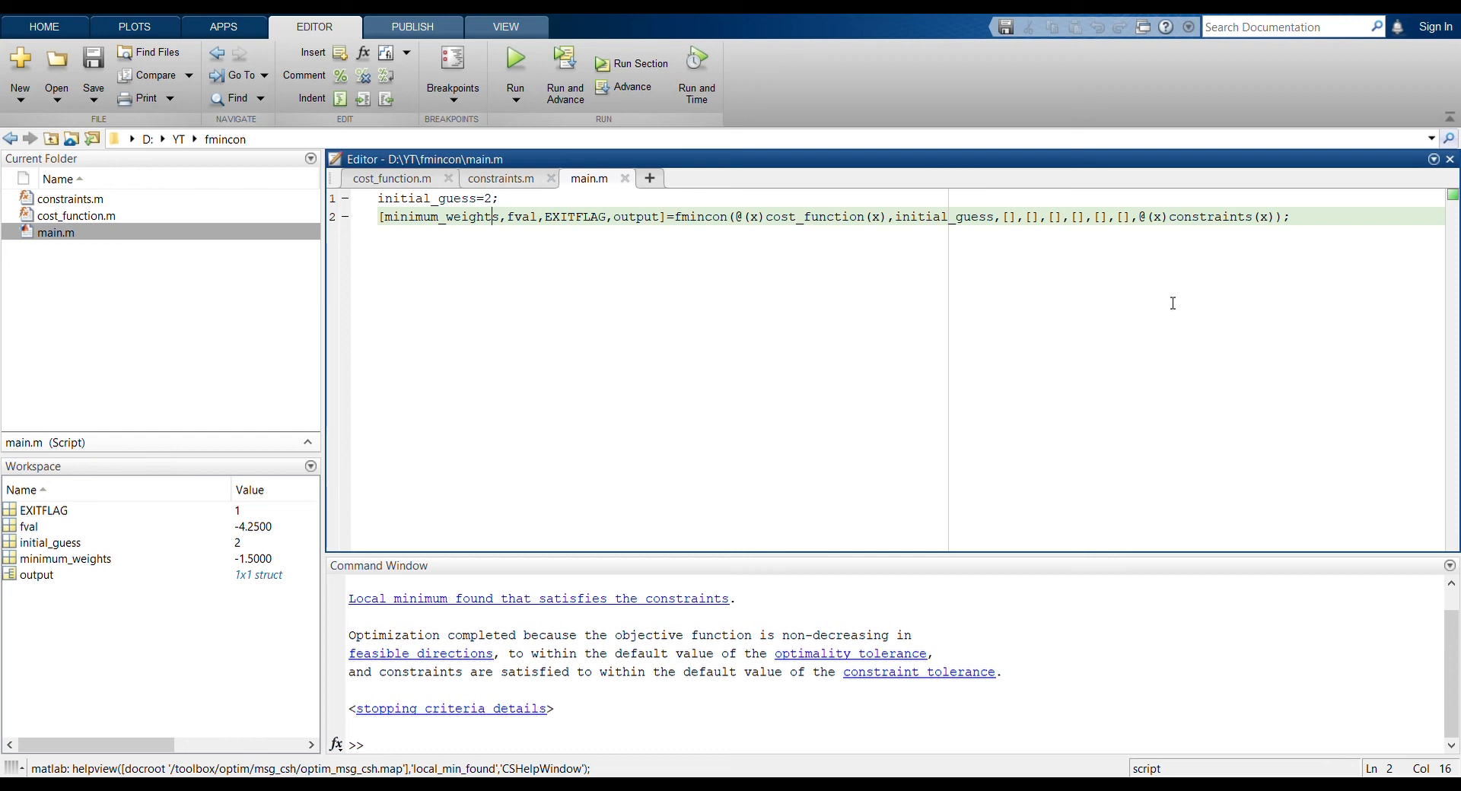